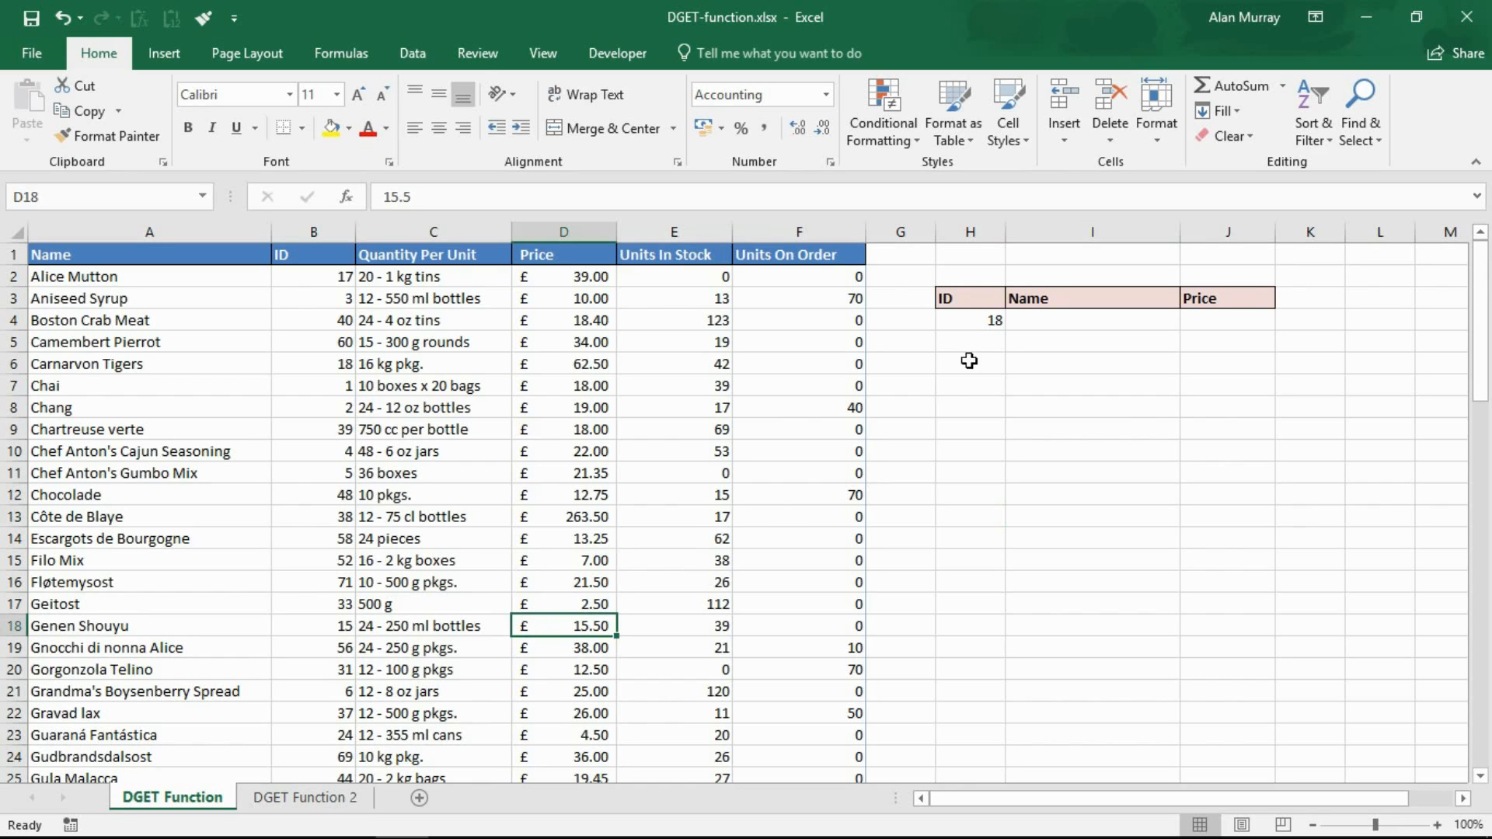
Step: Point out ID 18 and the product table's ID and Name columns to be searched
click(968, 320)
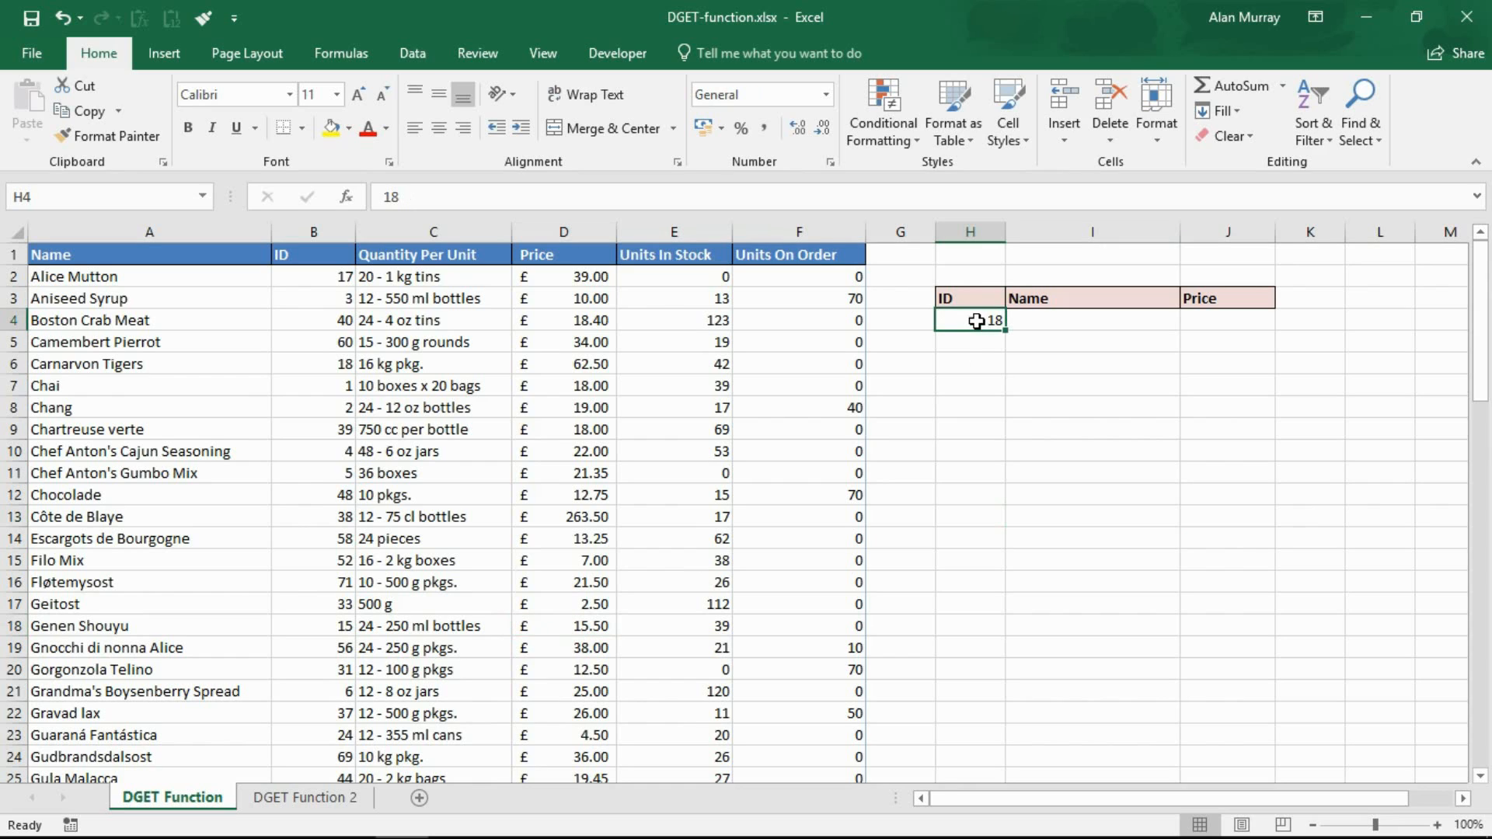
mouse_move(939, 378)
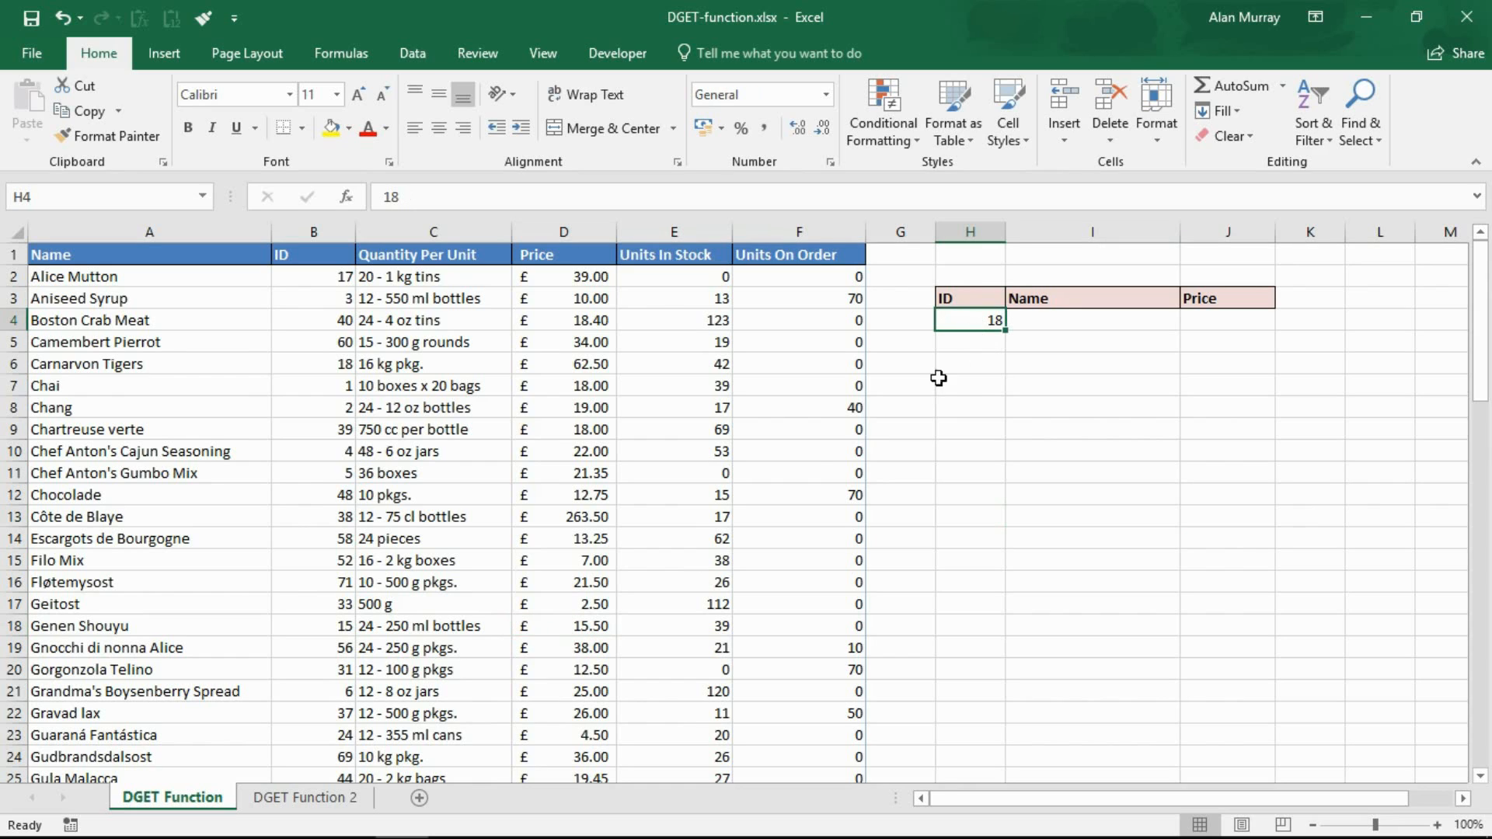
mouse_move(321, 363)
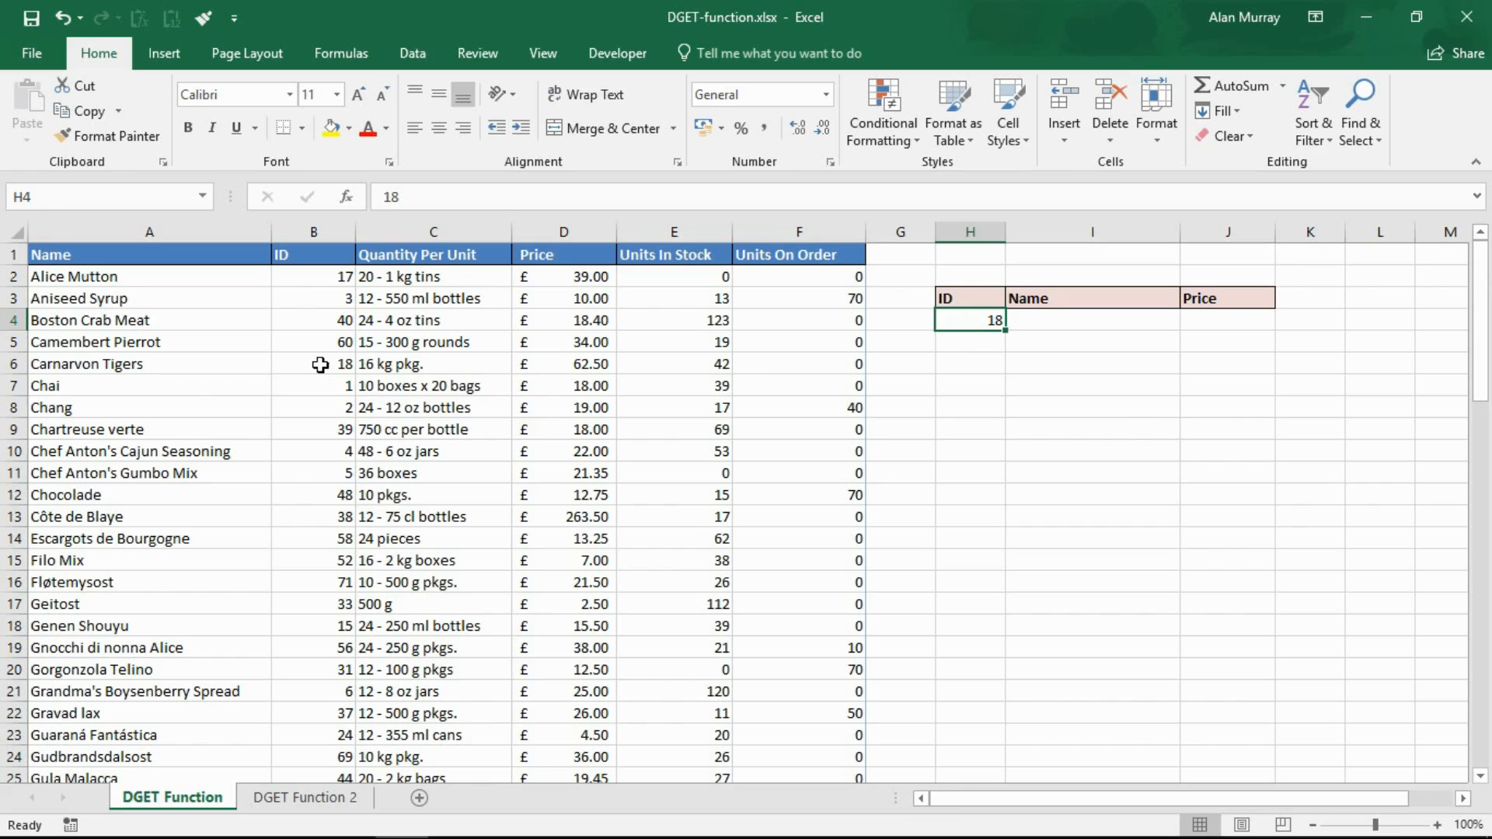
drag(312, 363, 312, 668)
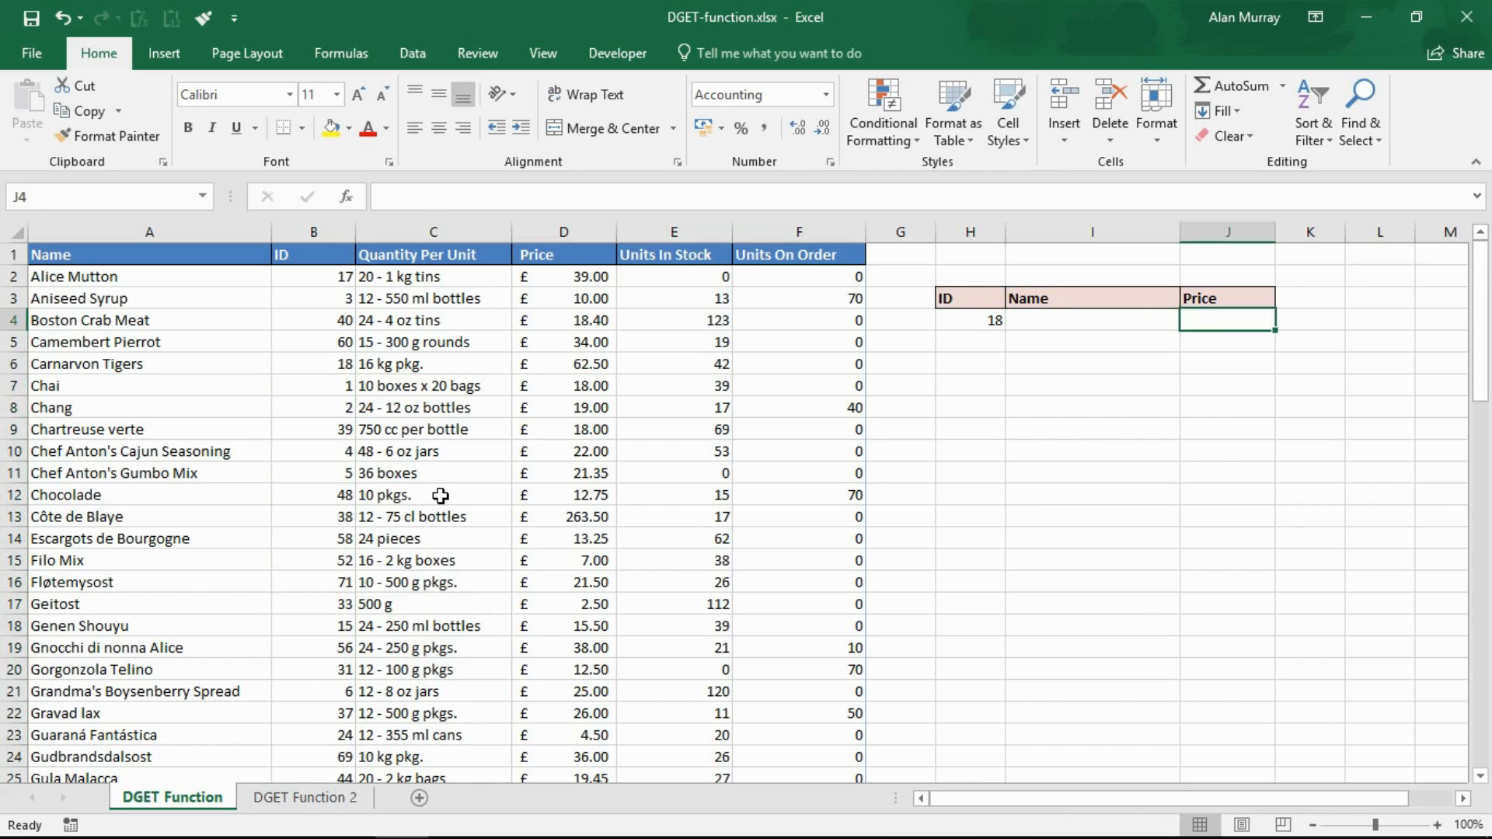
click(432, 494)
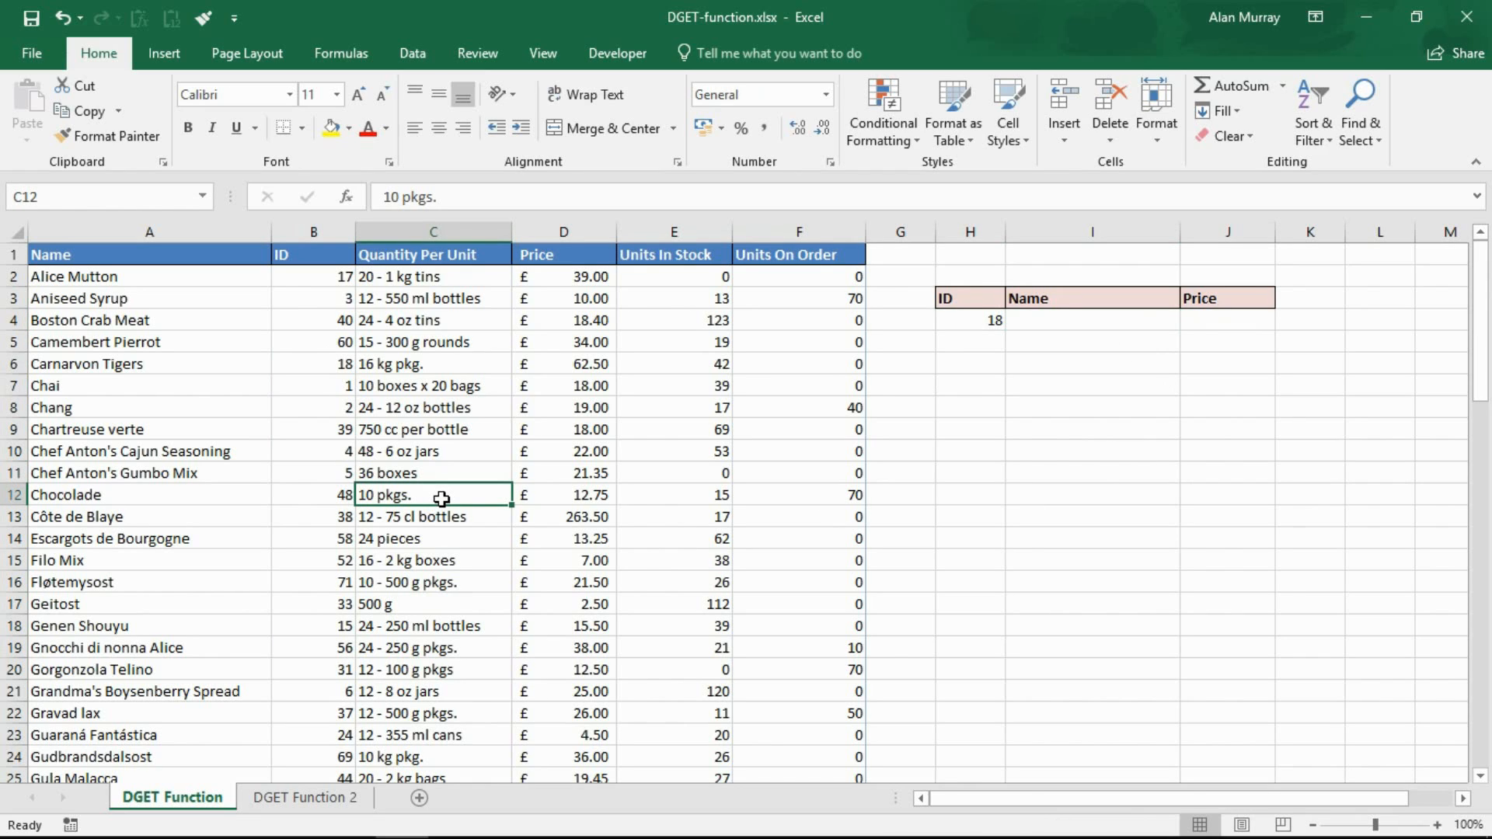
mouse_move(253, 390)
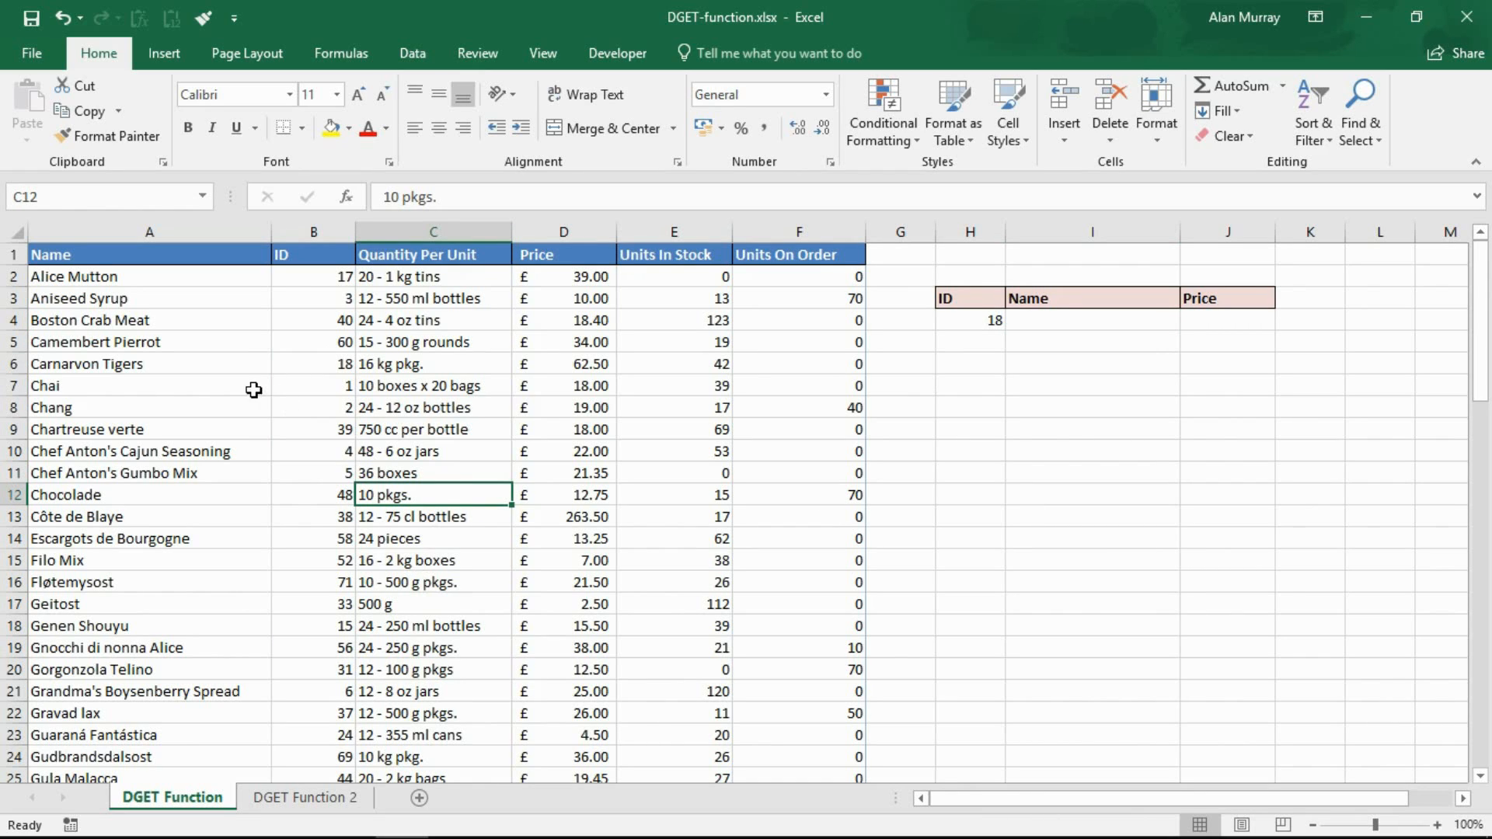
mouse_move(404, 542)
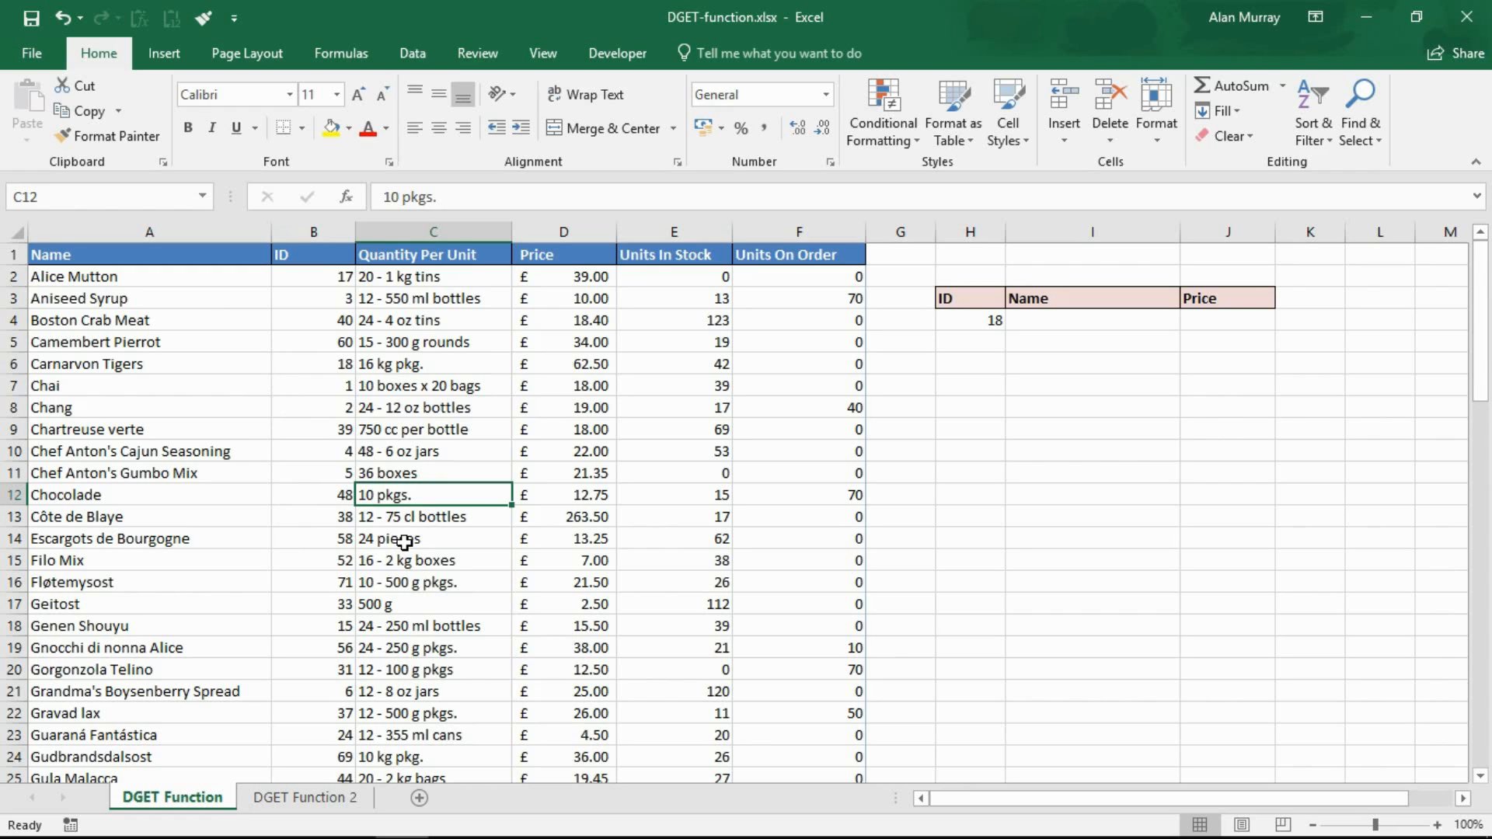
drag(312, 364, 313, 625)
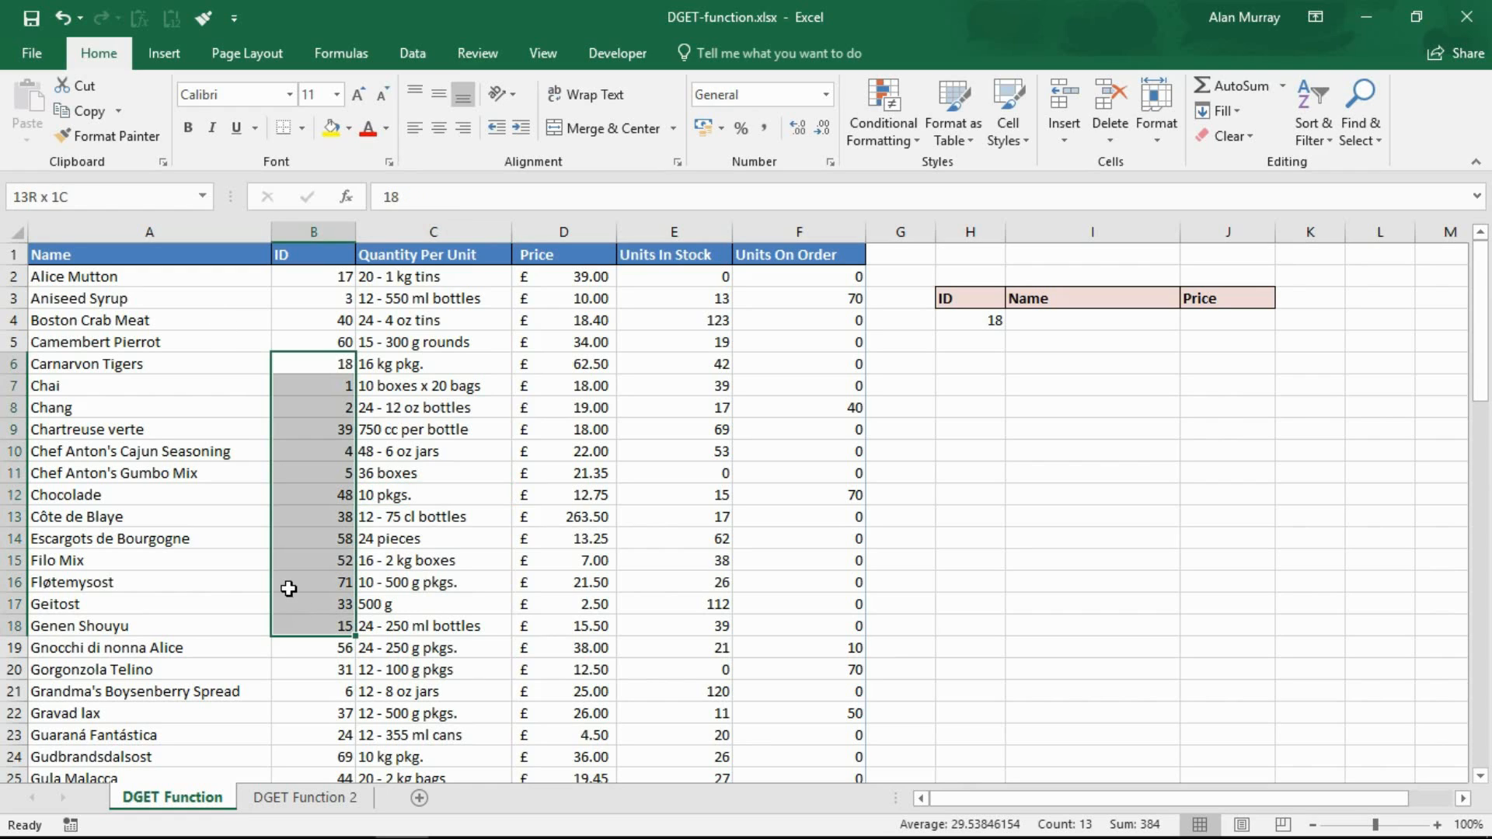
click(149, 342)
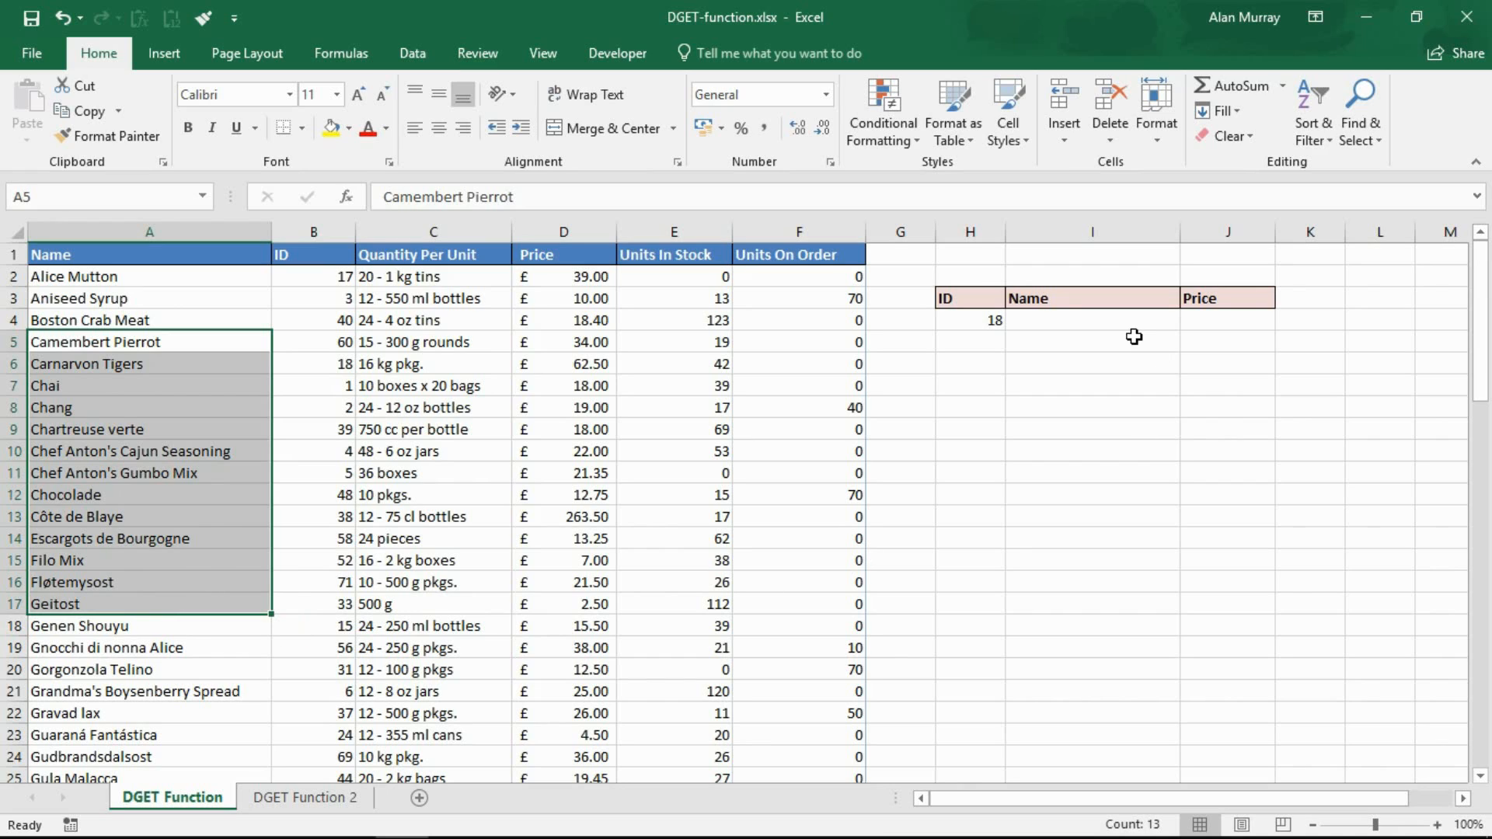
Step: Begin a DGET formula in the Name cell I4 beside ID 18
click(1091, 320)
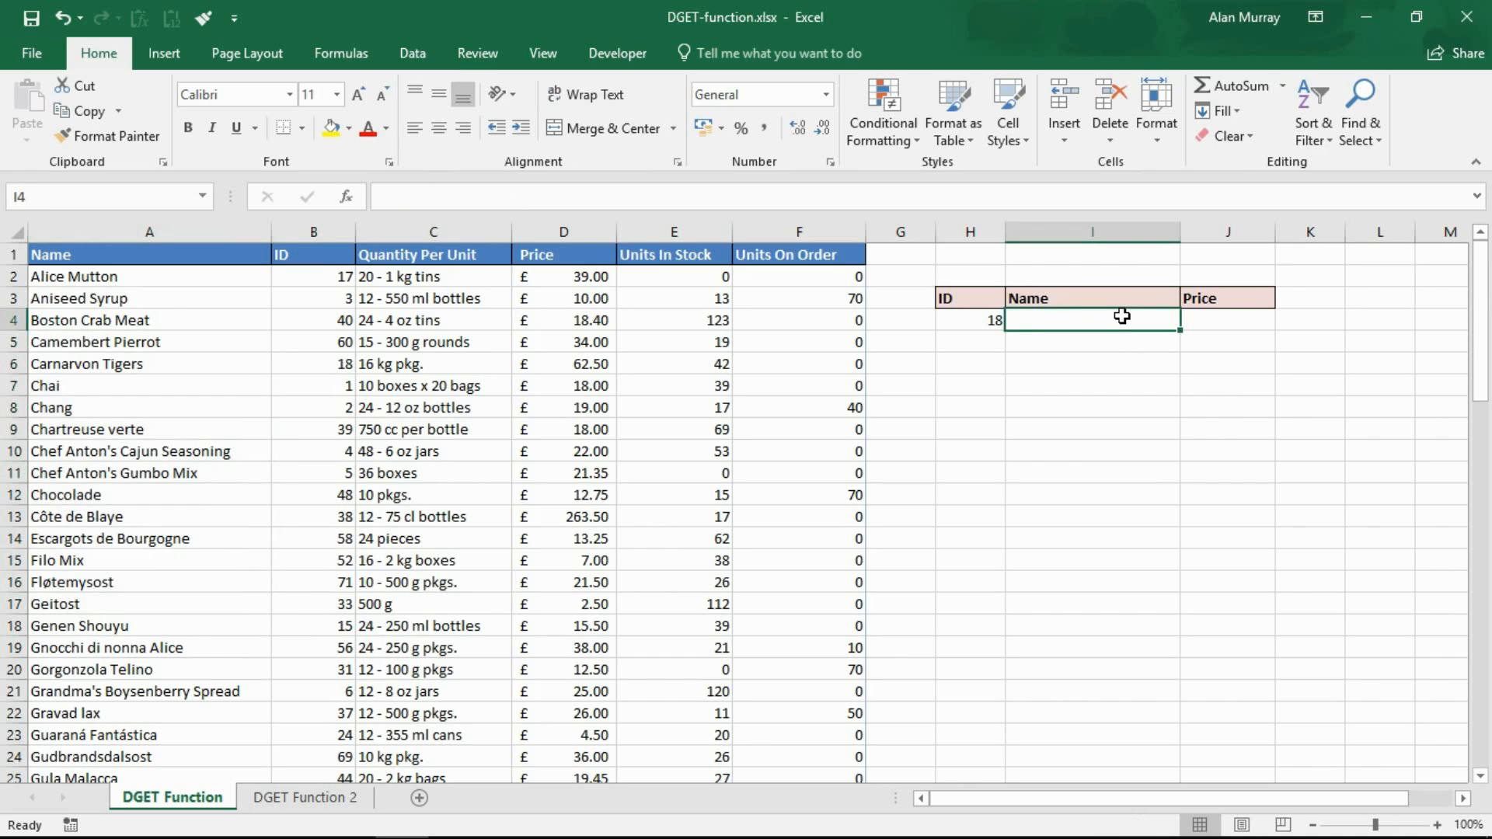
mouse_move(1131, 476)
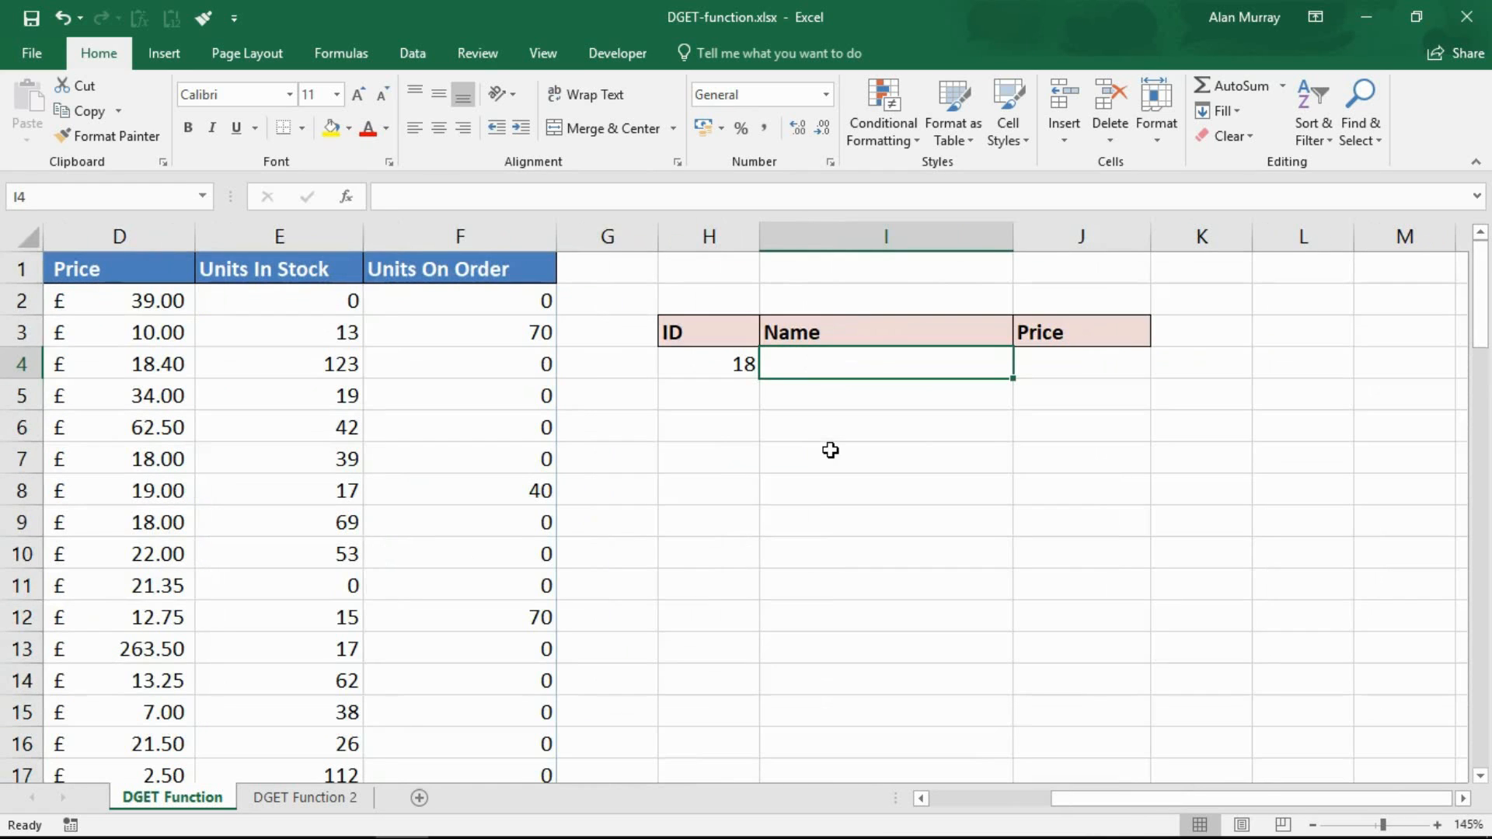
text(=d)
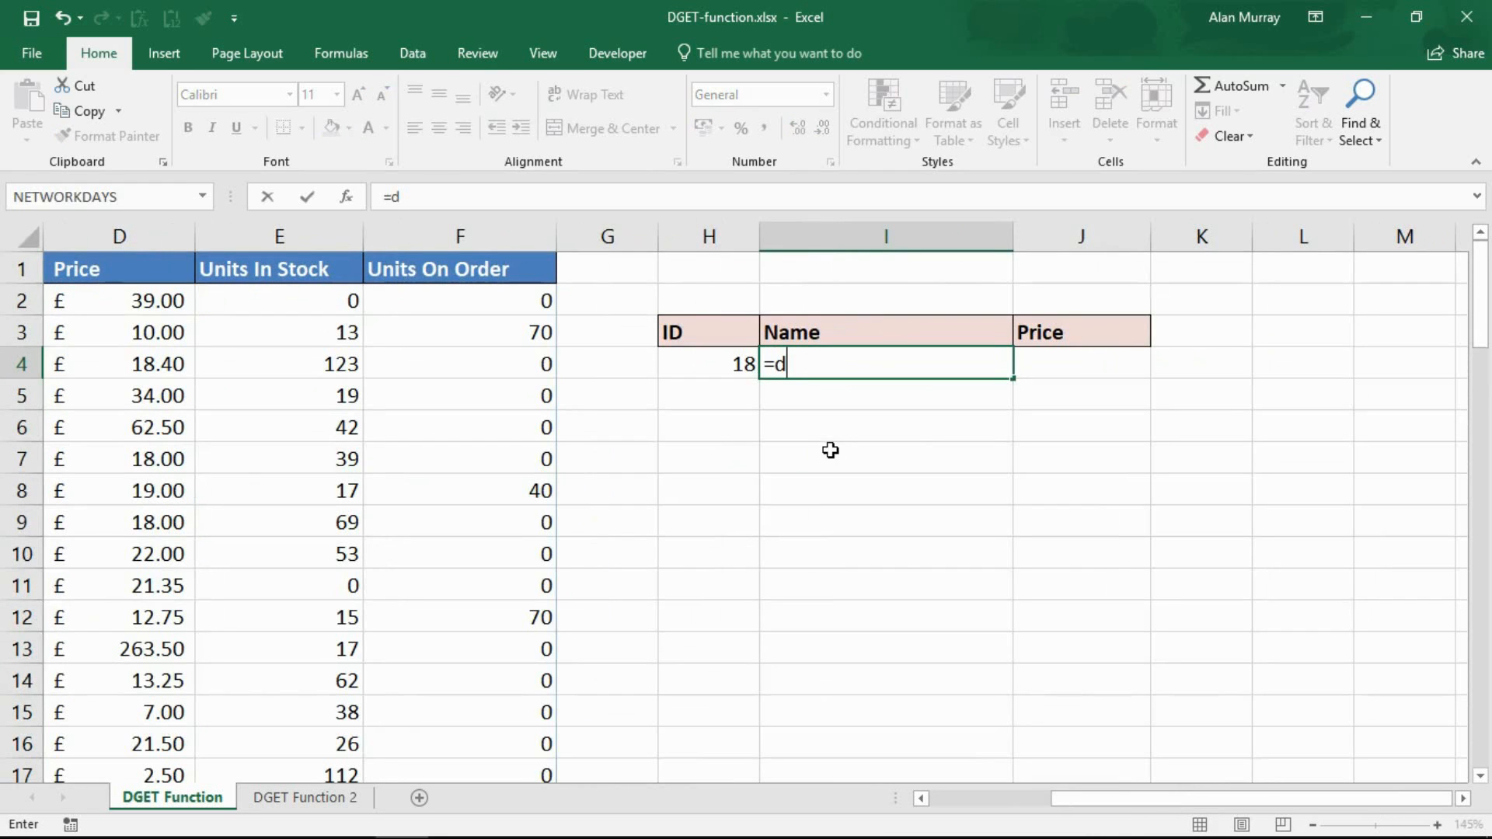
text(g)
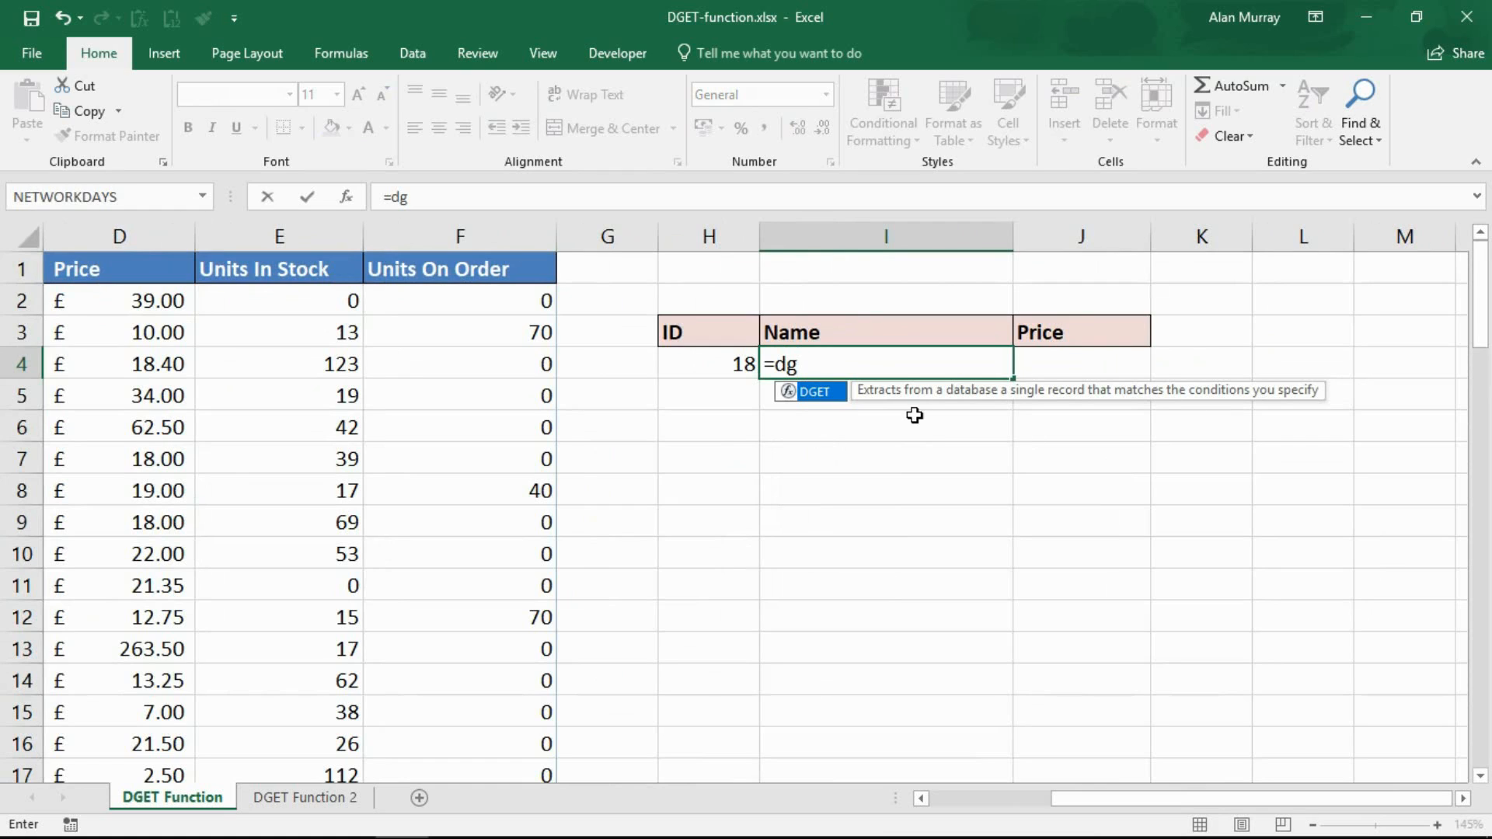
mouse_move(1263, 413)
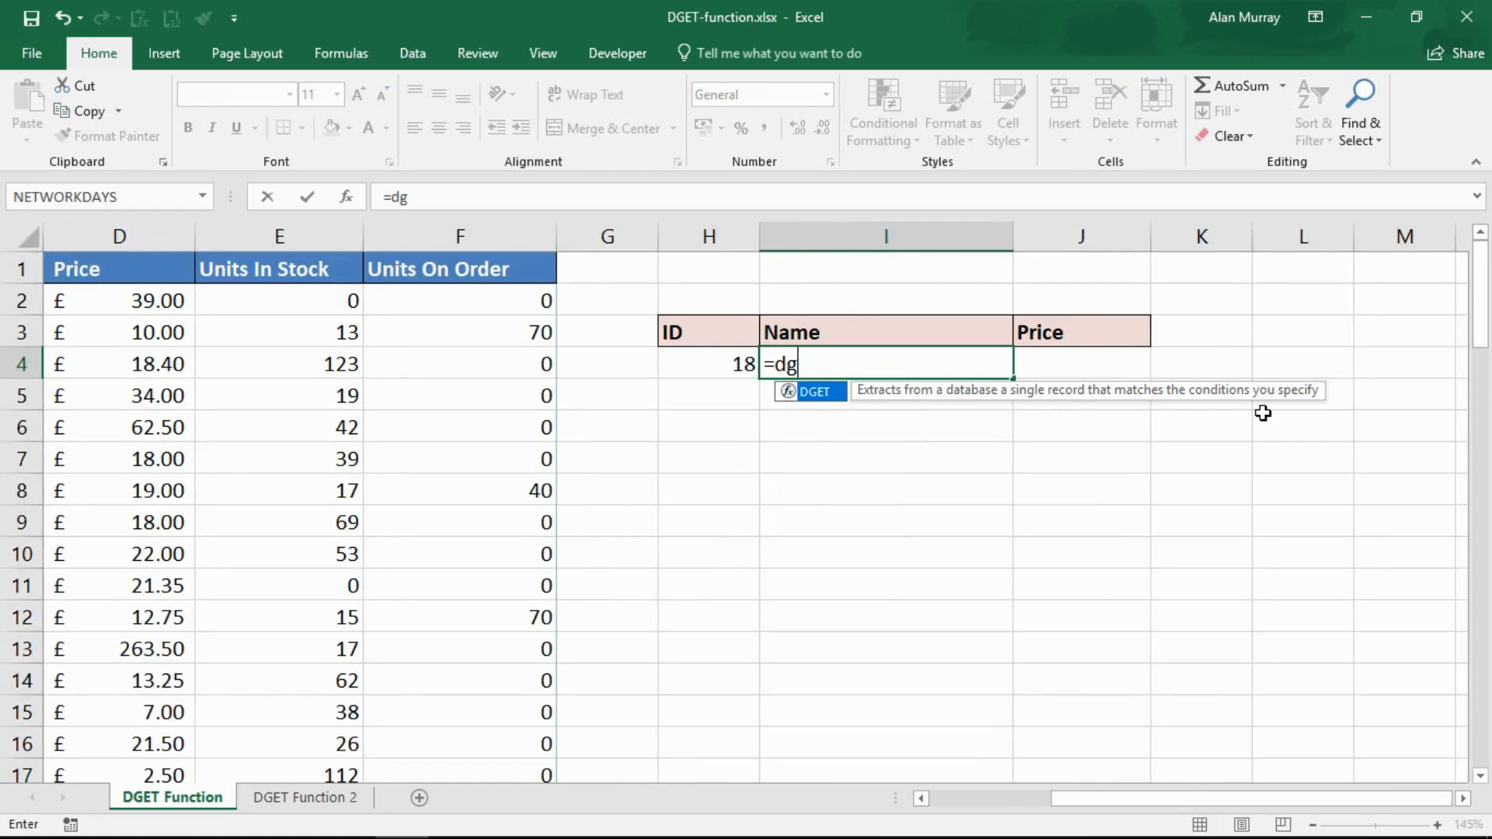
mouse_move(1235, 509)
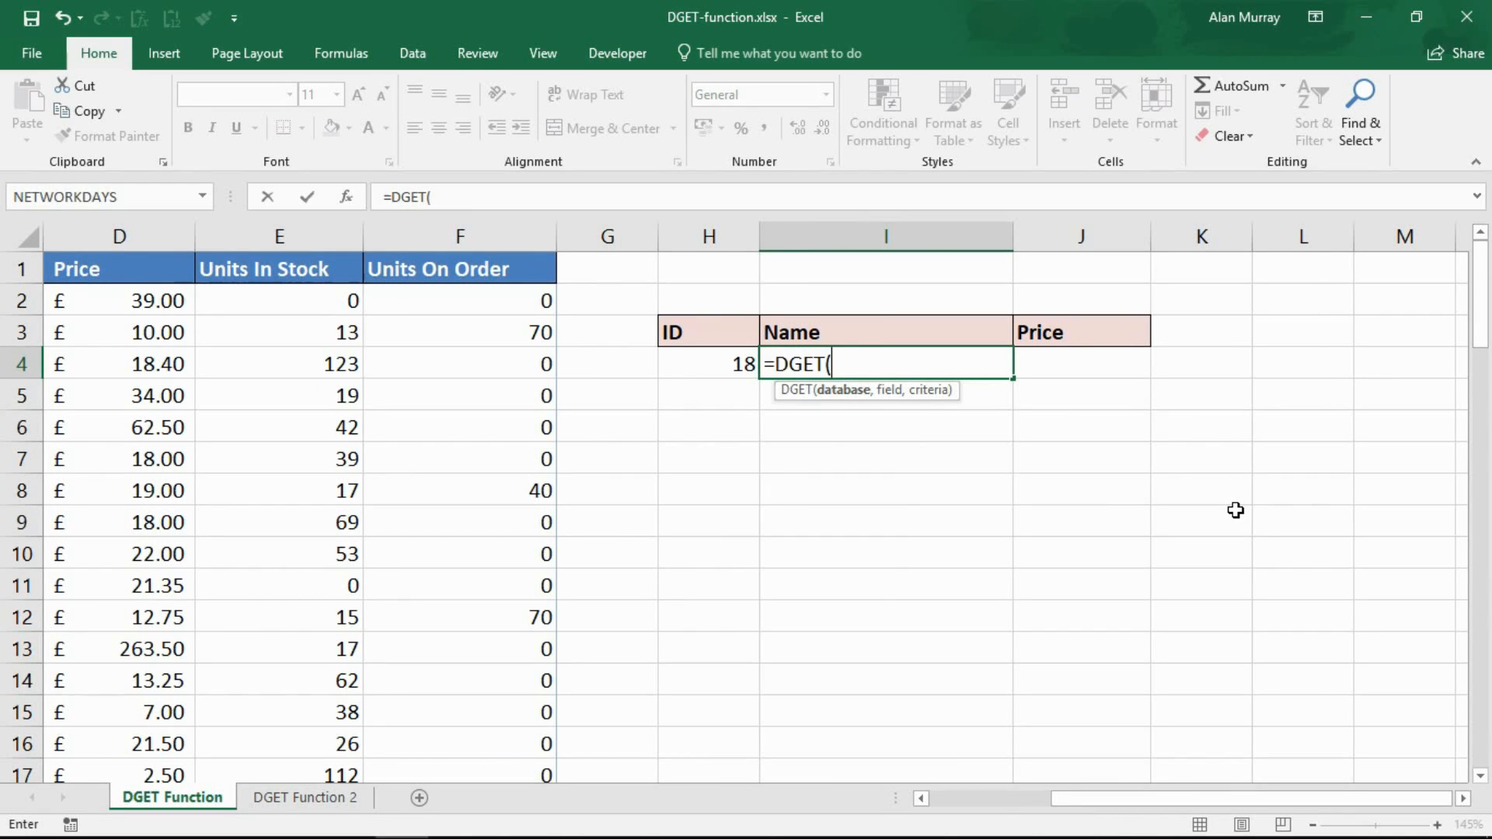
mouse_move(1043, 545)
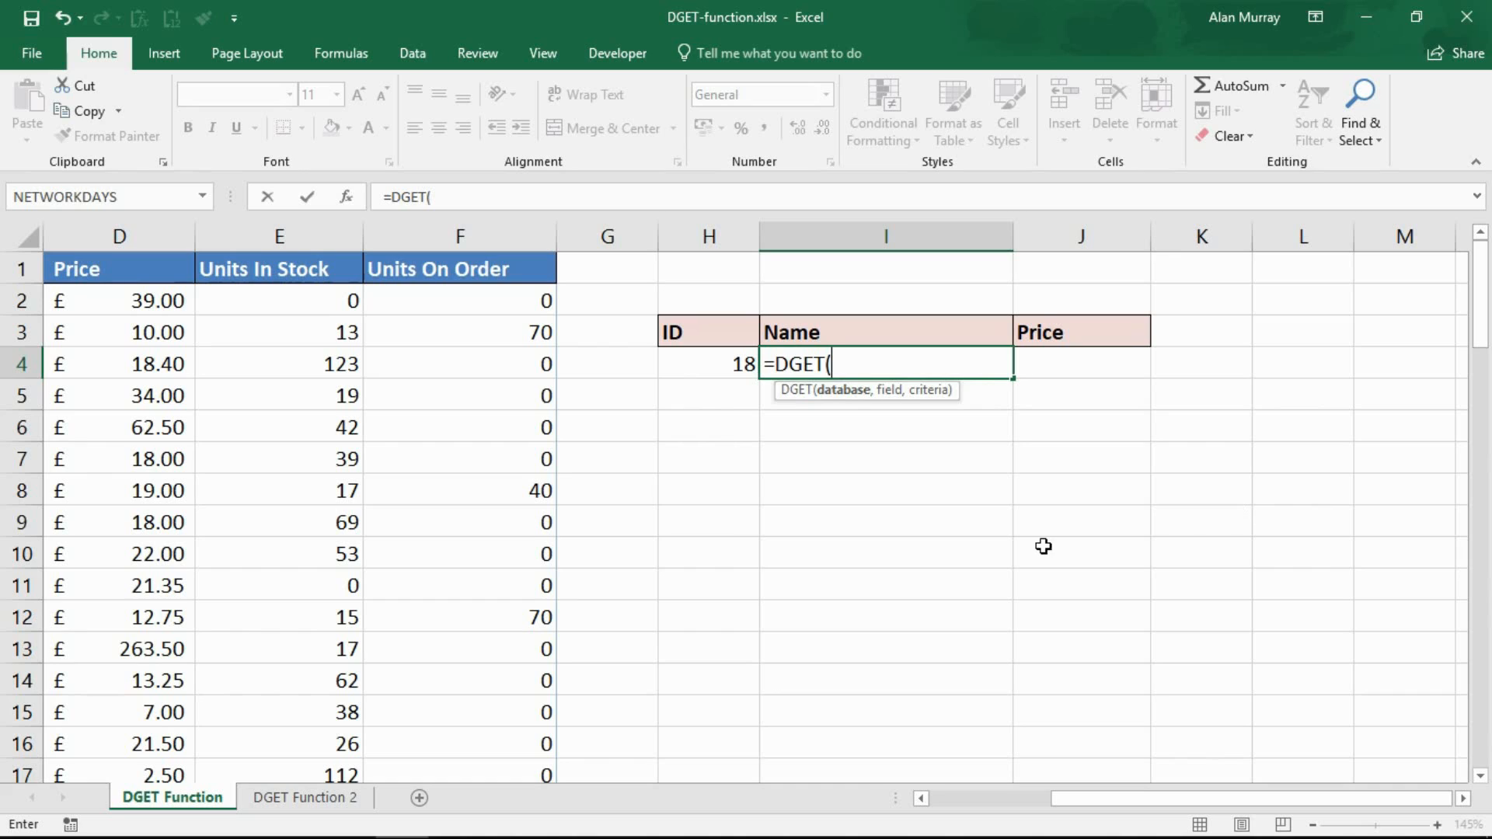
mouse_move(946, 416)
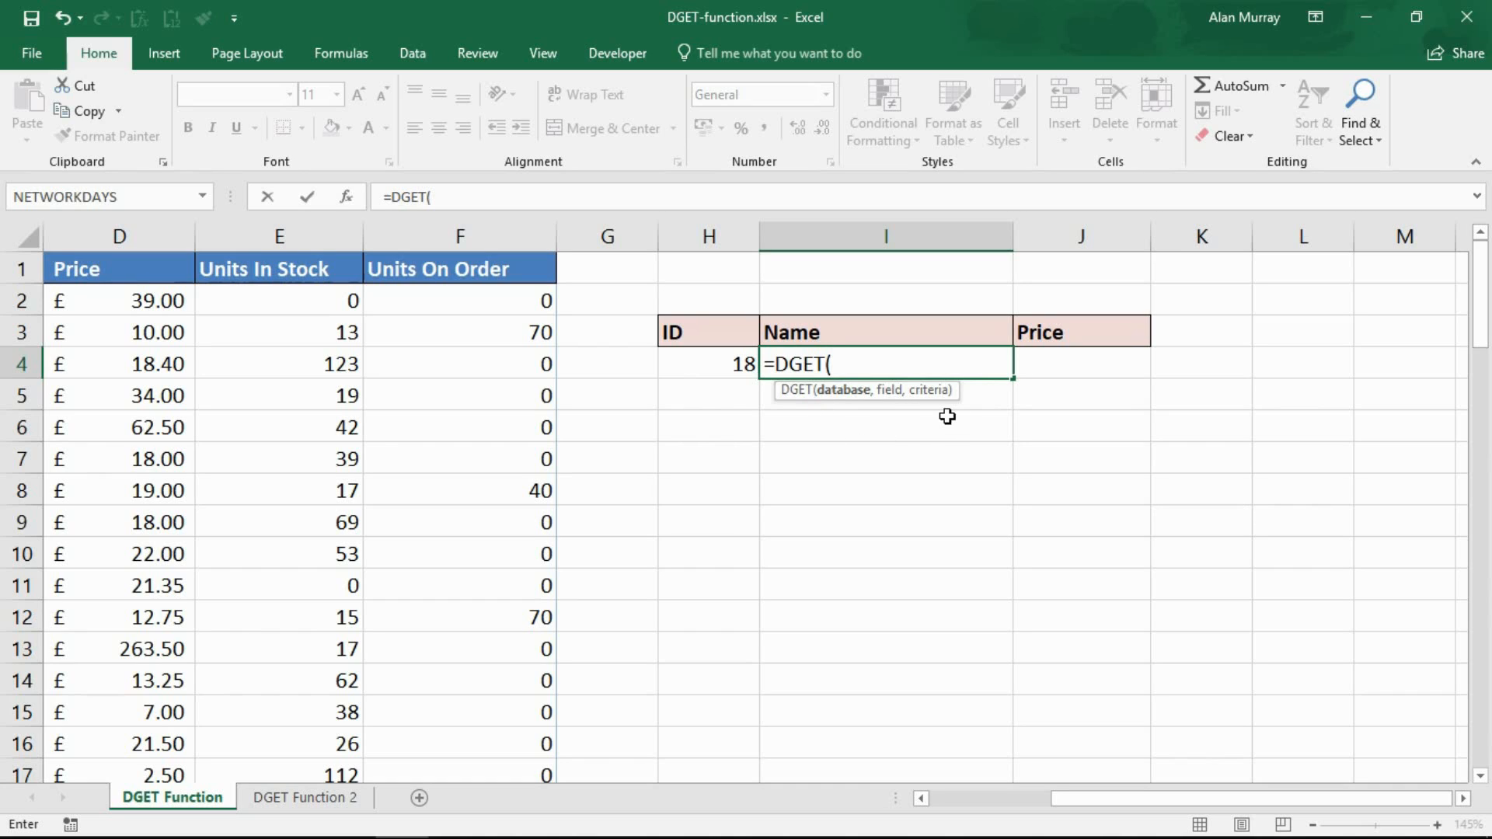
mouse_move(947, 413)
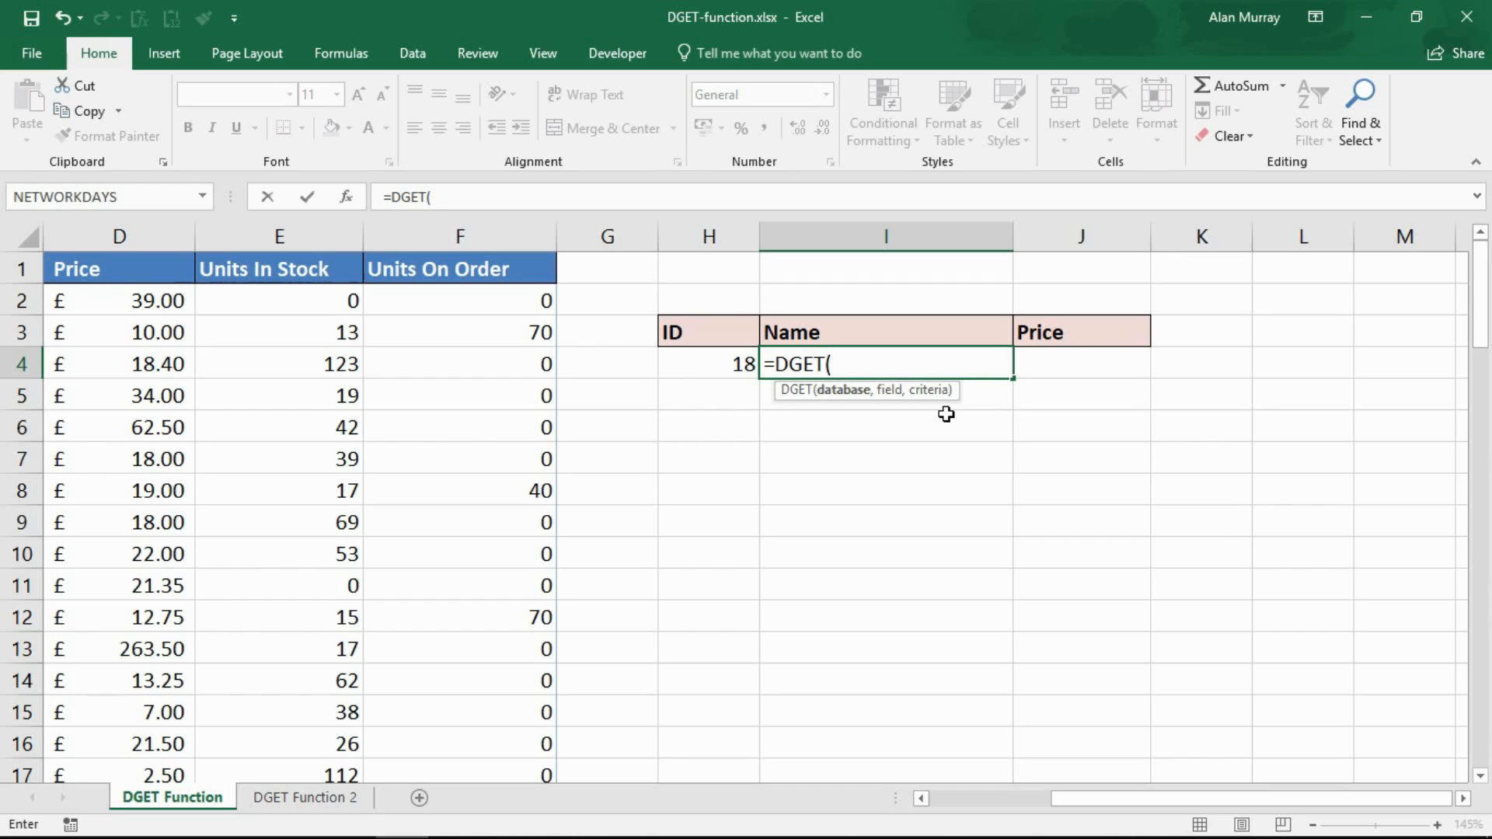
mouse_move(881, 528)
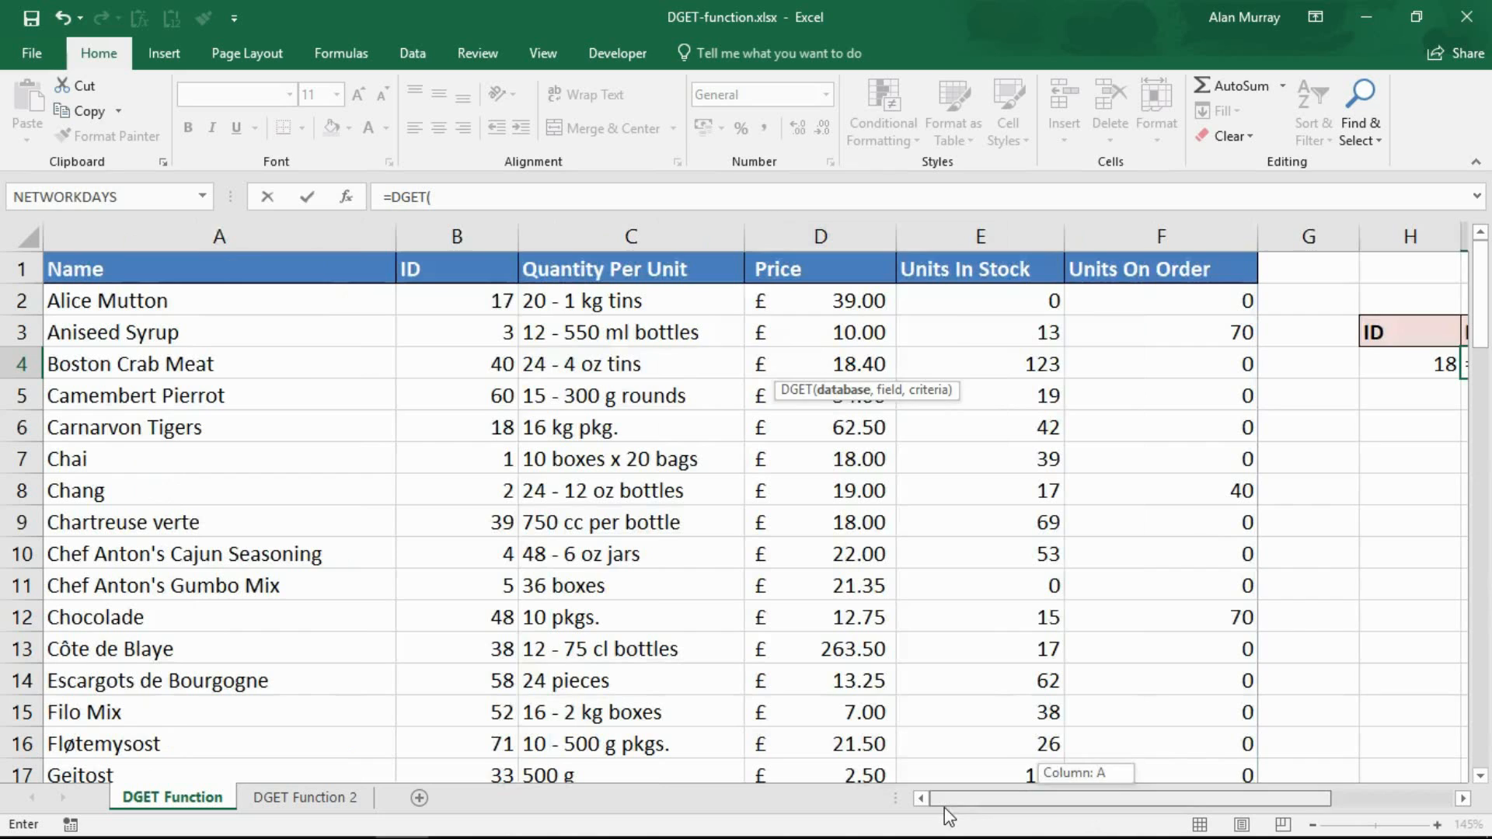
Step: Make columns $A:$F the absolute database argument, giving =DGET($A:$F,
click(219, 236)
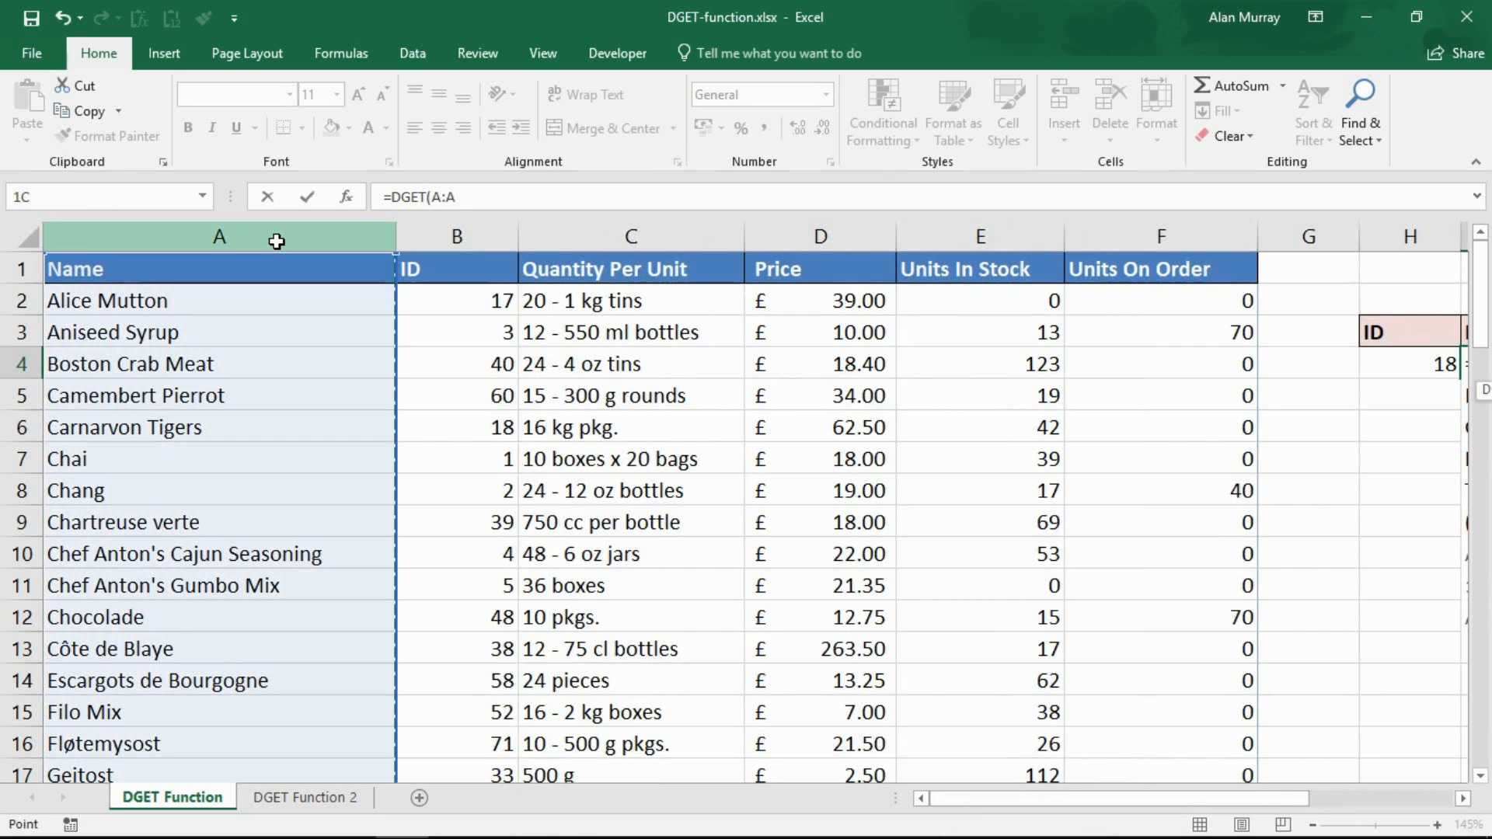
drag(219, 236, 1160, 236)
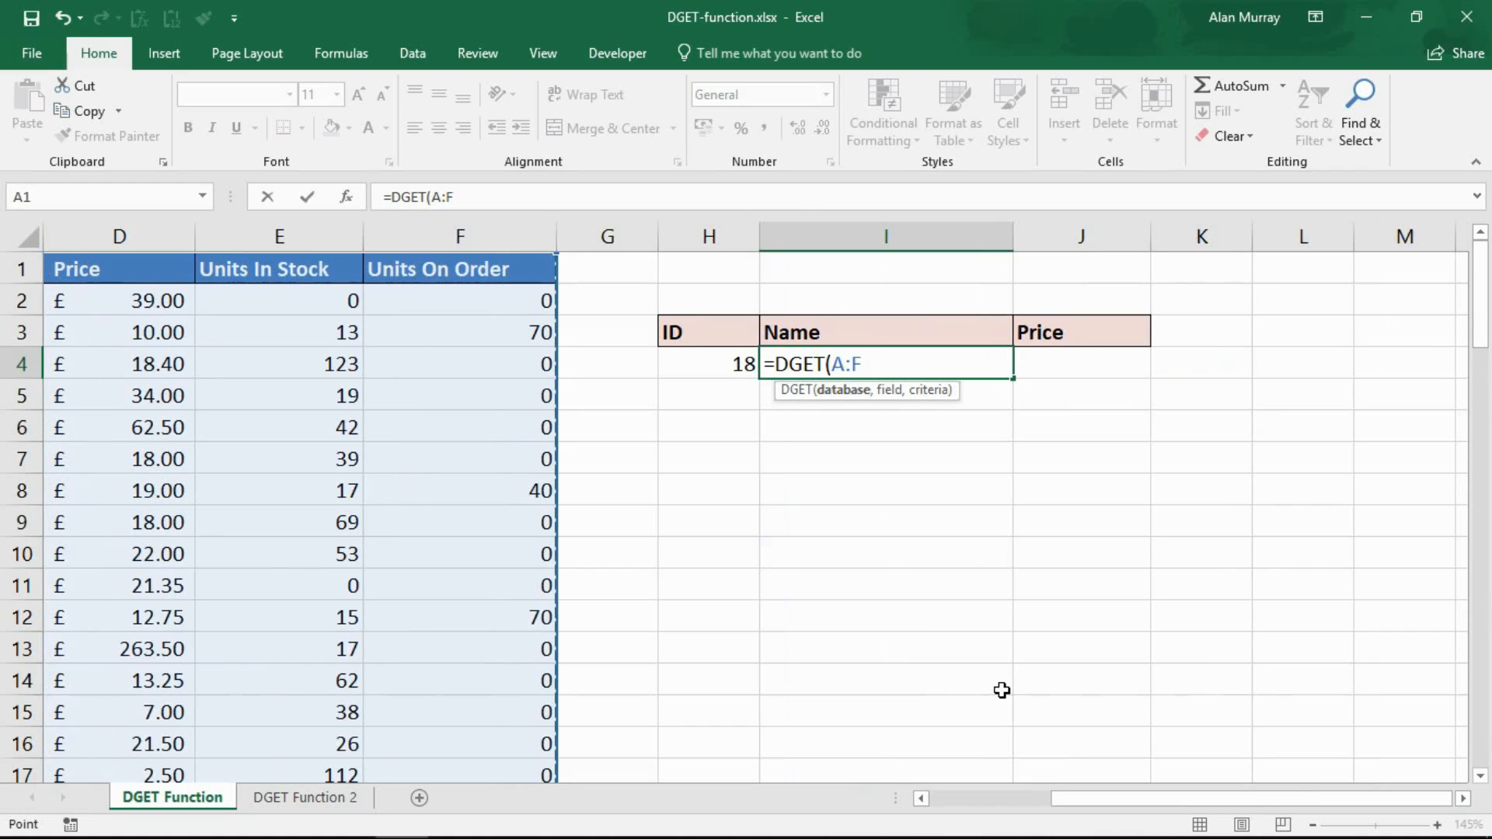
key(F4)
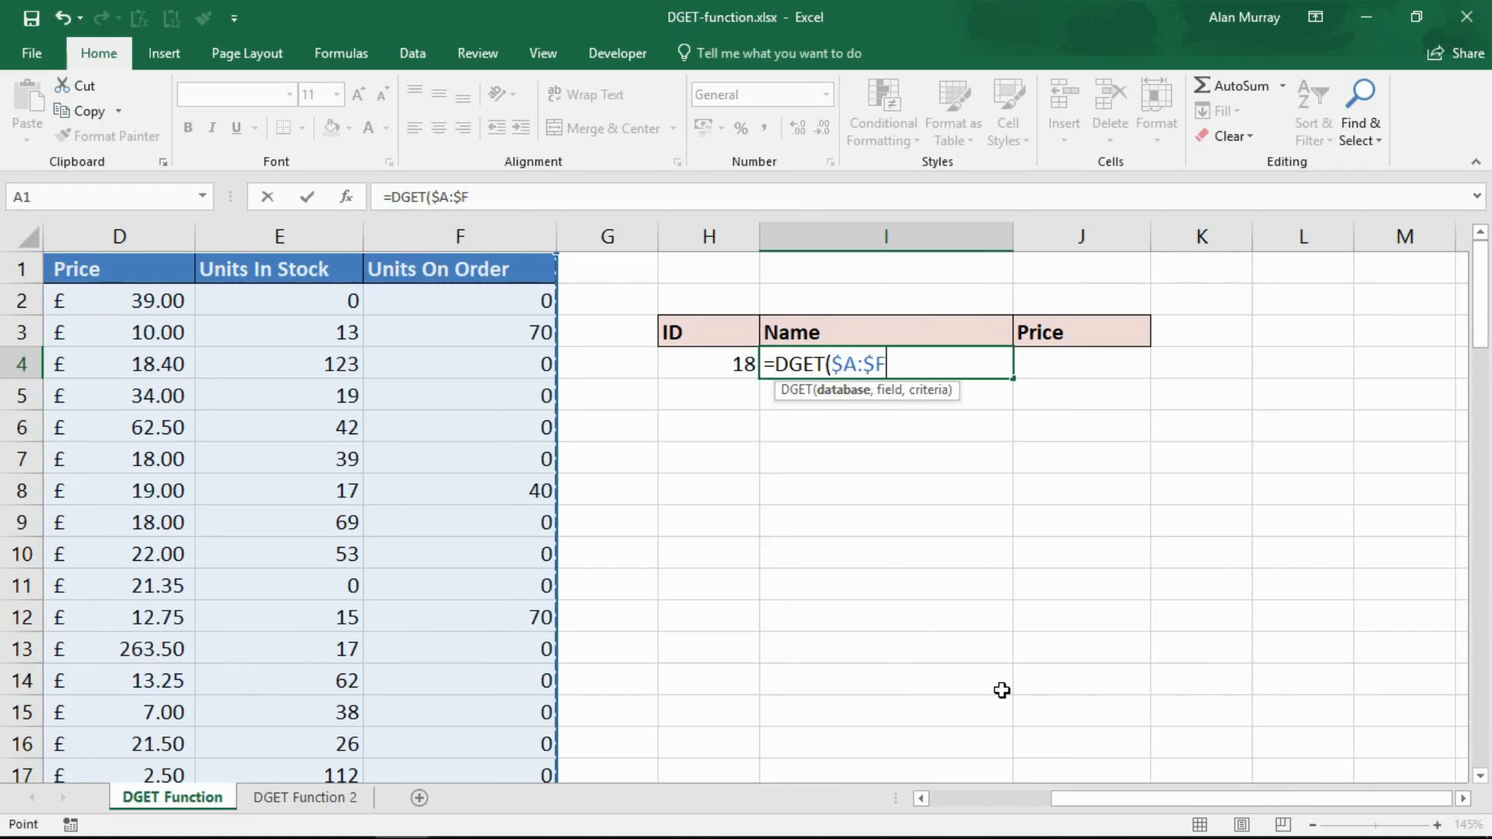
text(,)
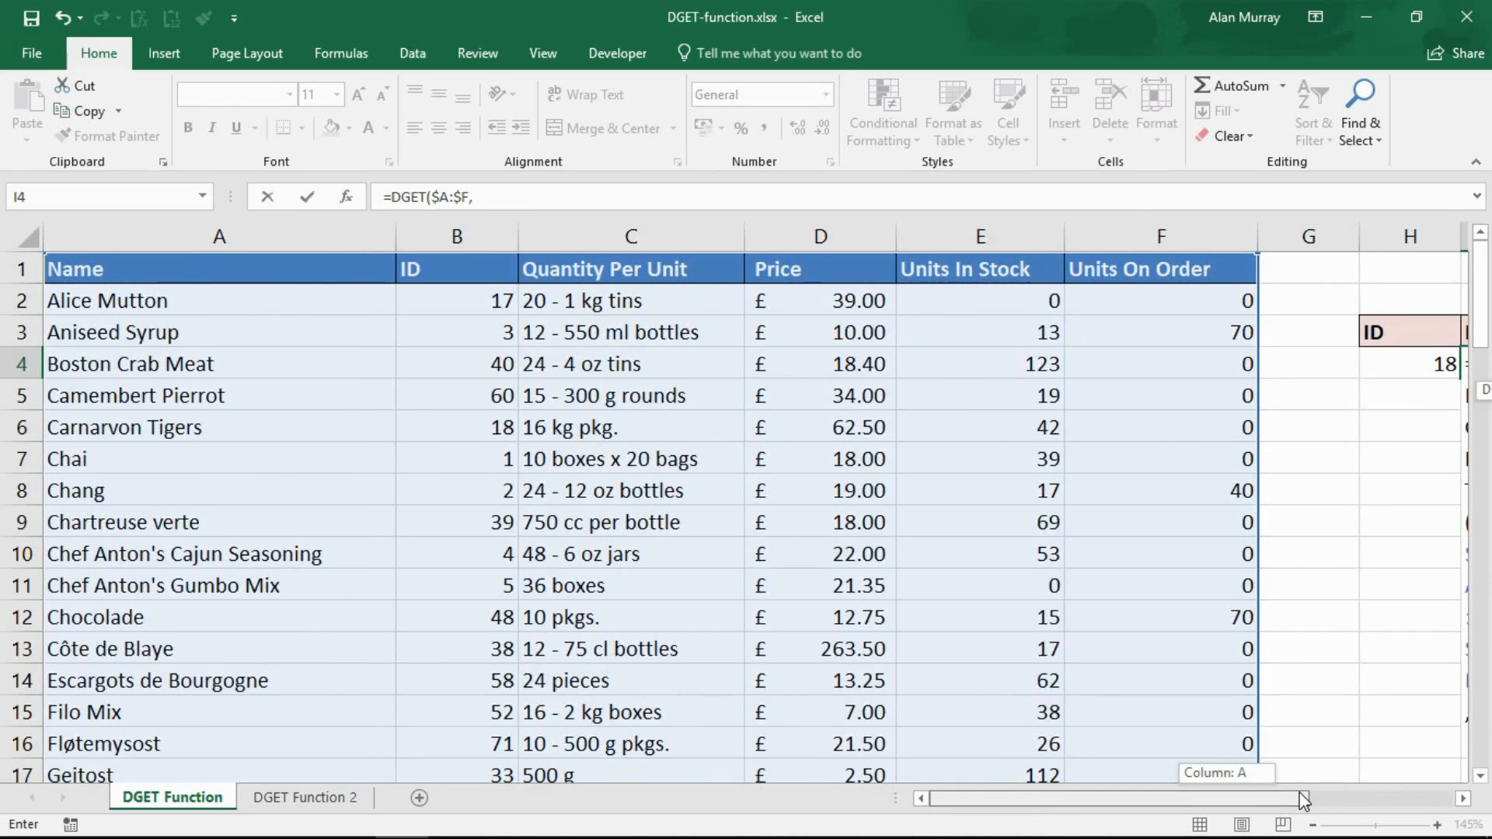
scroll(right, 3)
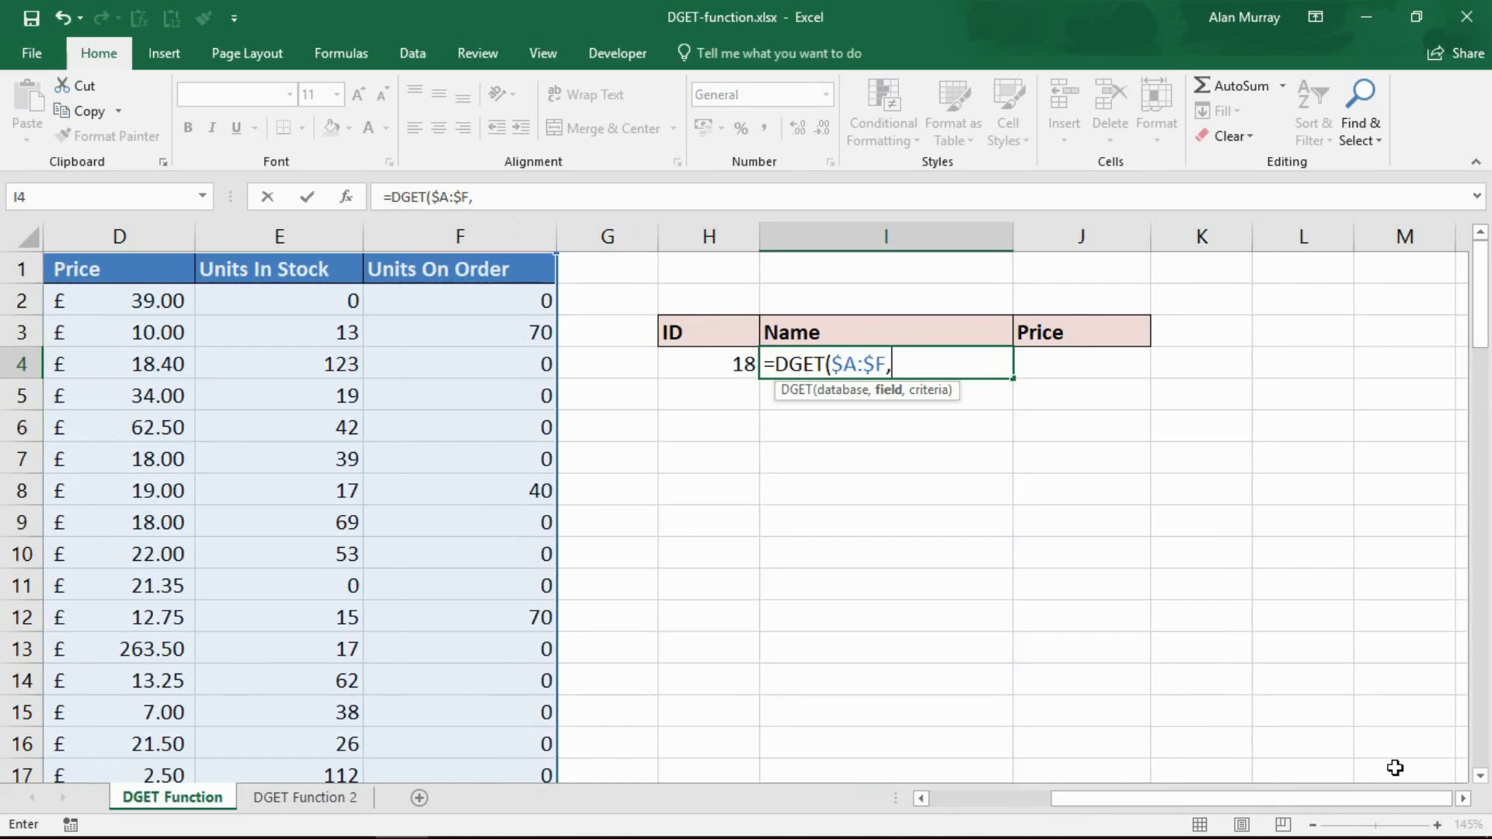
Step: Try the Name heading as field, then settle on field number 1: =DGET($A:$F,1,
text(1)
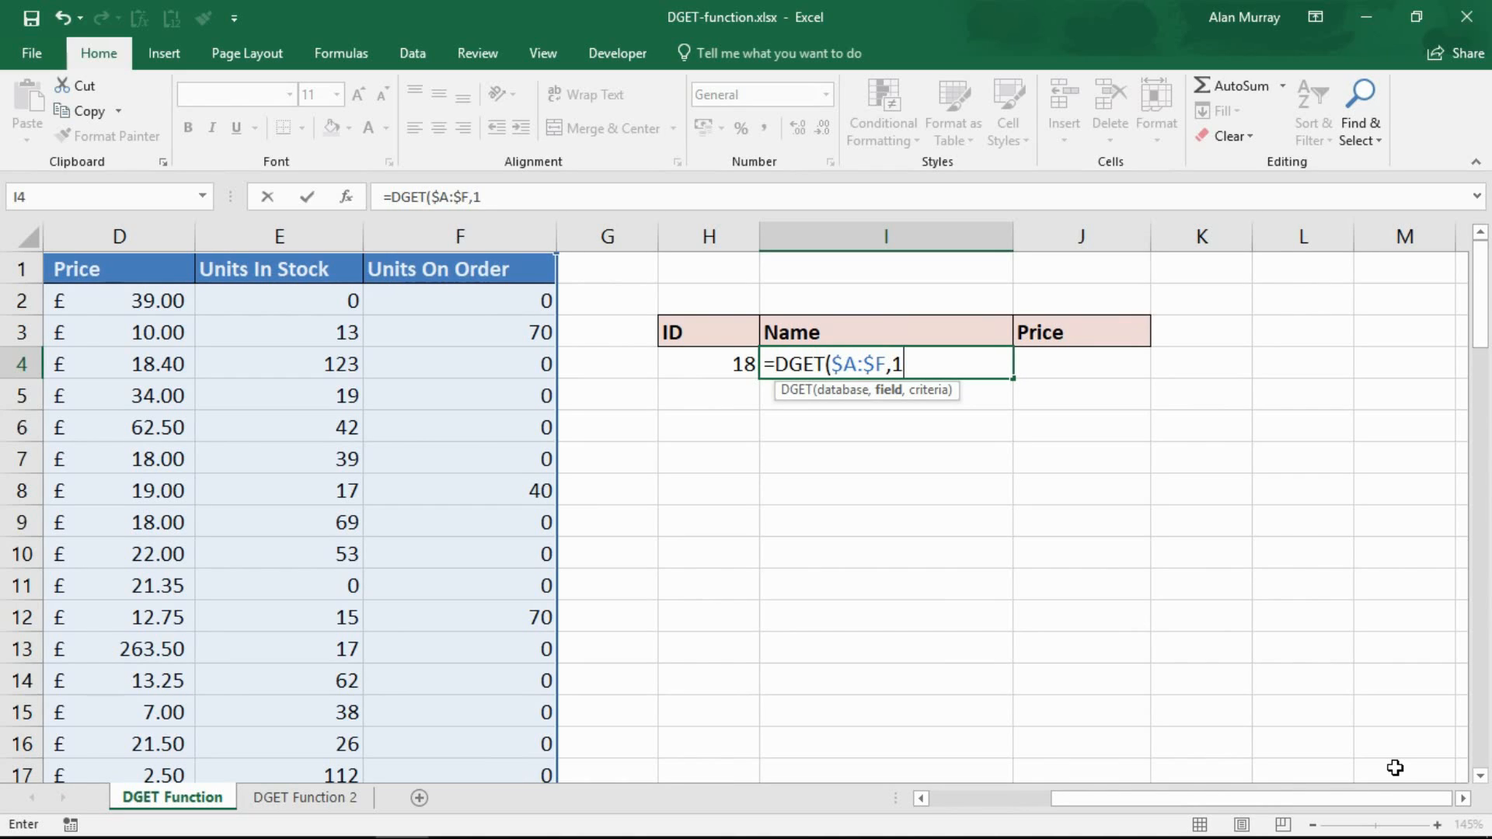
key(Backspace)
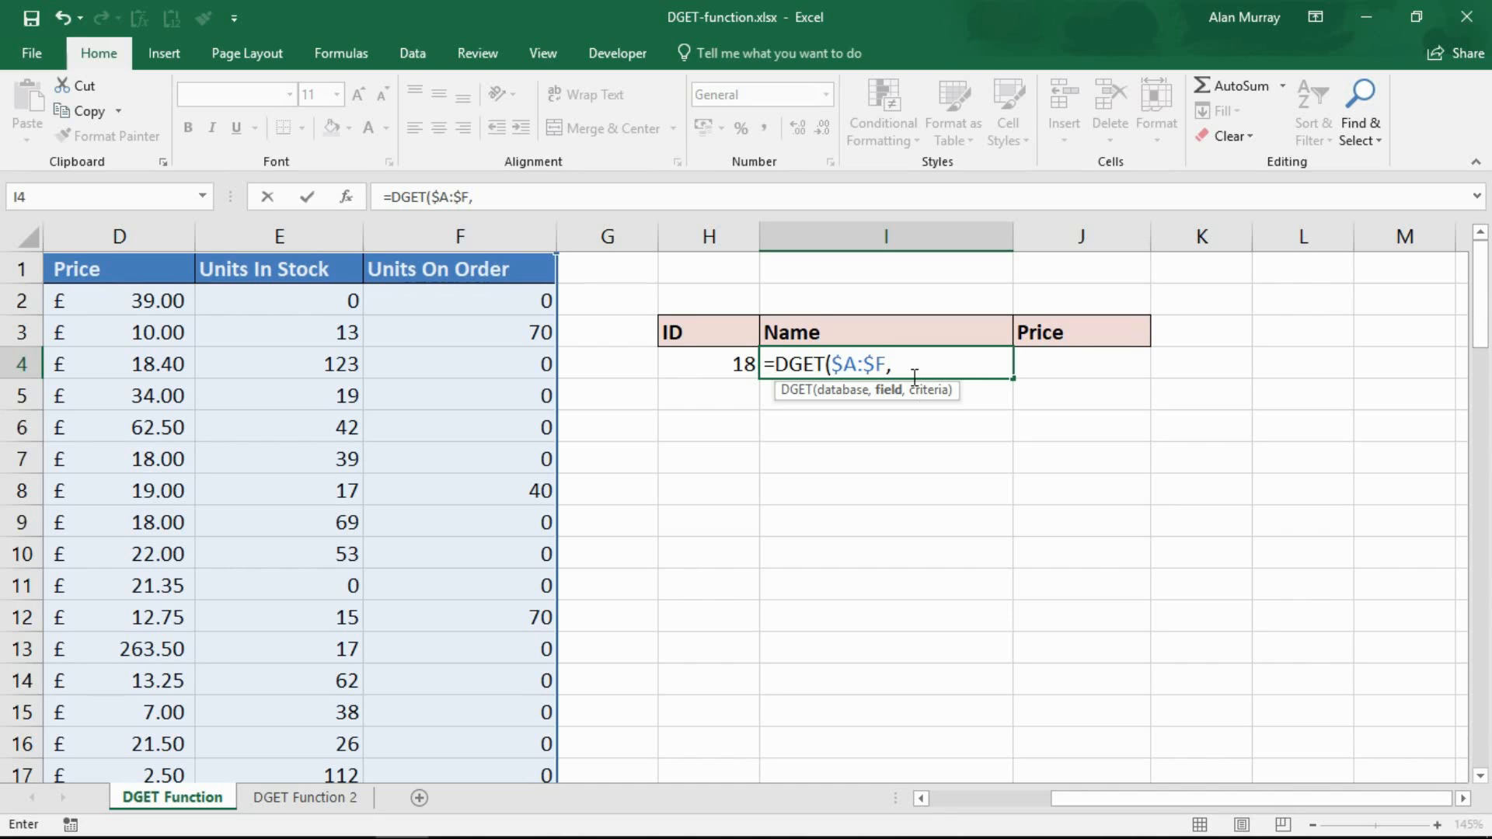
click(884, 333)
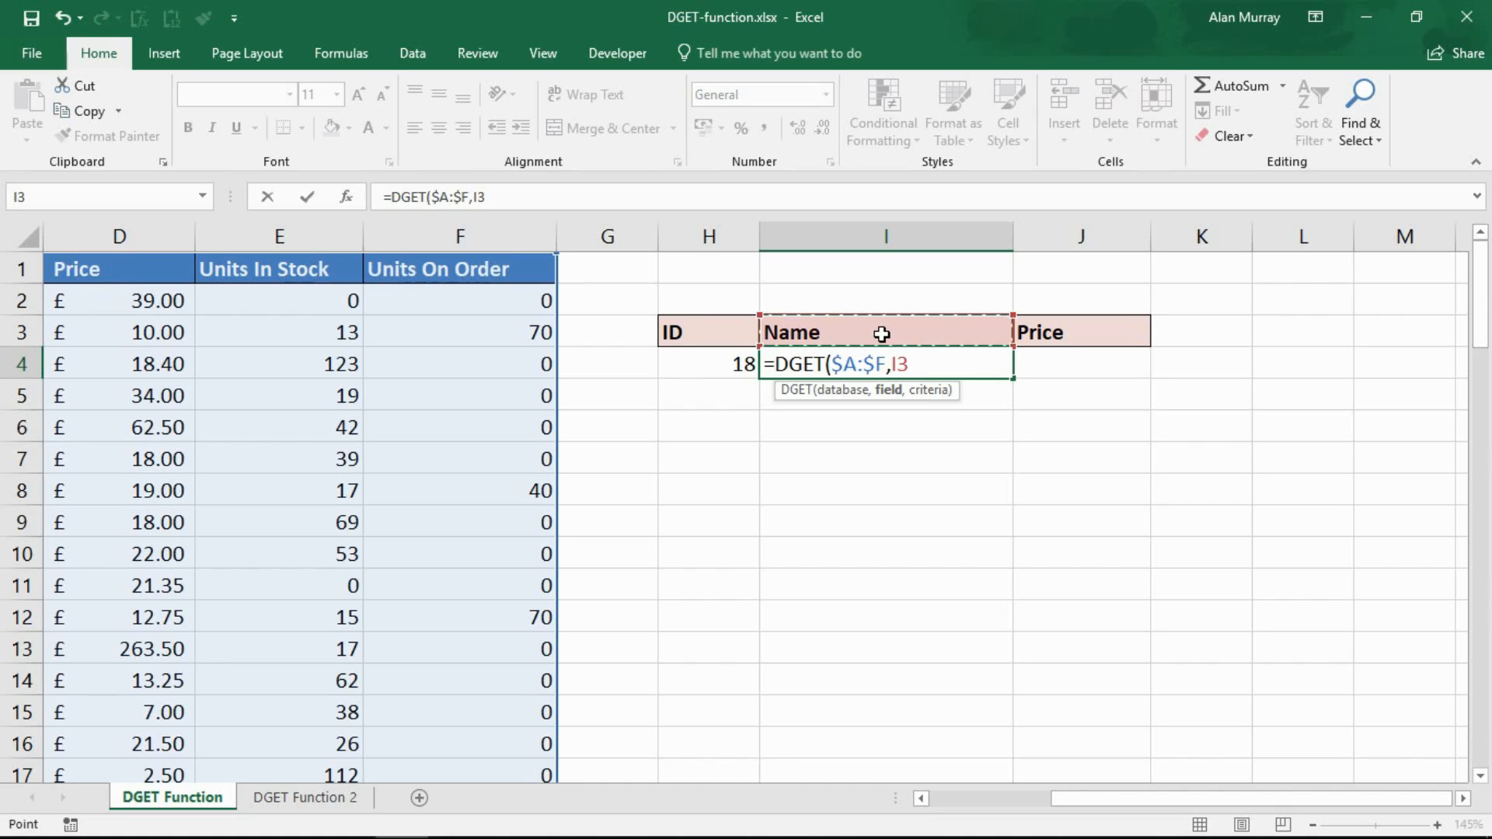
mouse_move(905, 402)
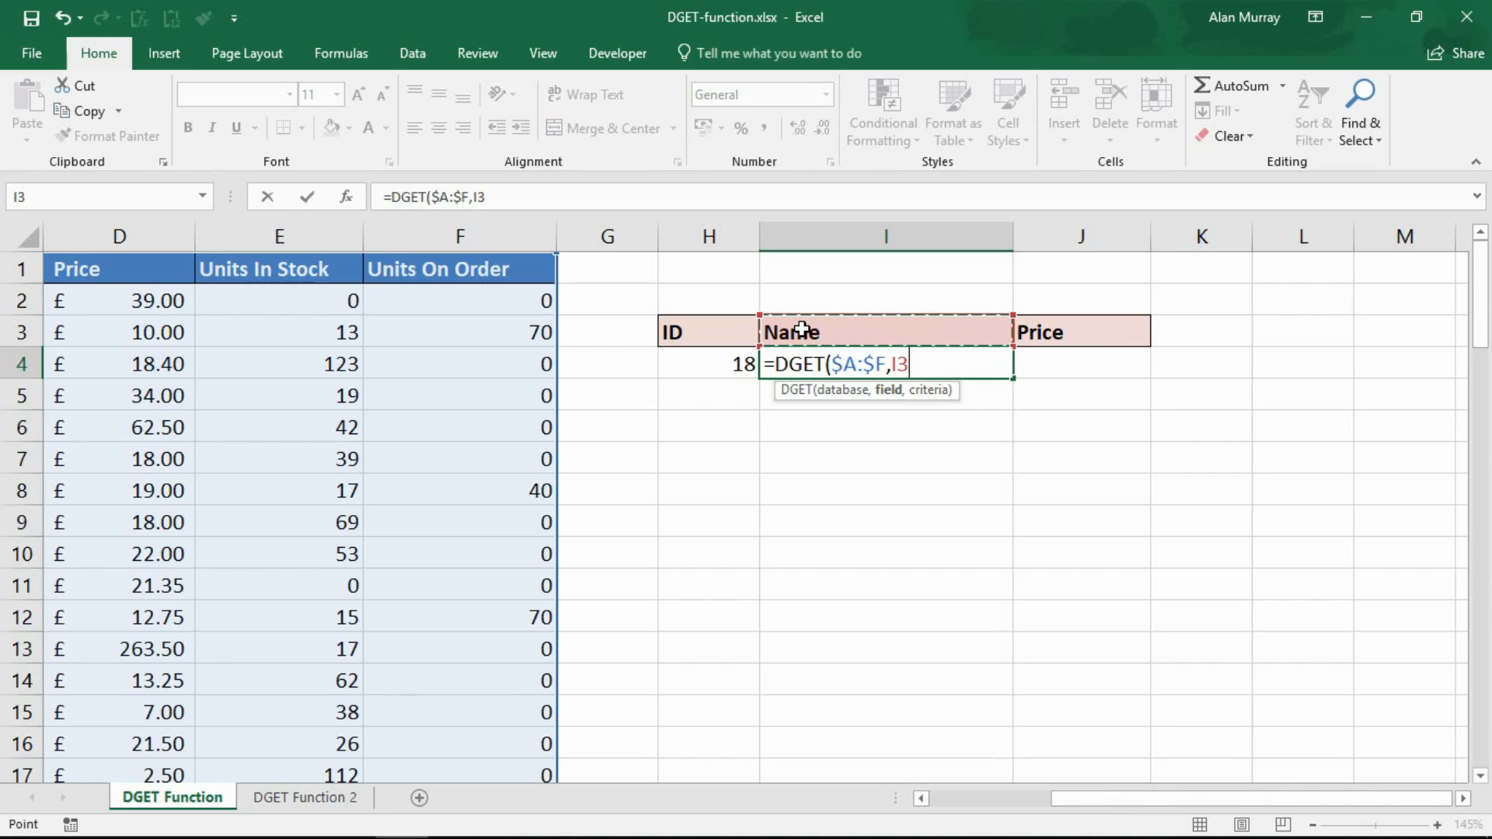
mouse_move(942, 563)
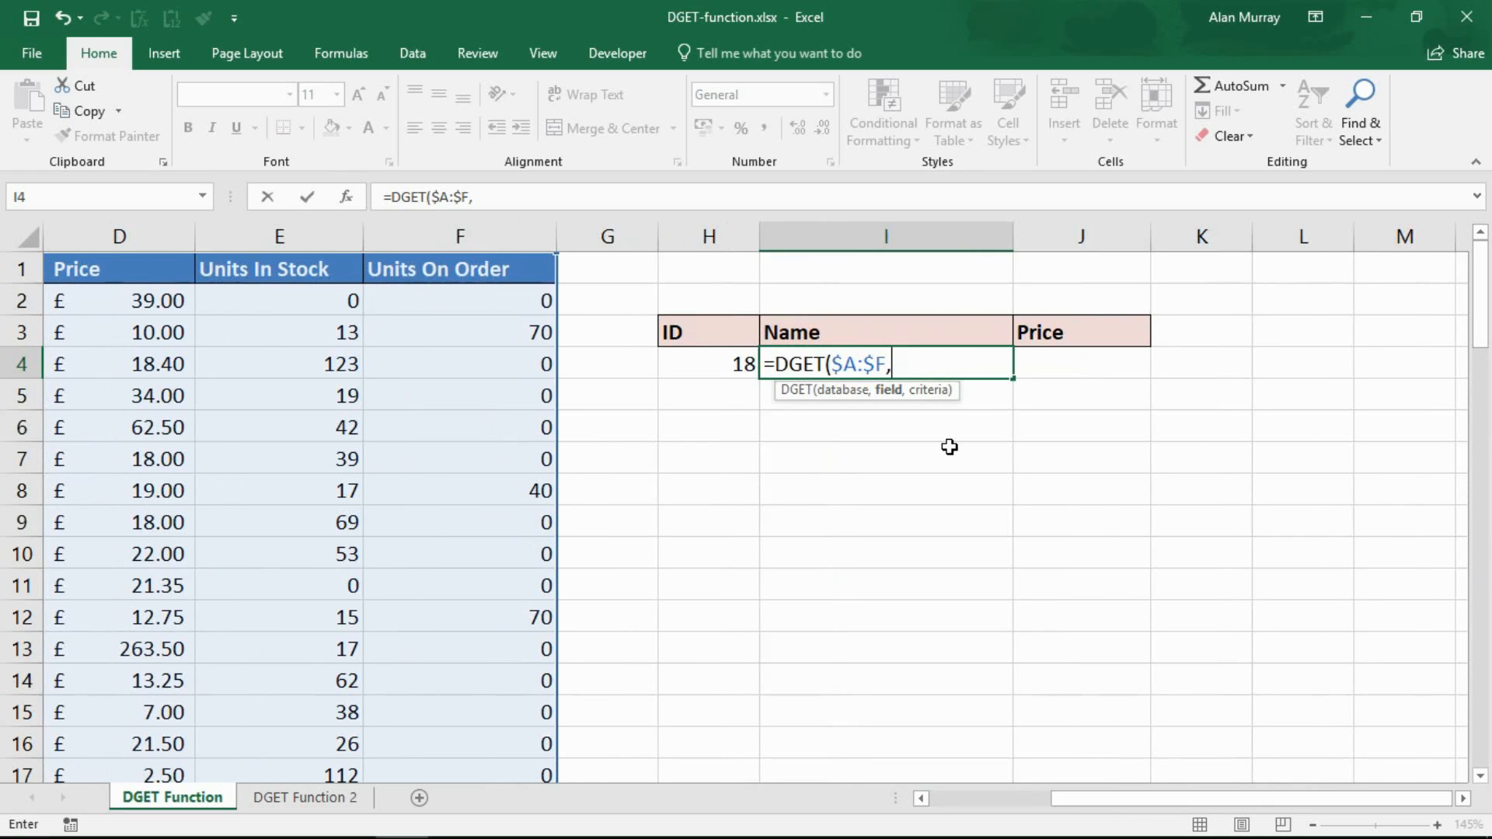
text(1)
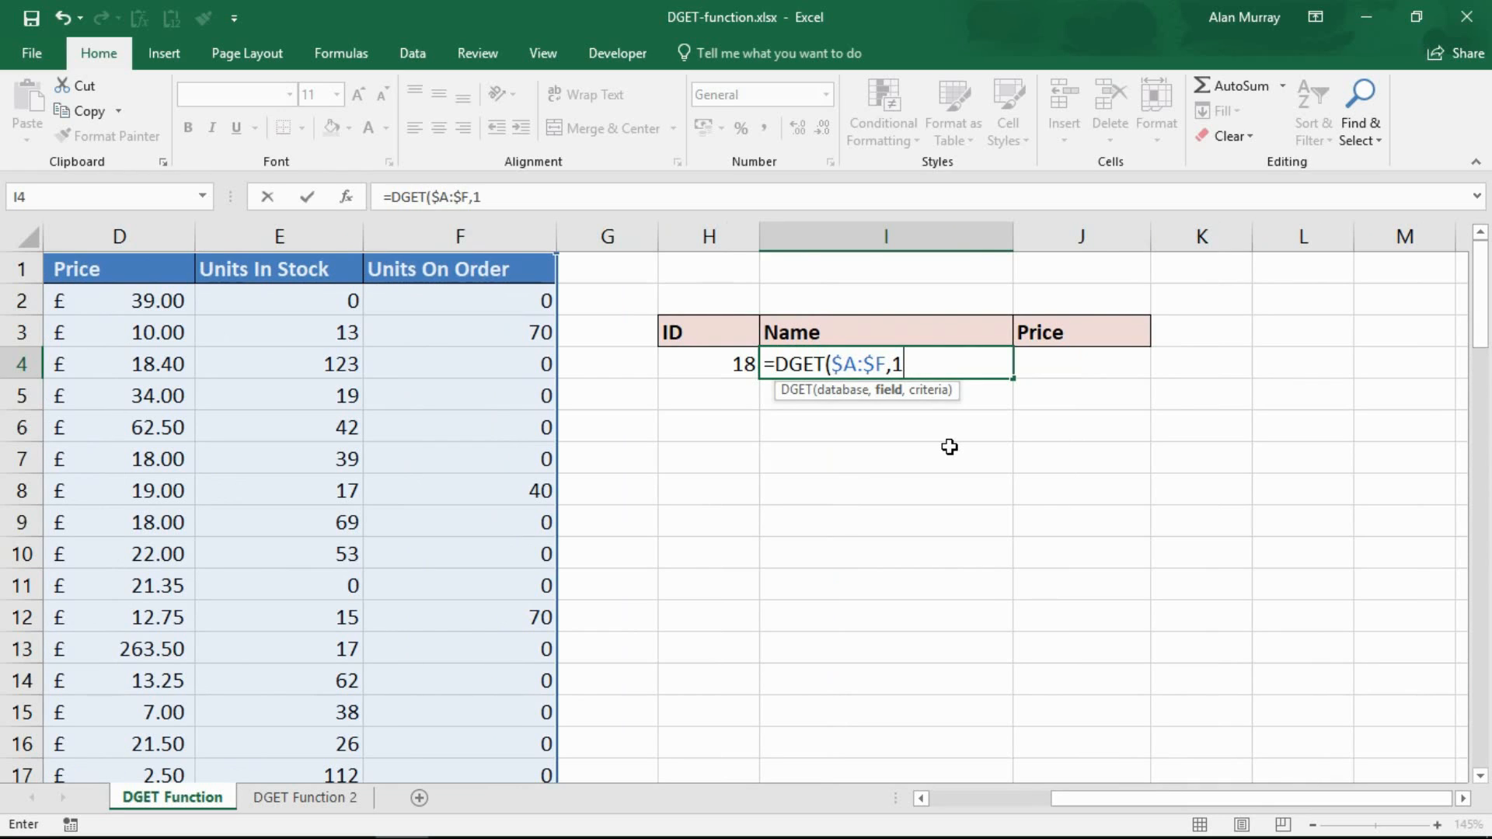
text(,)
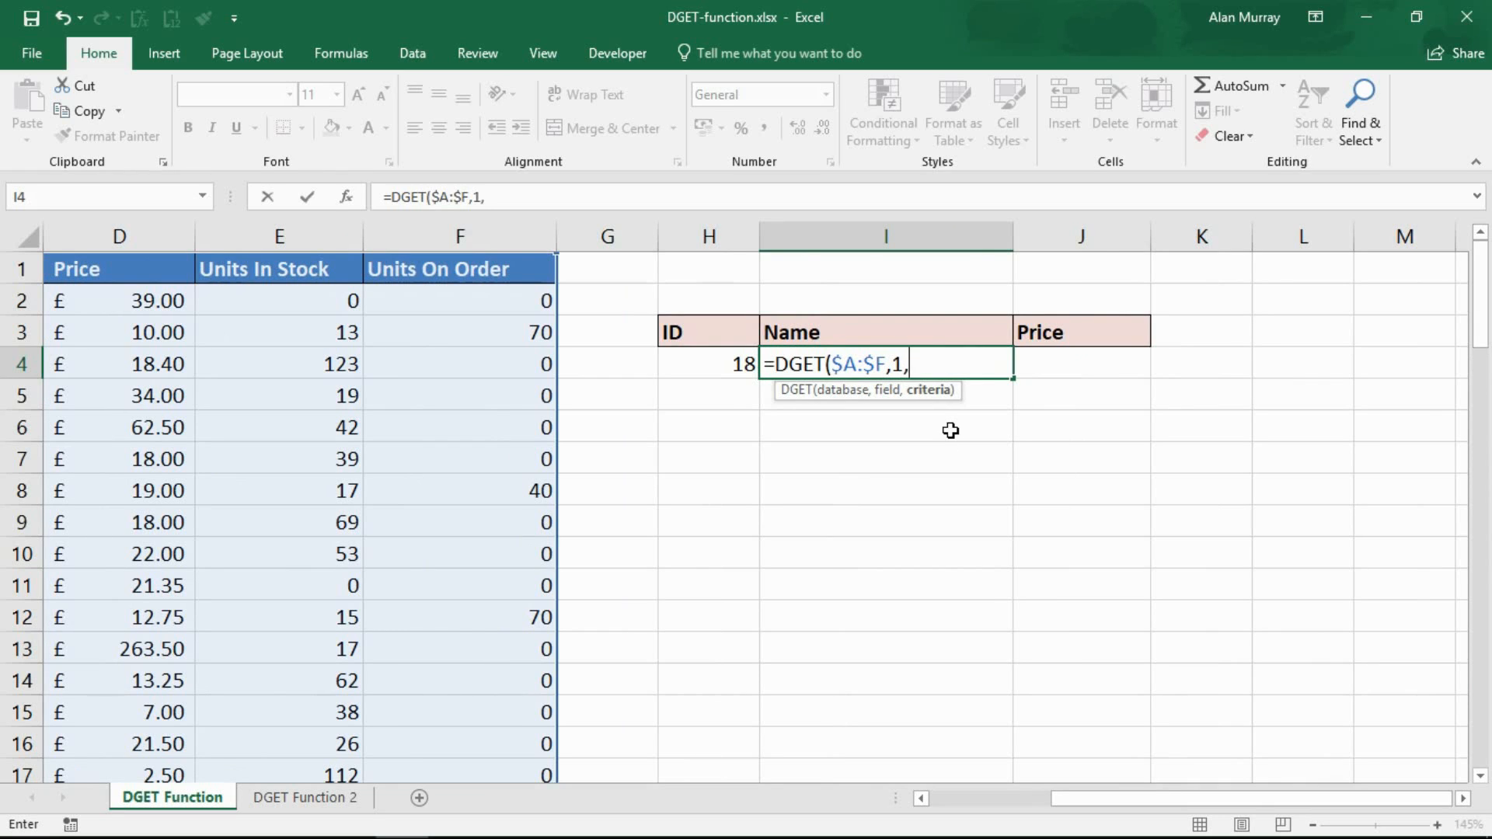
mouse_move(935, 410)
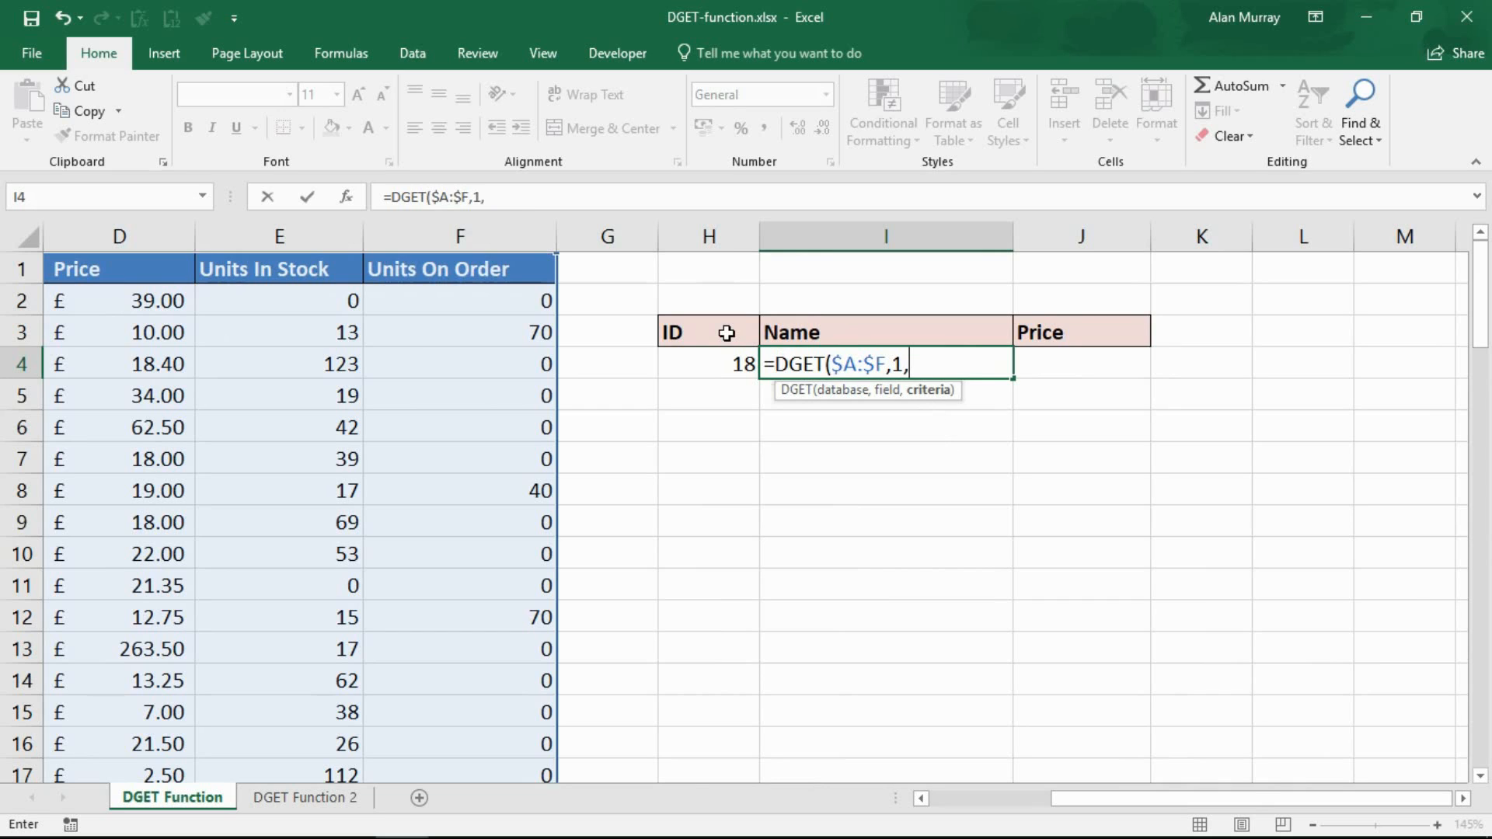
Step: Set $H$3:$H$4 (ID heading and 18) as criteria and confirm, returning Carnarvon Tigers
drag(708, 331, 709, 364)
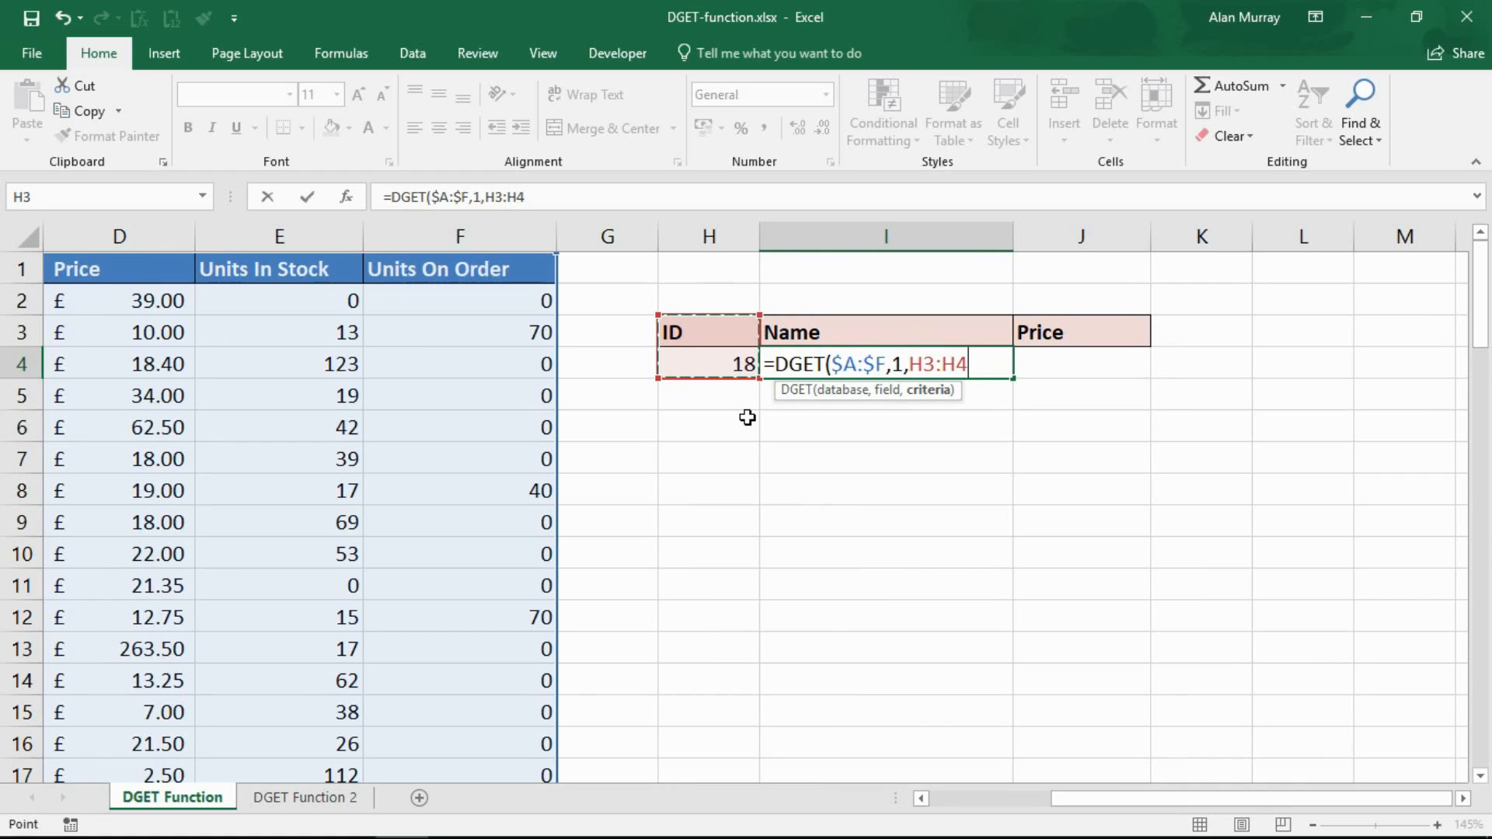
key(f4)
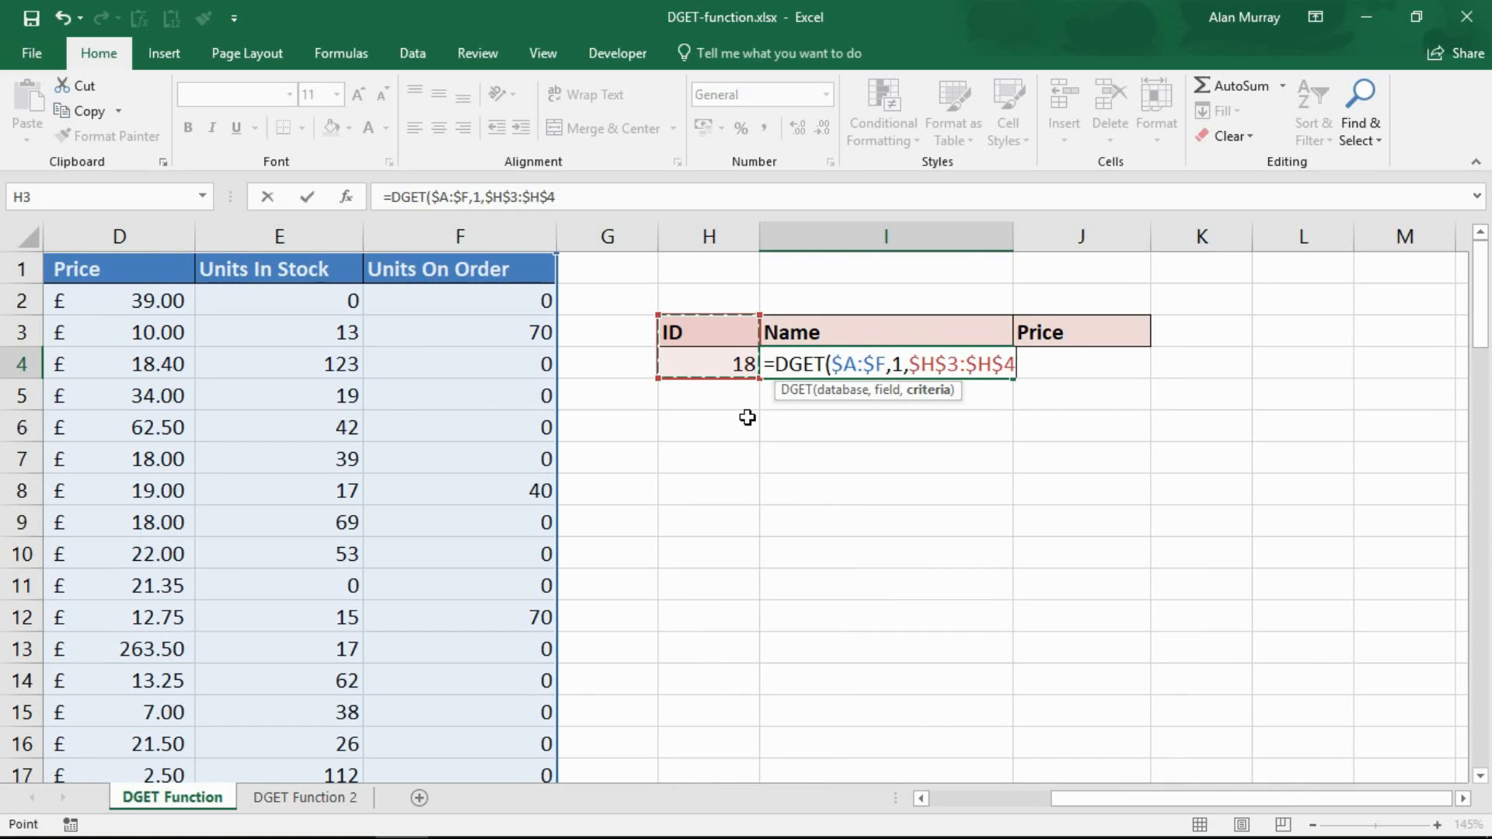
mouse_move(730, 421)
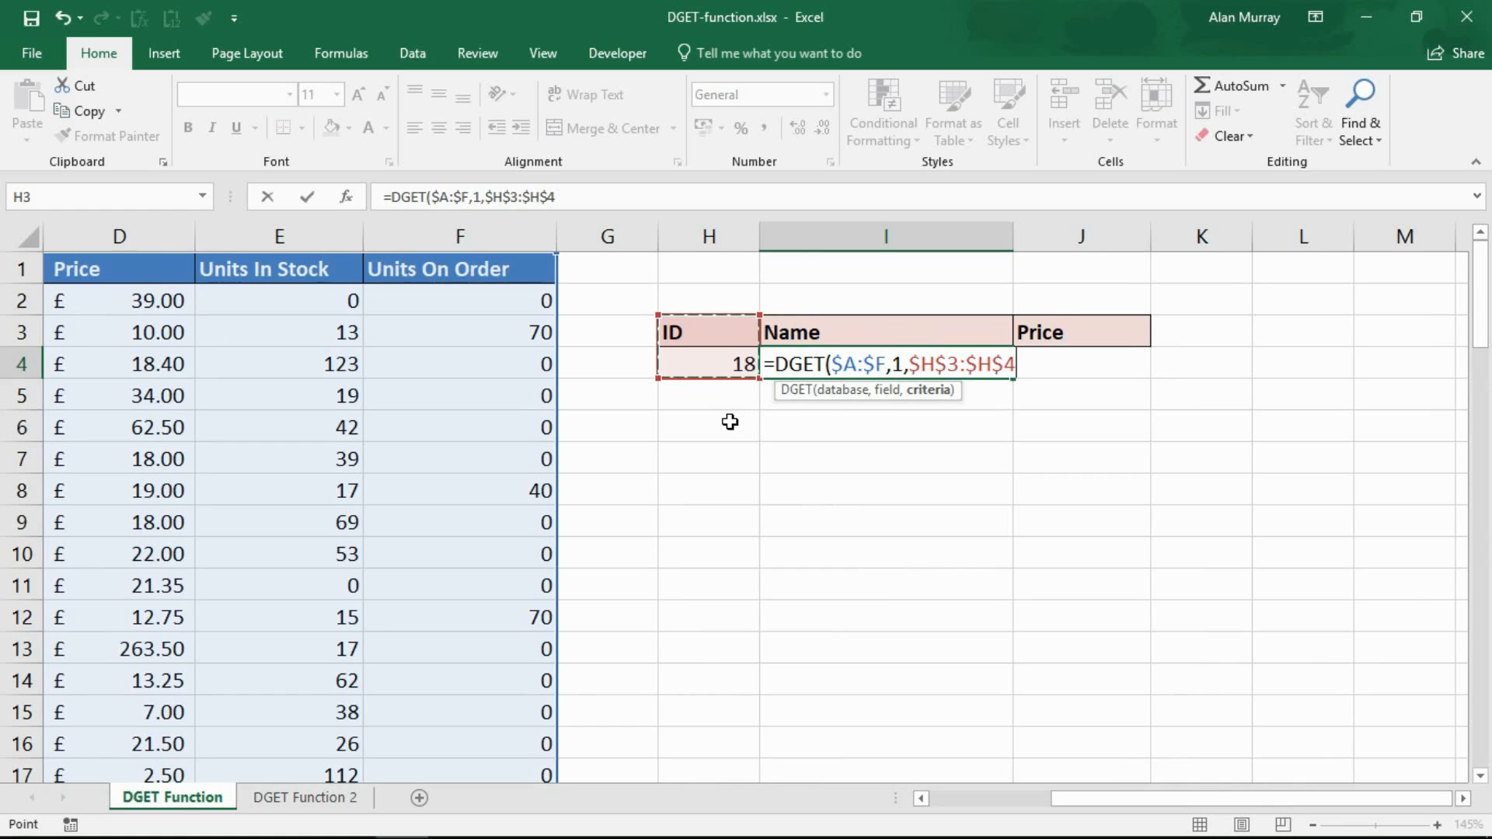
mouse_move(739, 410)
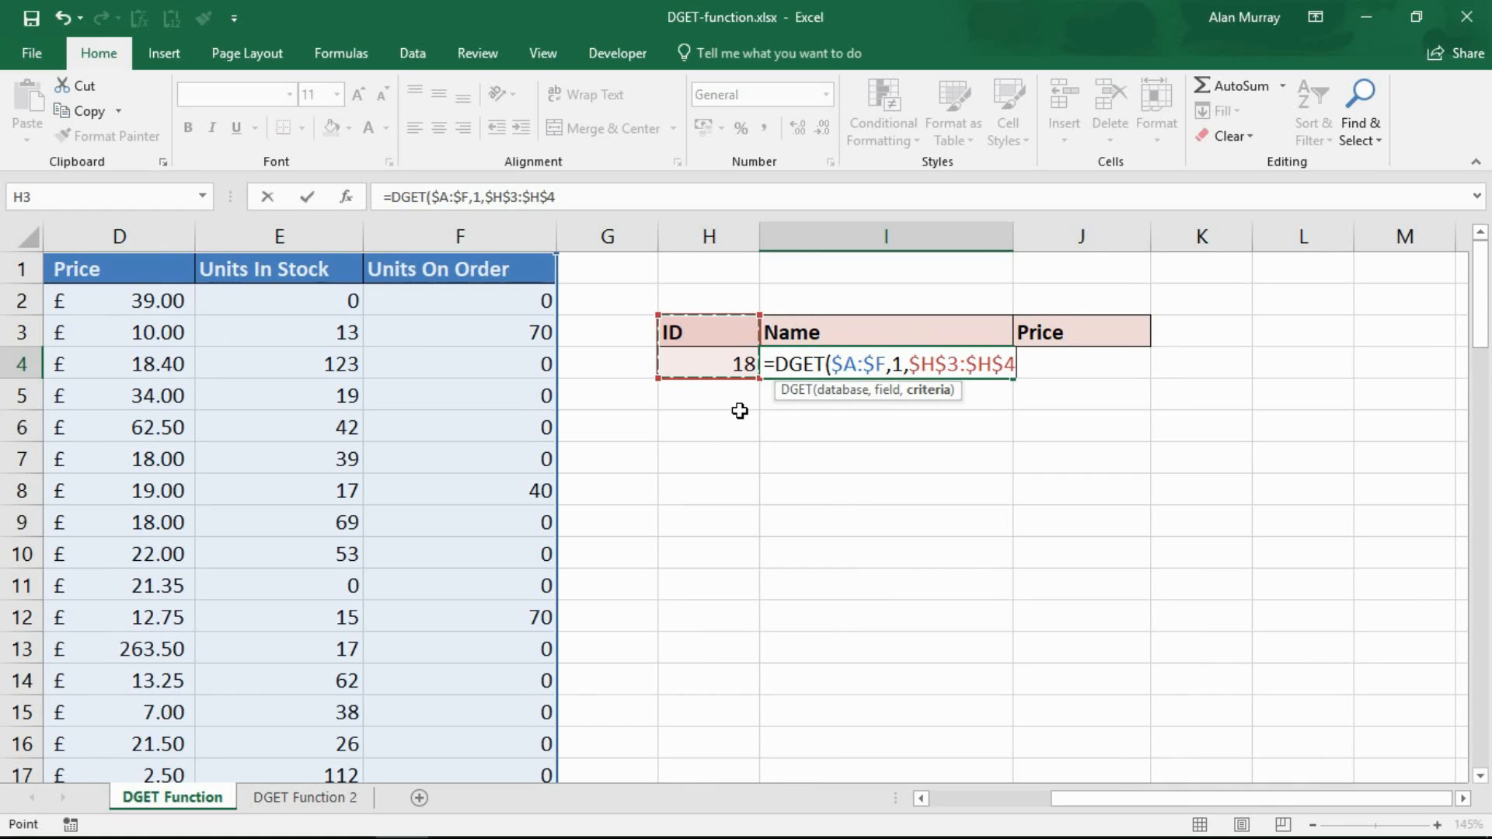
mouse_move(702, 338)
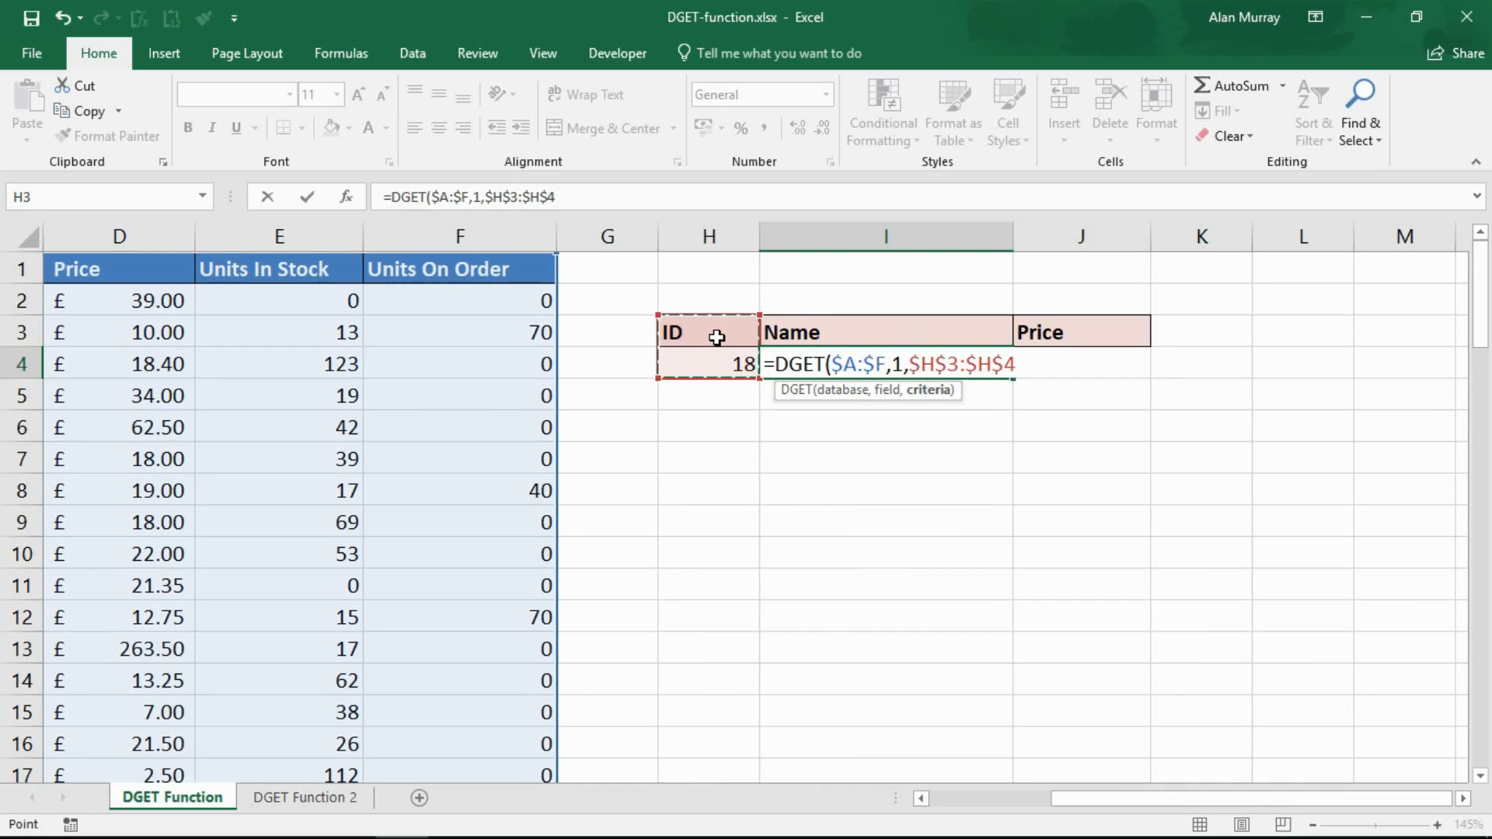
mouse_move(738, 345)
text())
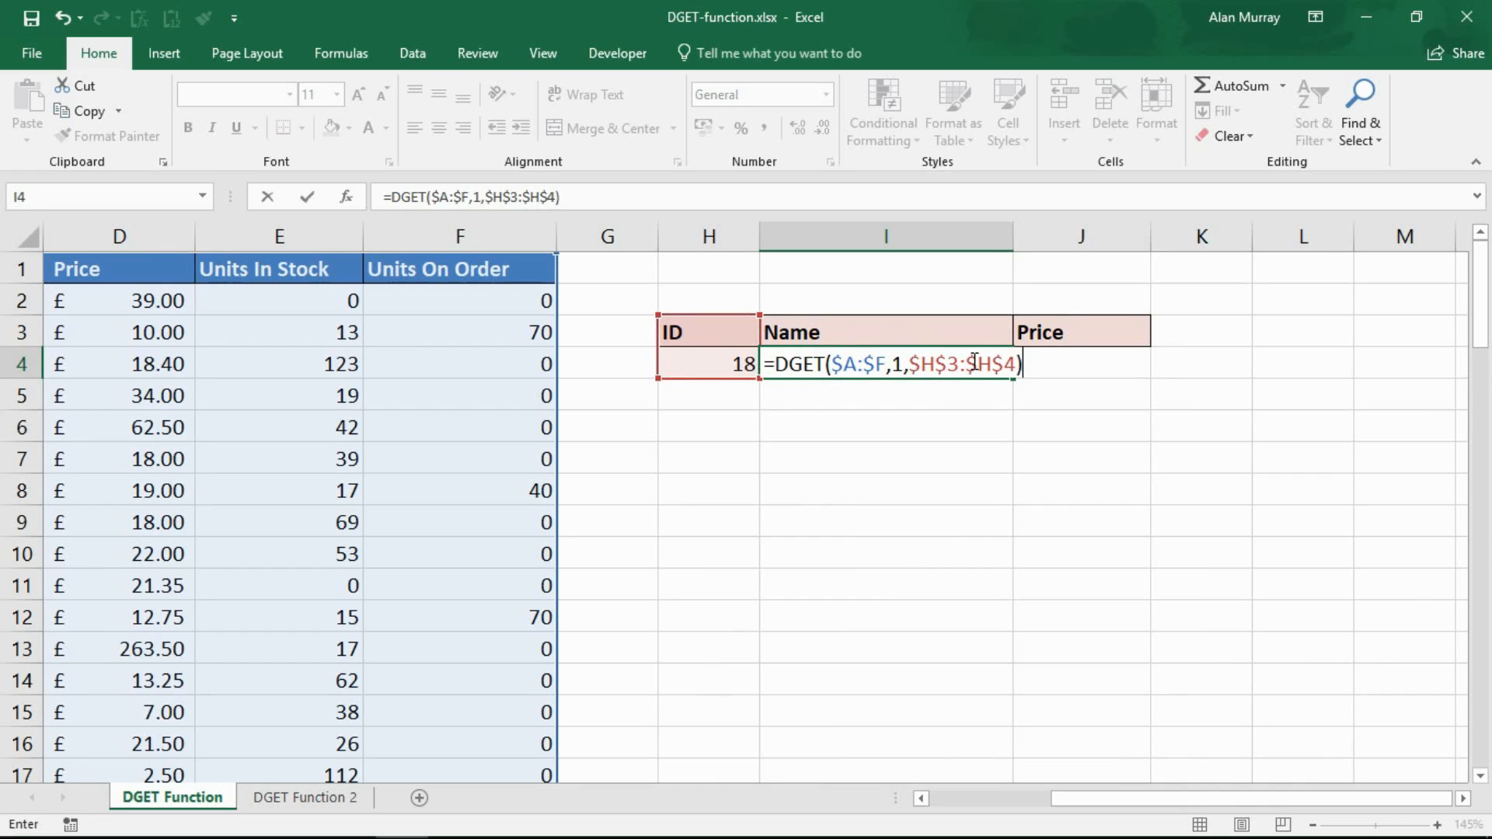
key(enter)
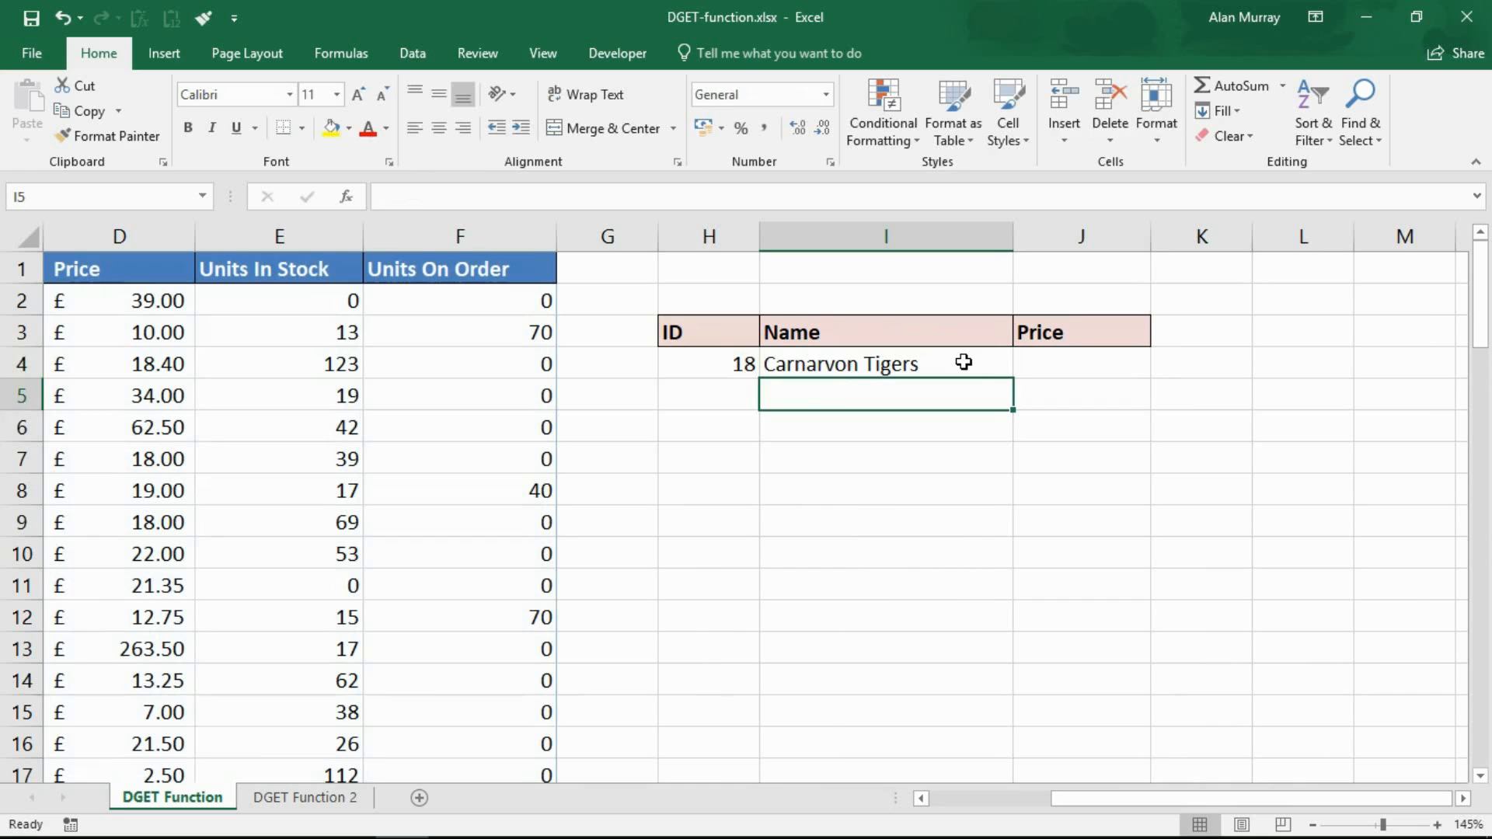
Step: Edit the formula to use the Name heading I3 as field instead of 1
click(884, 363)
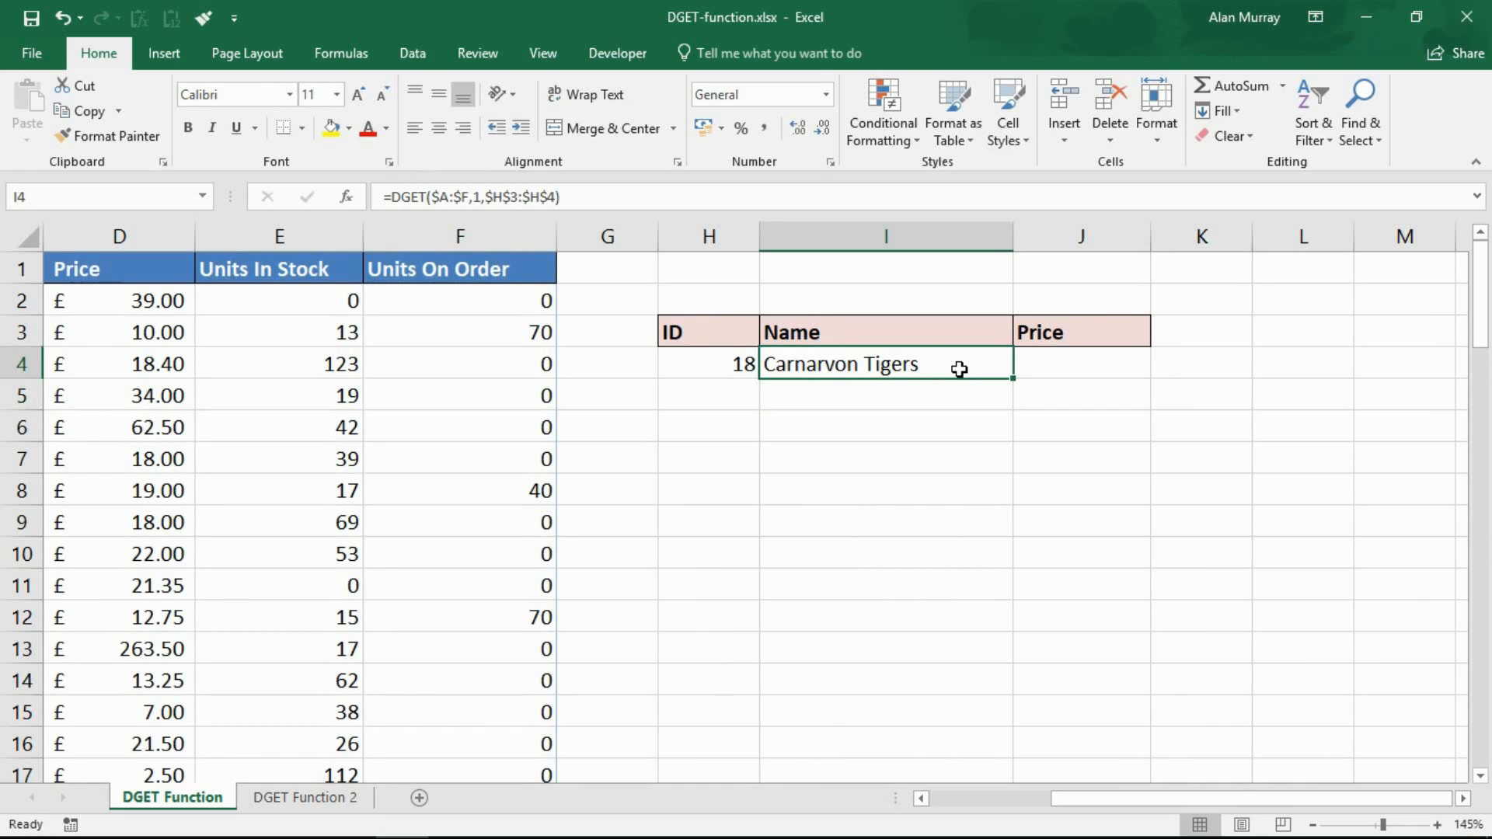
double_click(884, 364)
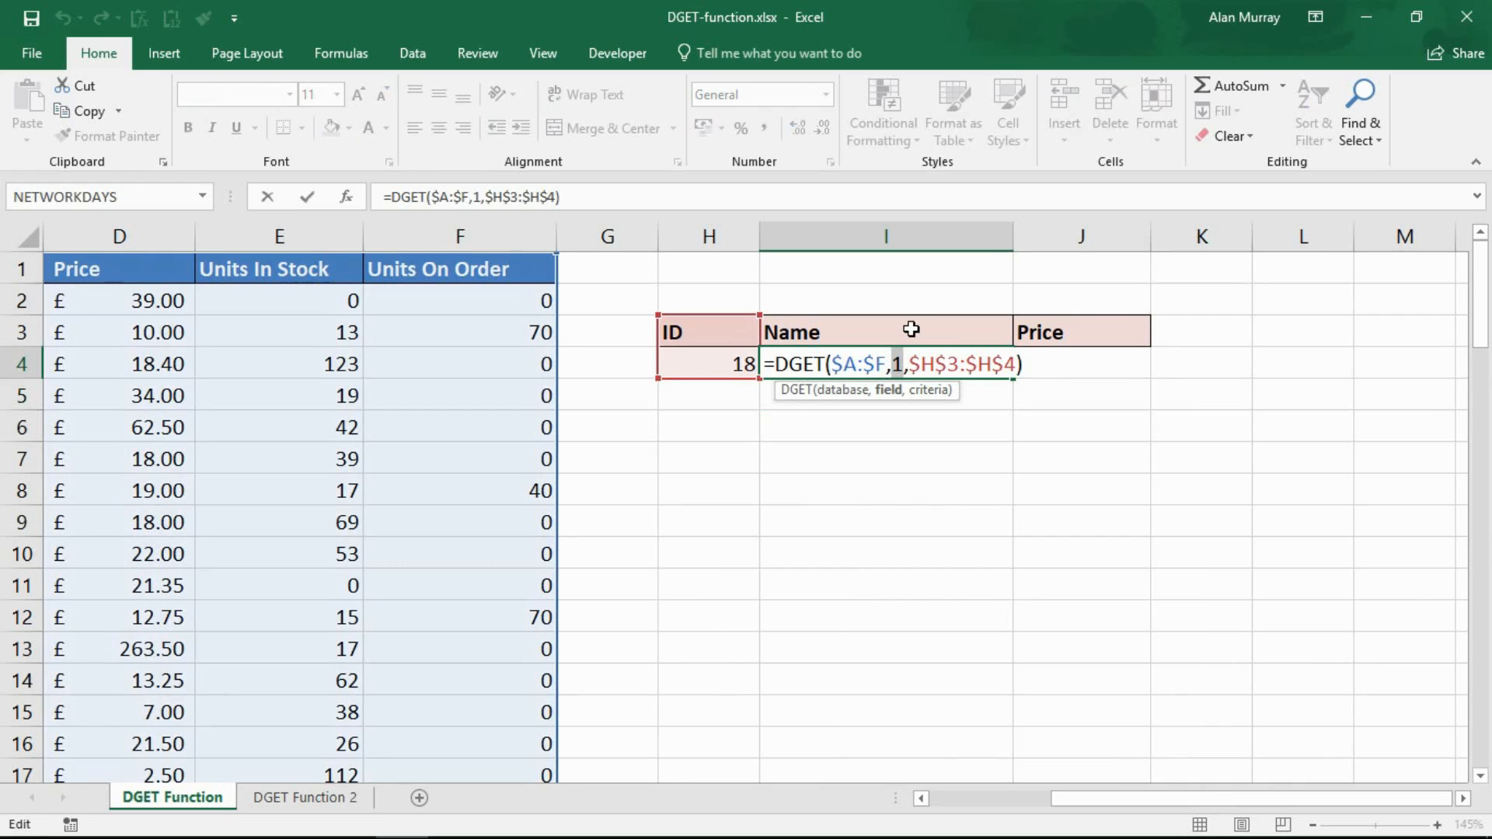
click(884, 333)
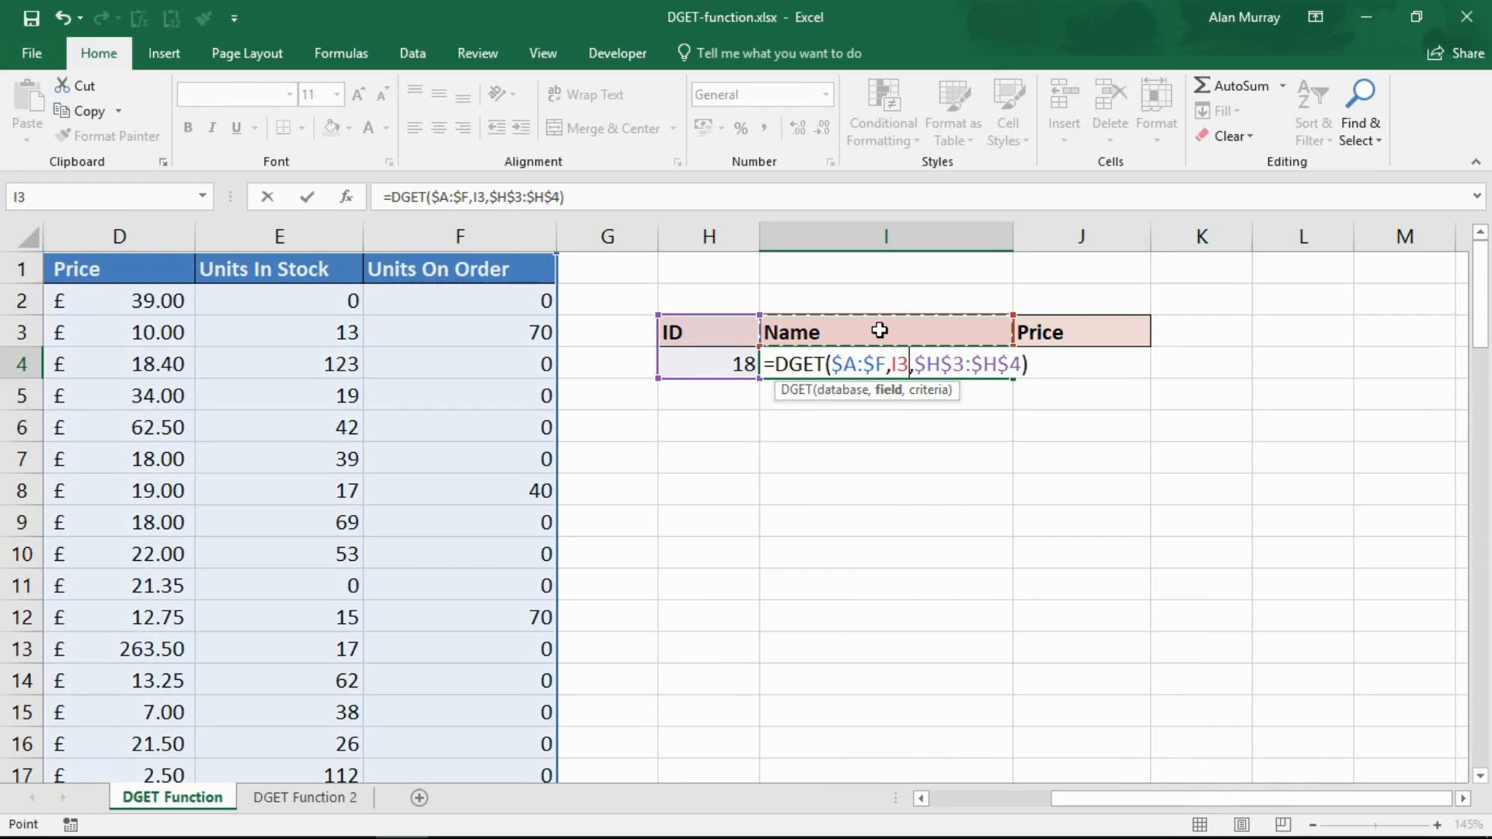
key(Enter)
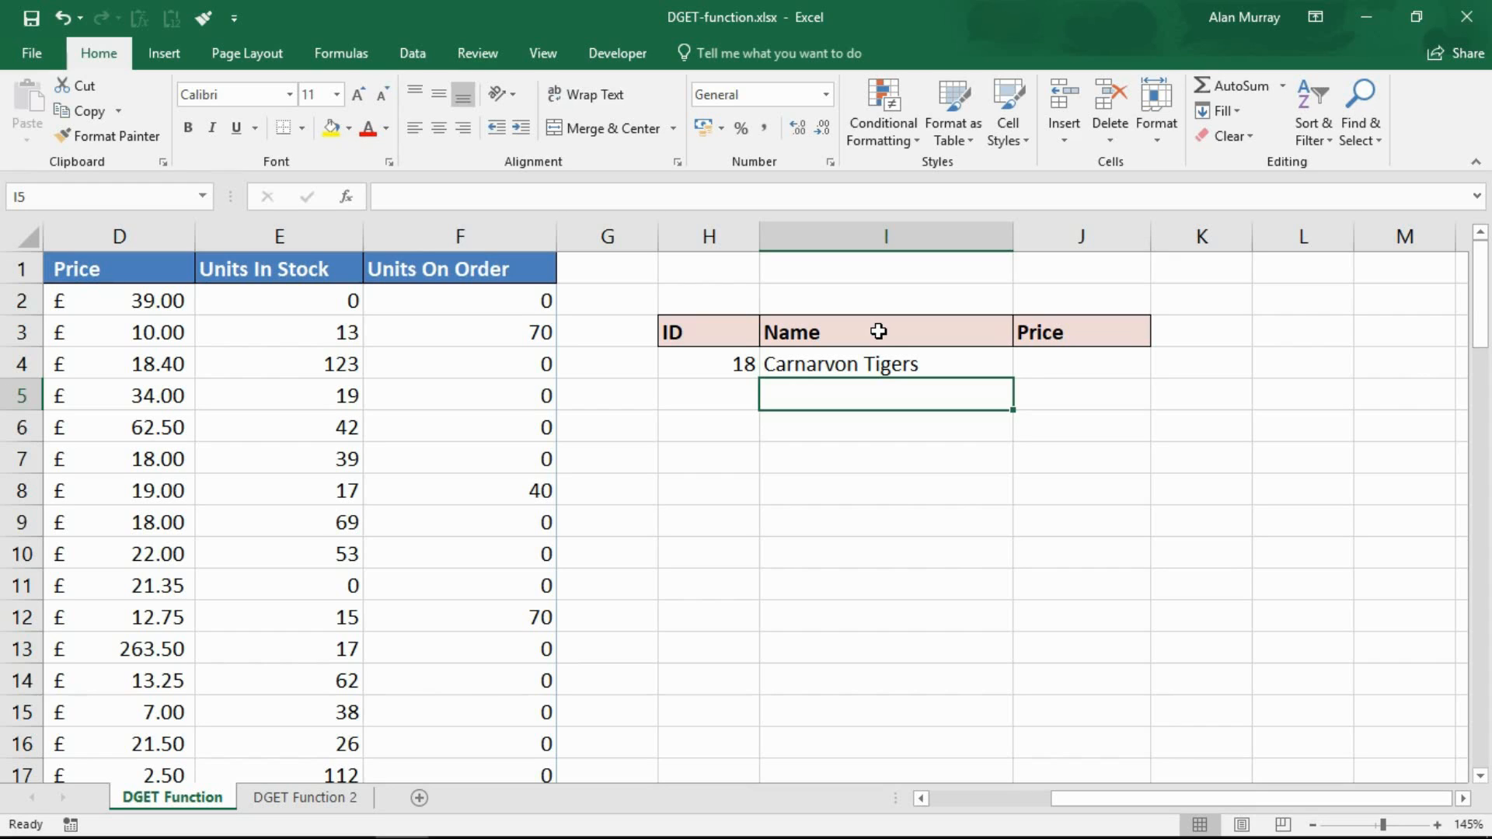
Step: Fill the DGET formula right into J4 so the Price shows 62.5
click(884, 363)
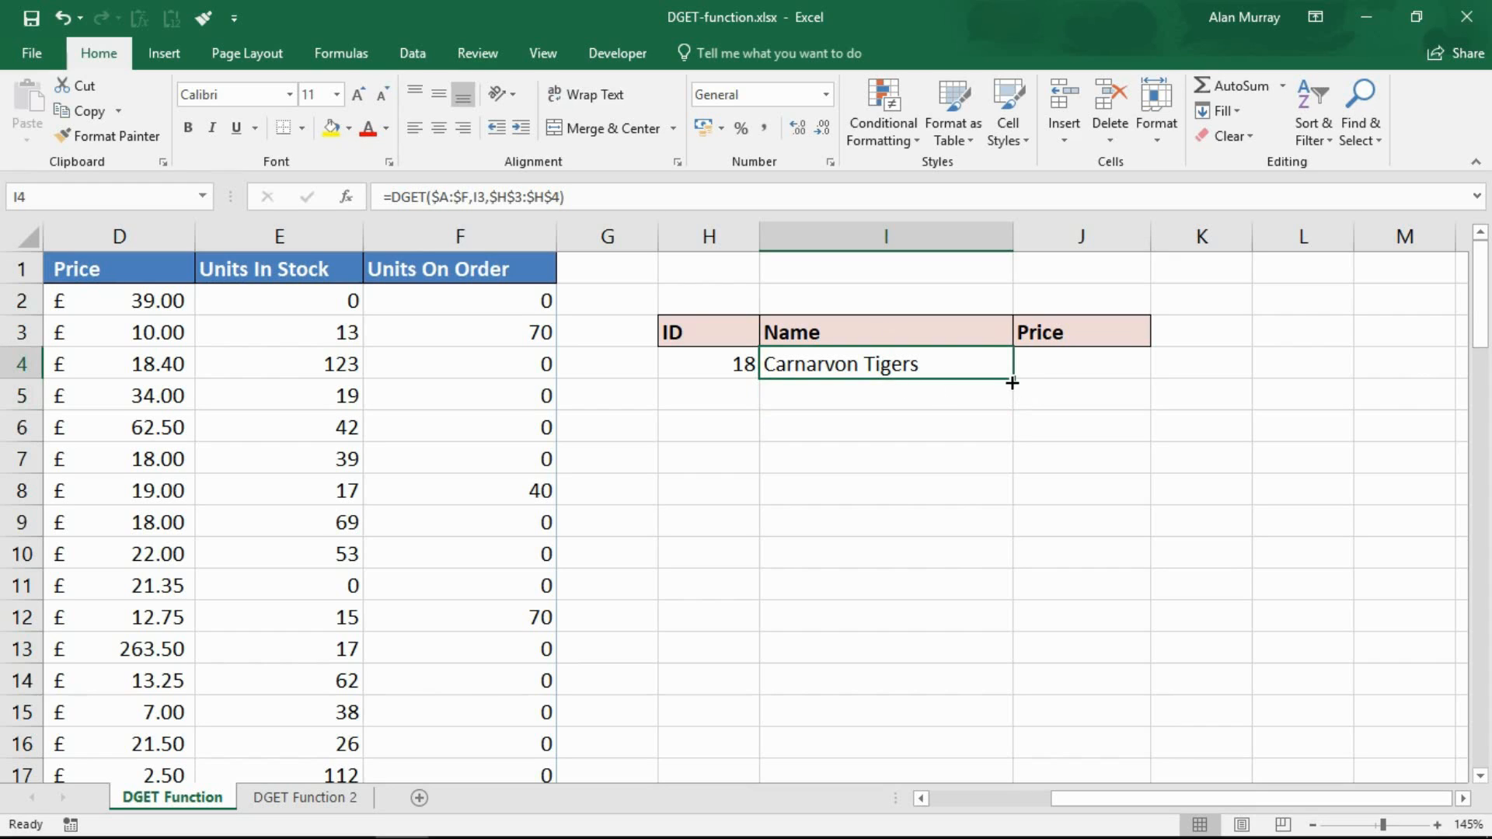
drag(1011, 383, 1142, 381)
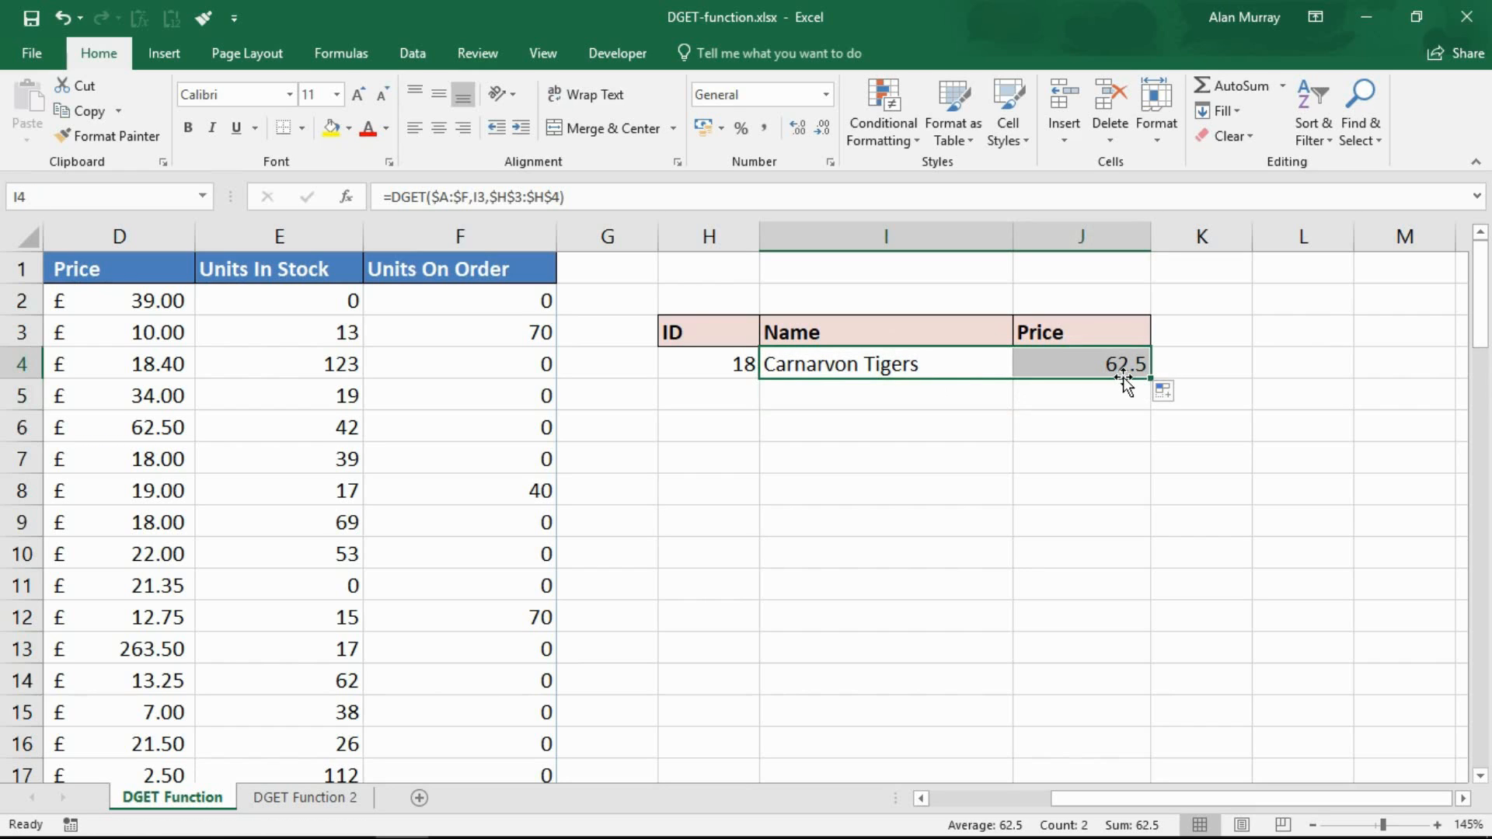
click(119, 269)
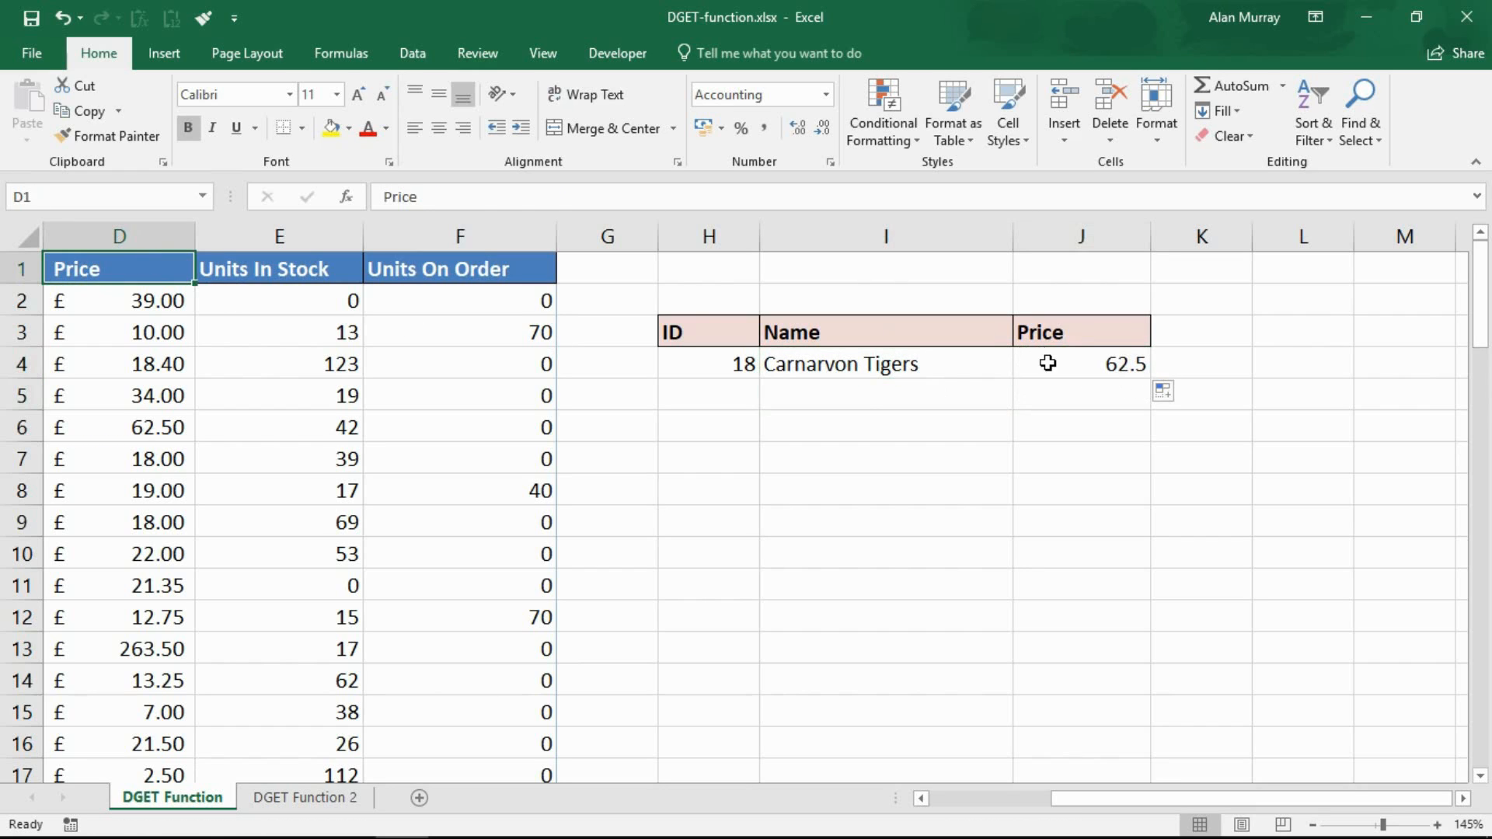
click(884, 364)
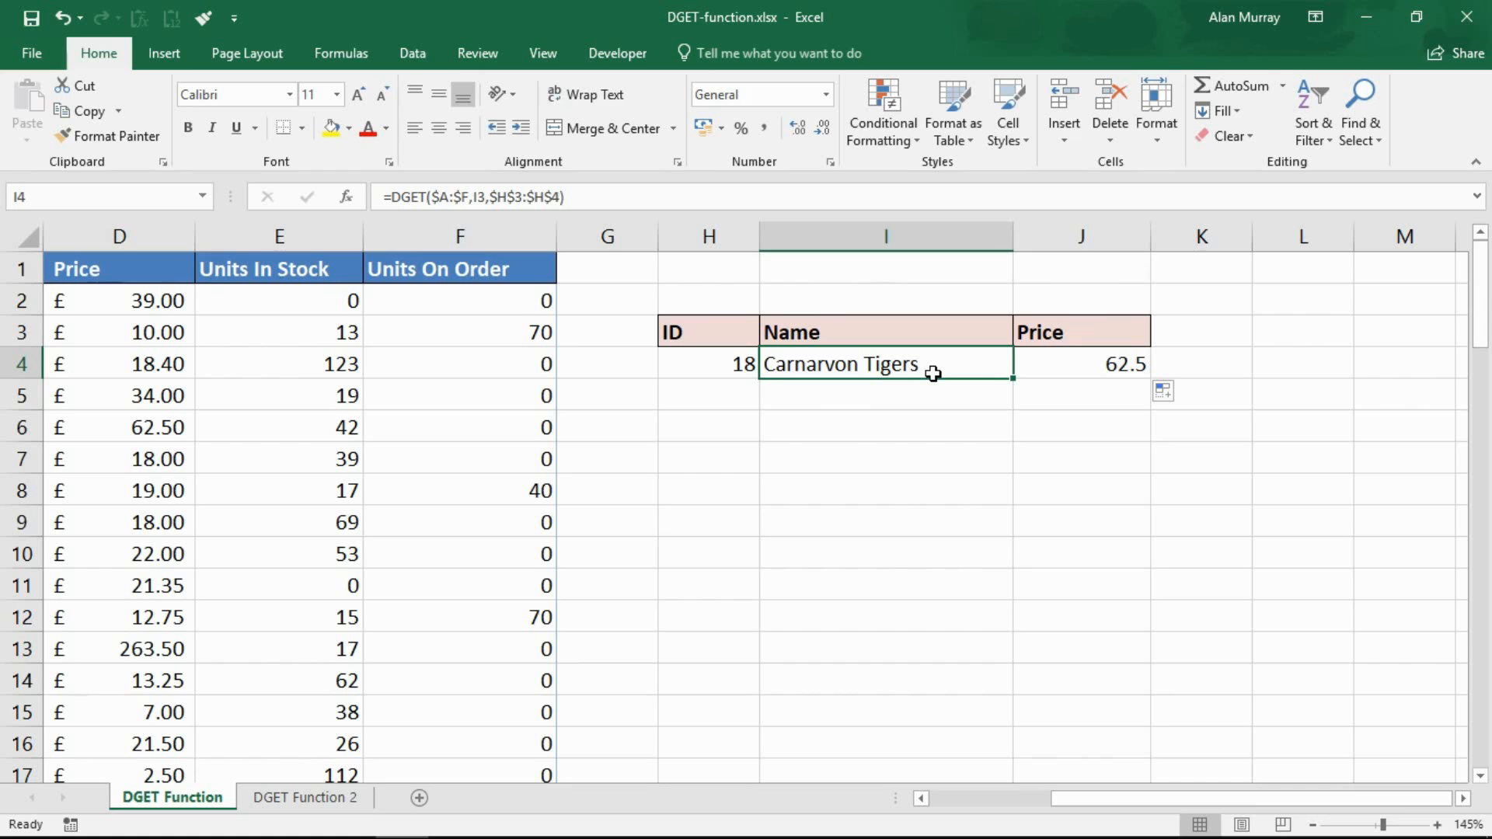
mouse_move(1111, 802)
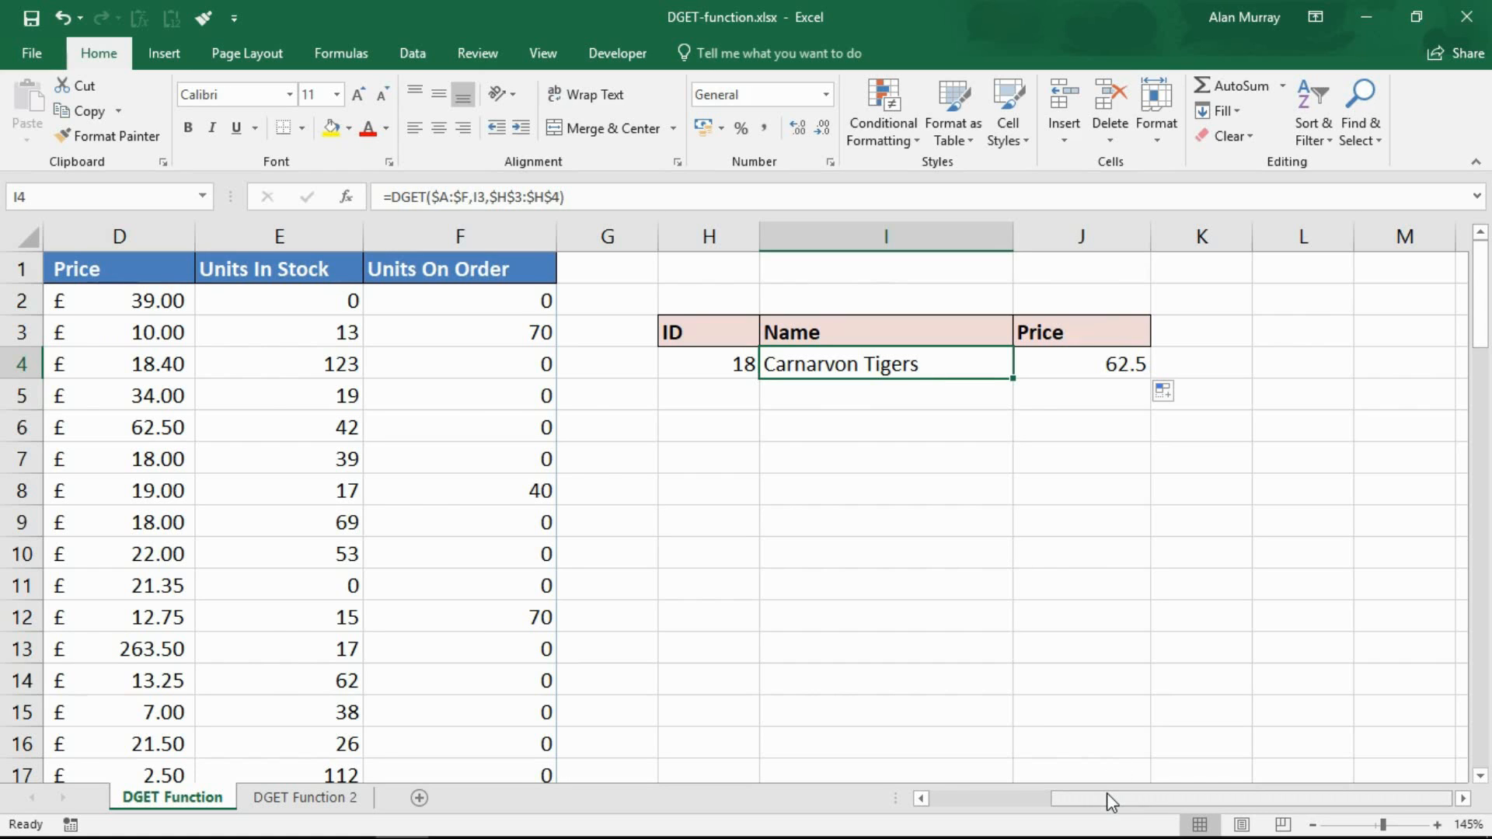
scroll(left, 3)
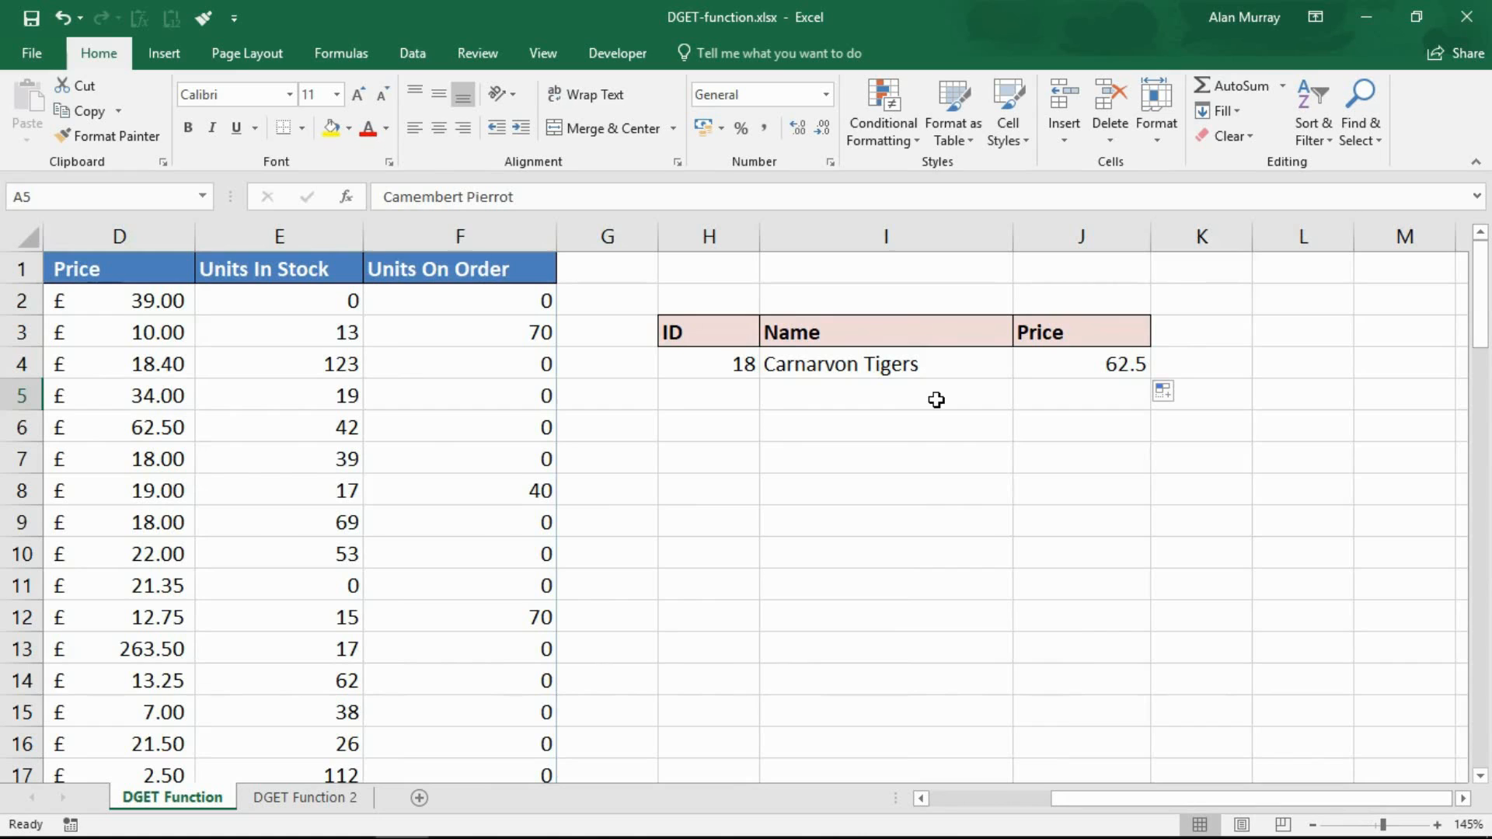
mouse_move(997, 356)
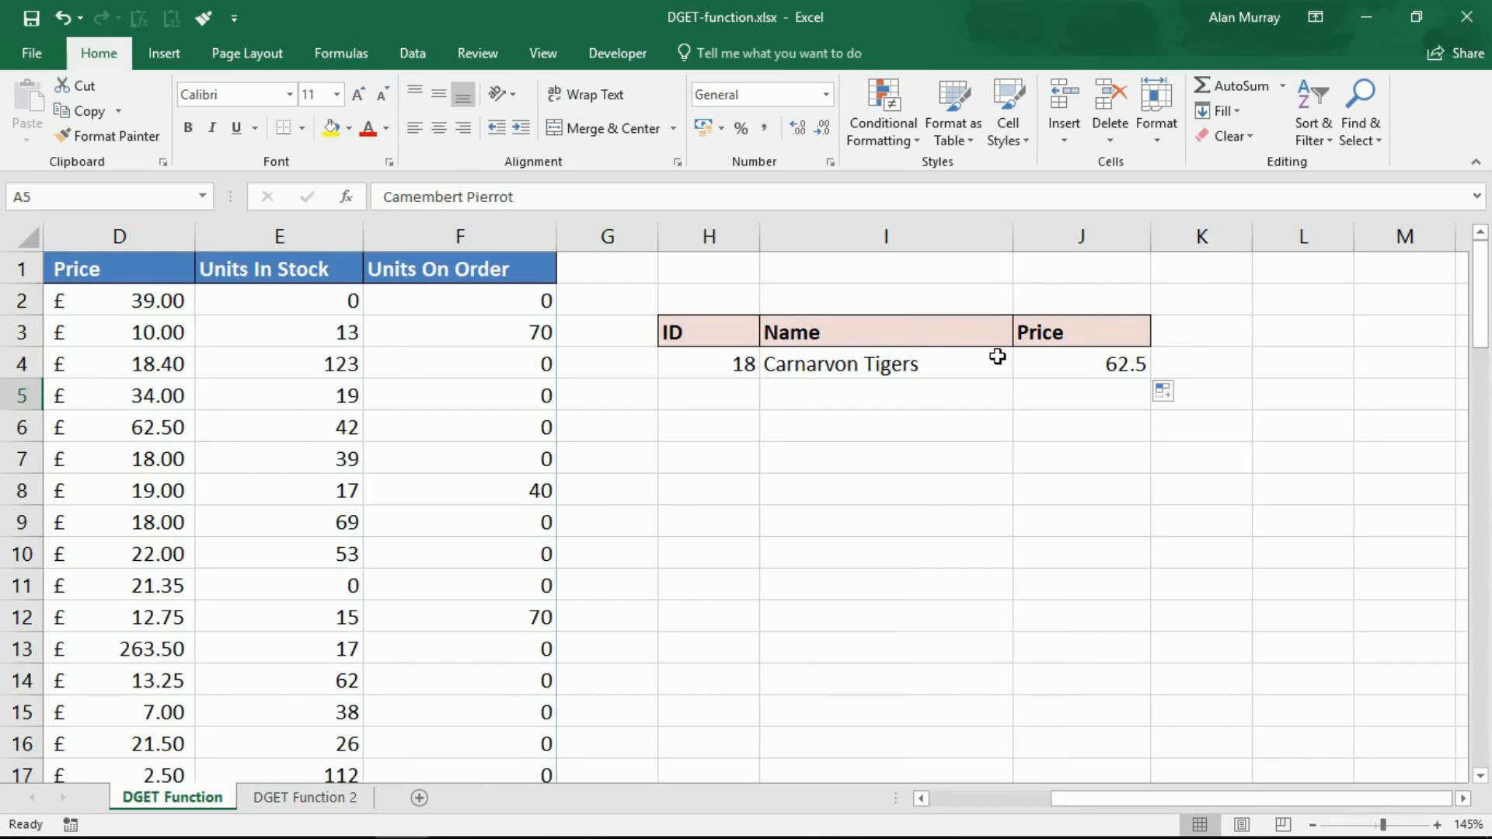
mouse_move(492, 620)
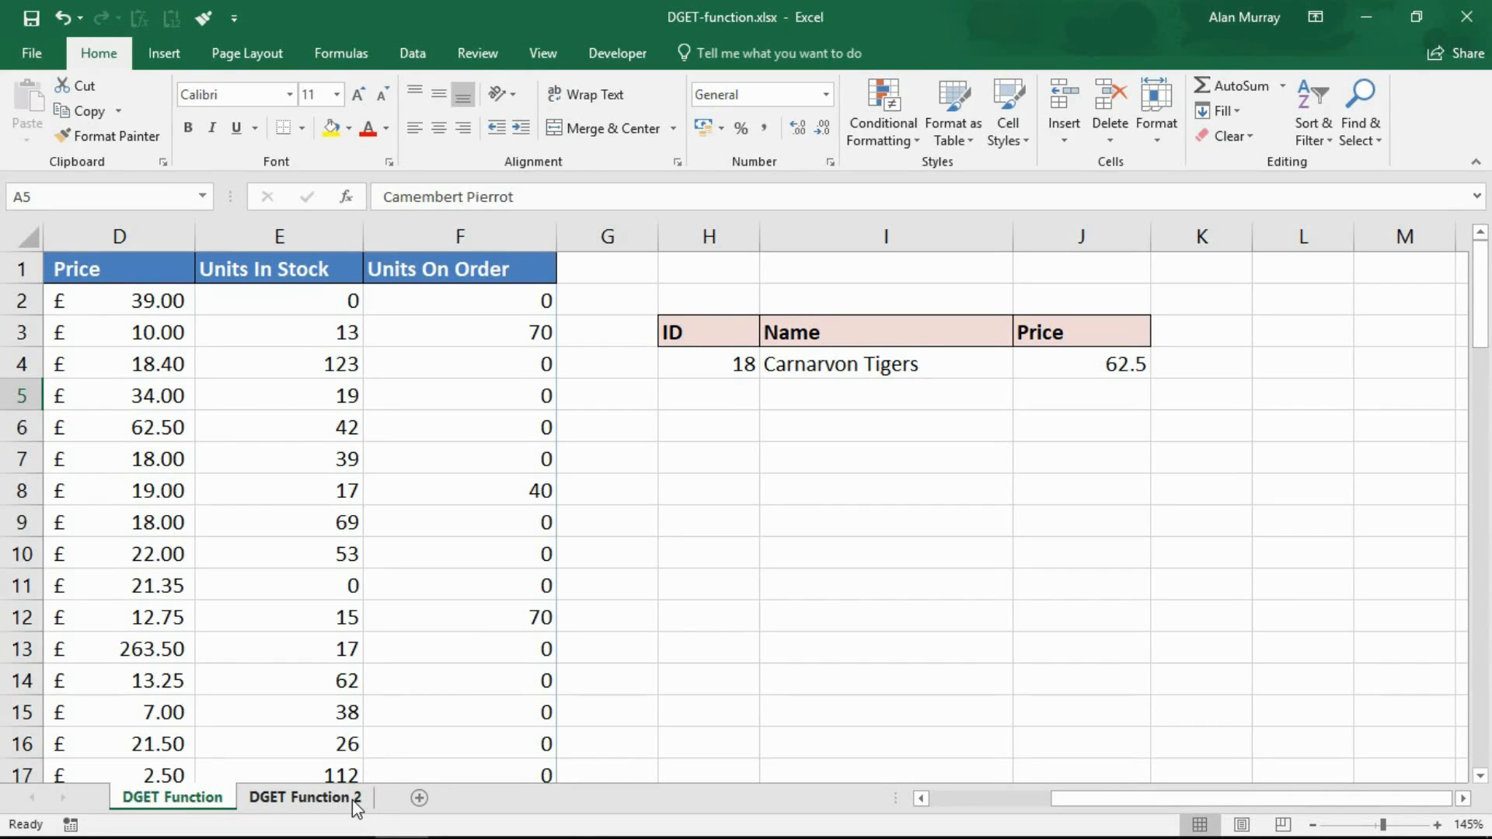
click(304, 797)
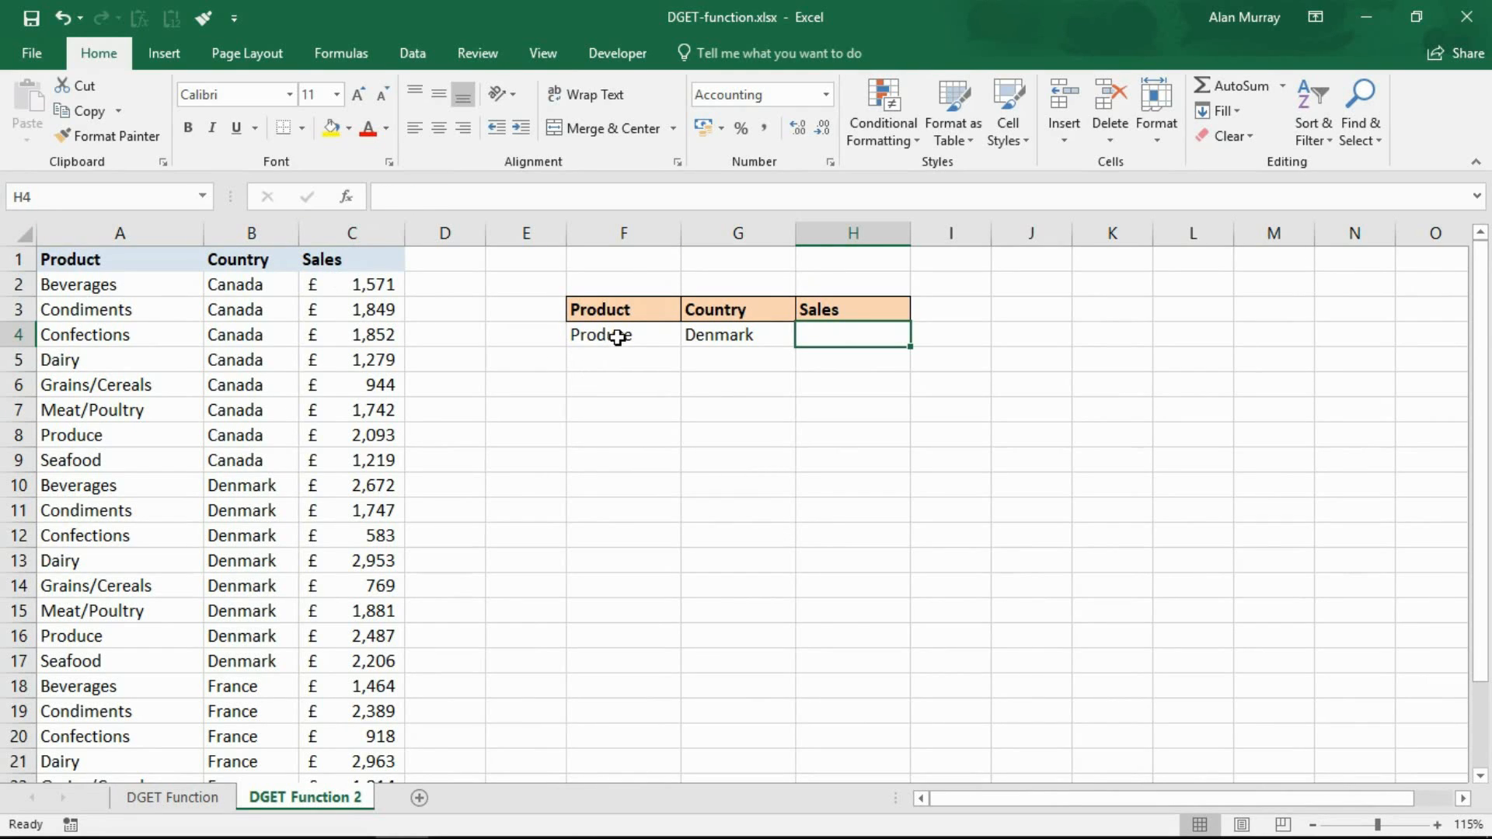
click(737, 335)
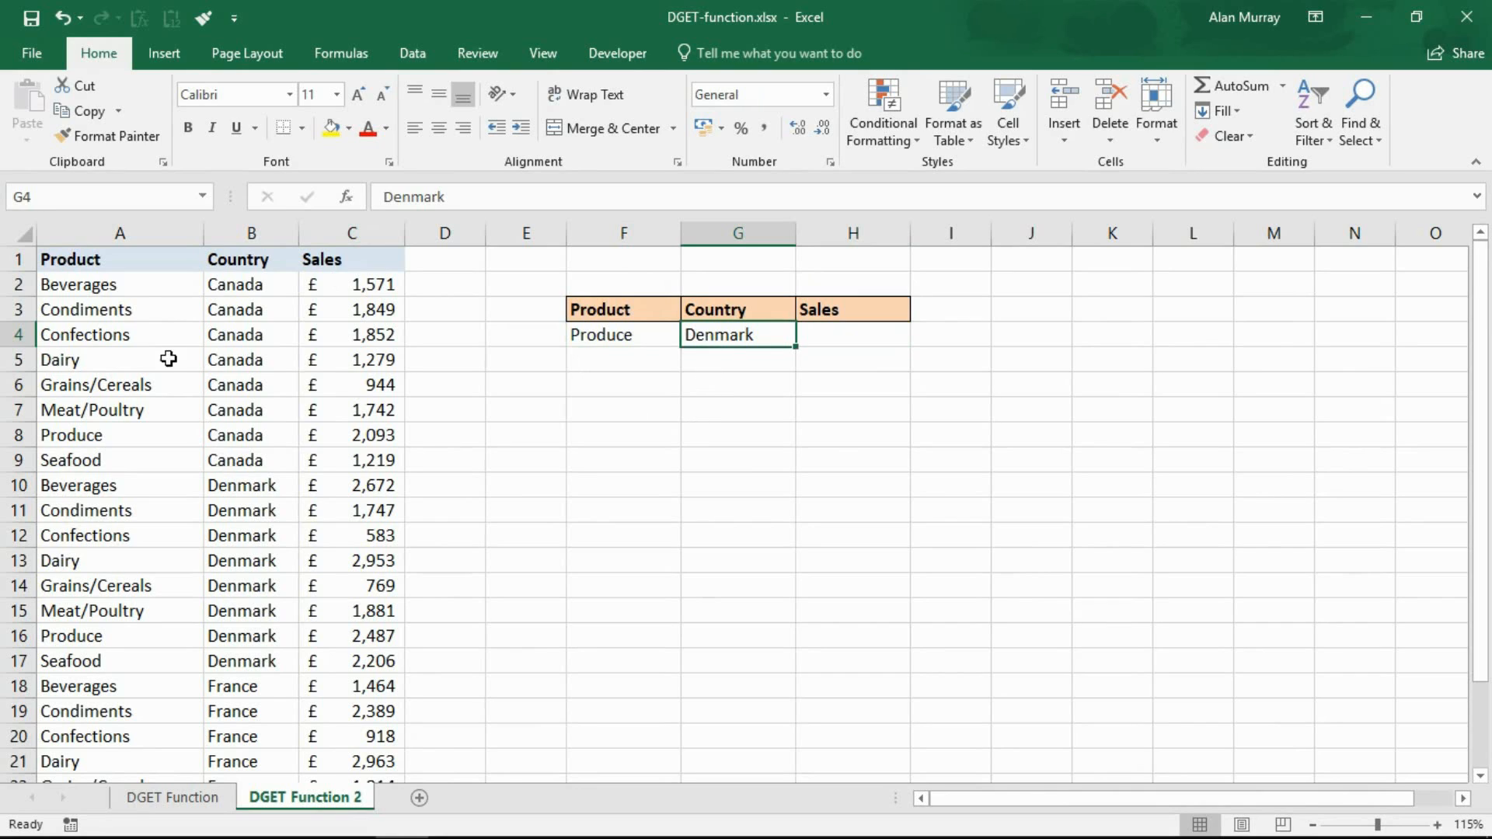
drag(119, 283, 119, 435)
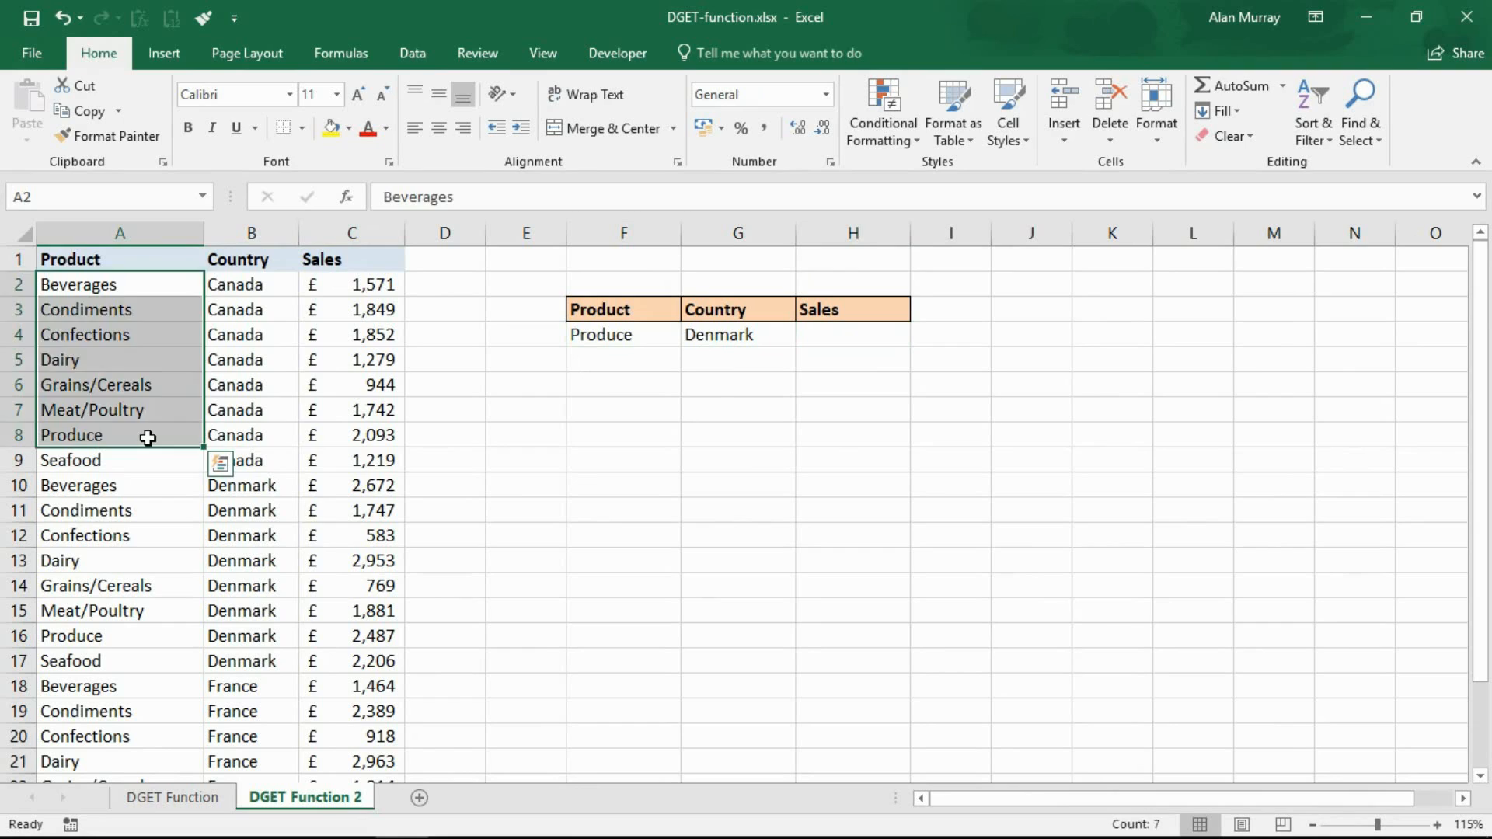
click(250, 435)
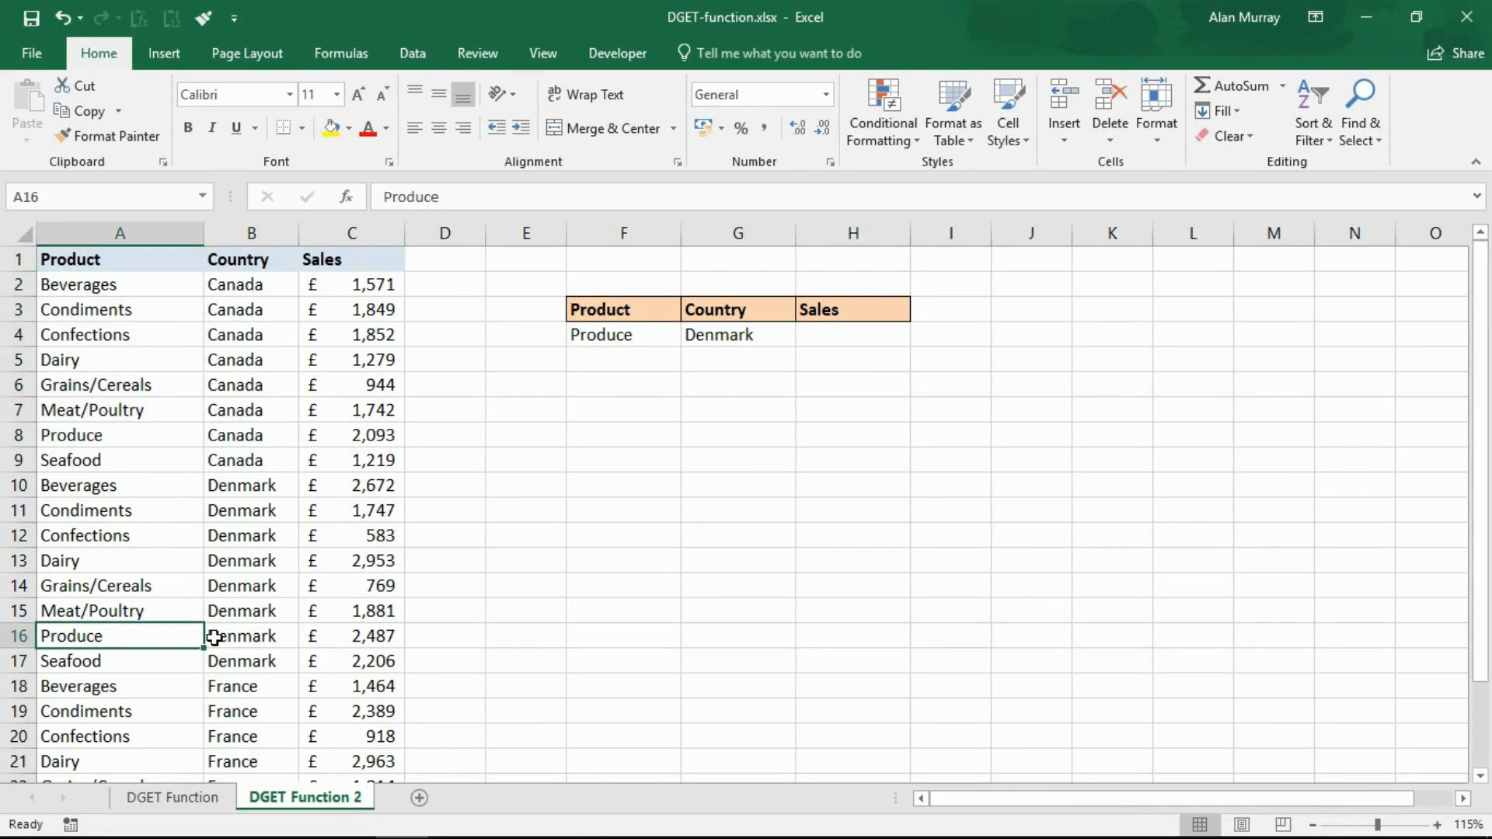
click(250, 636)
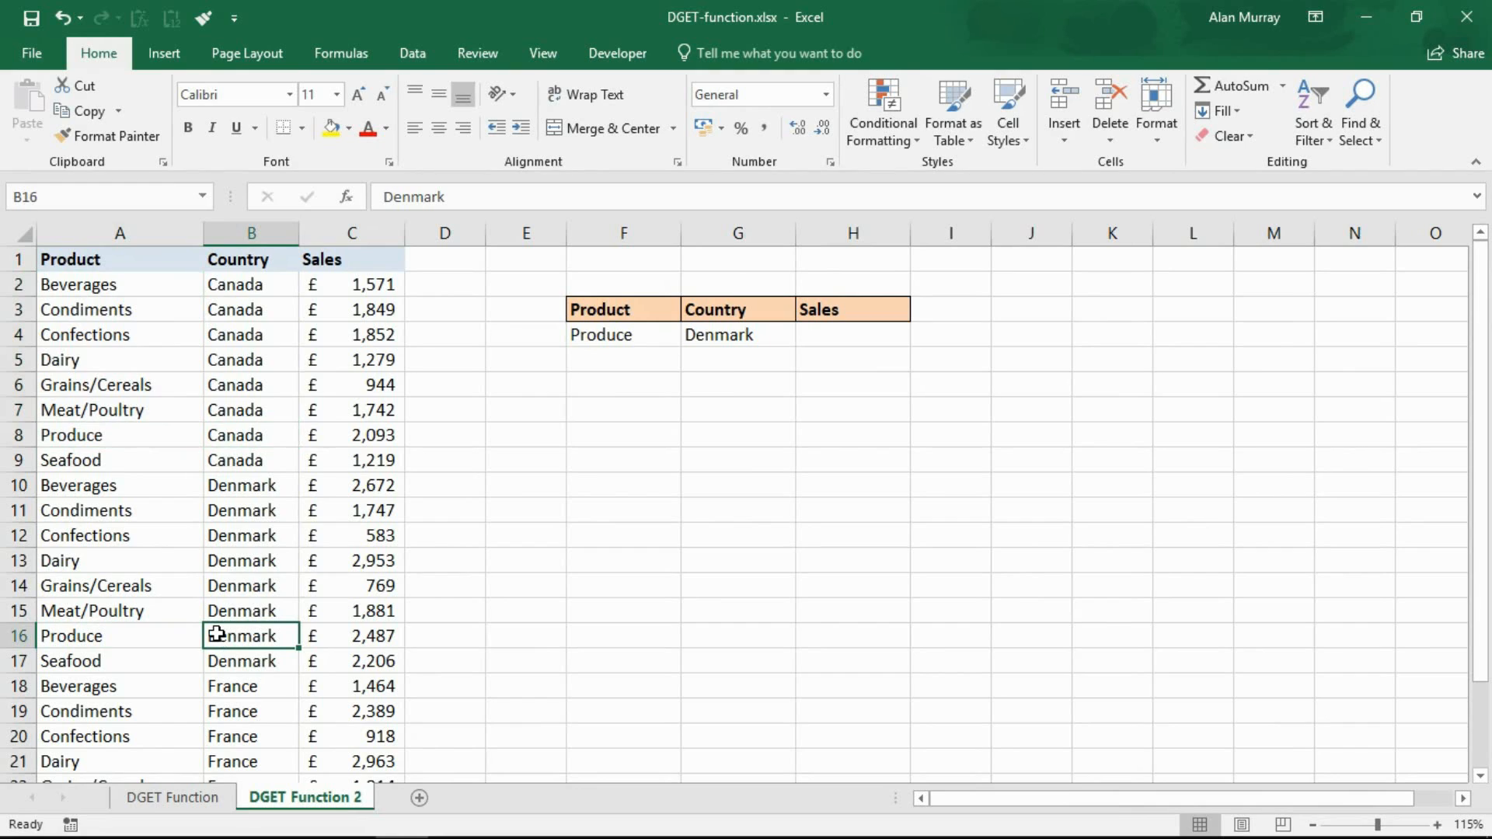
mouse_move(864, 357)
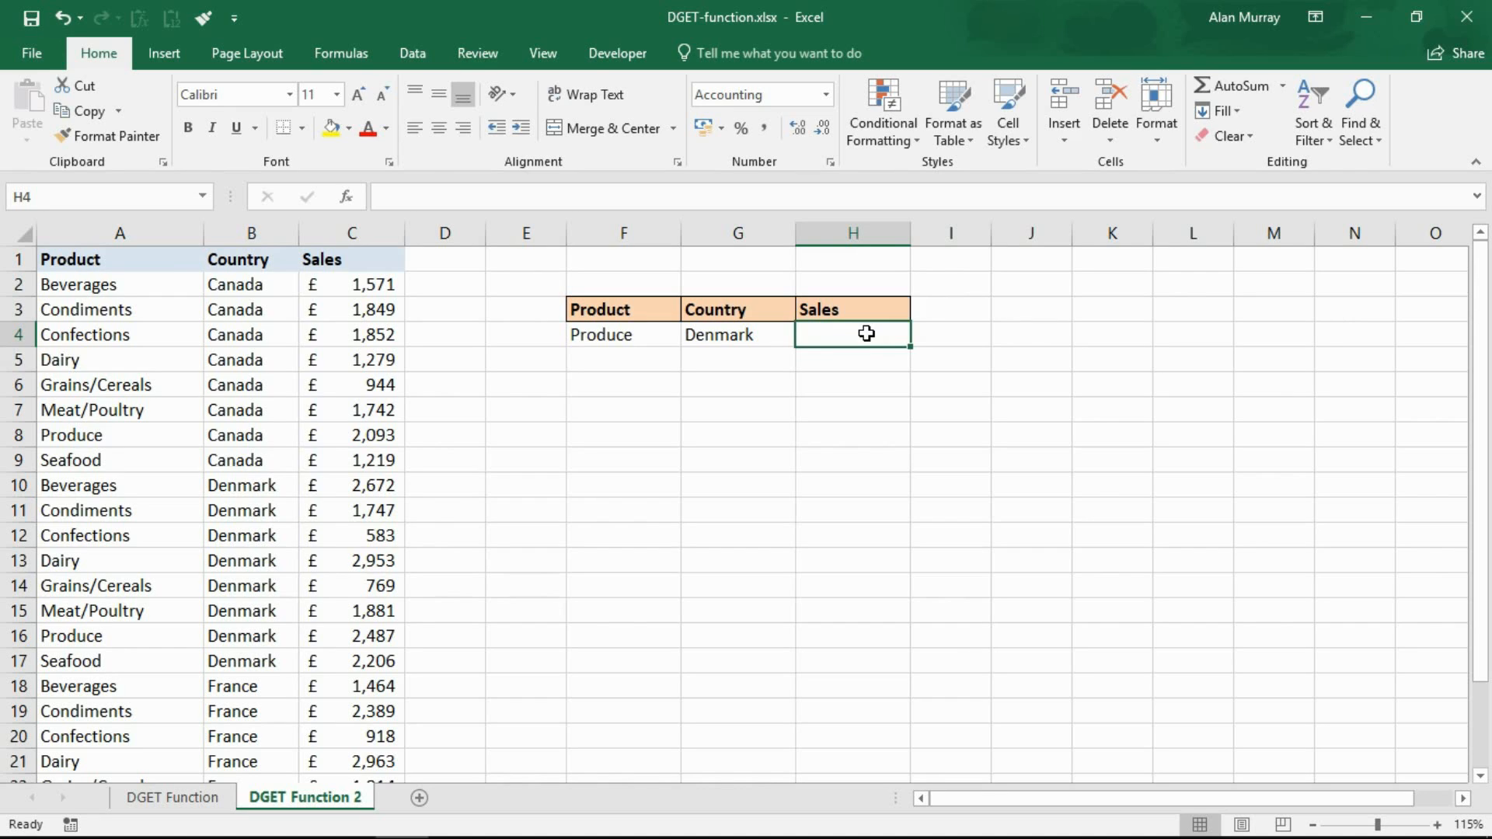
mouse_move(842, 409)
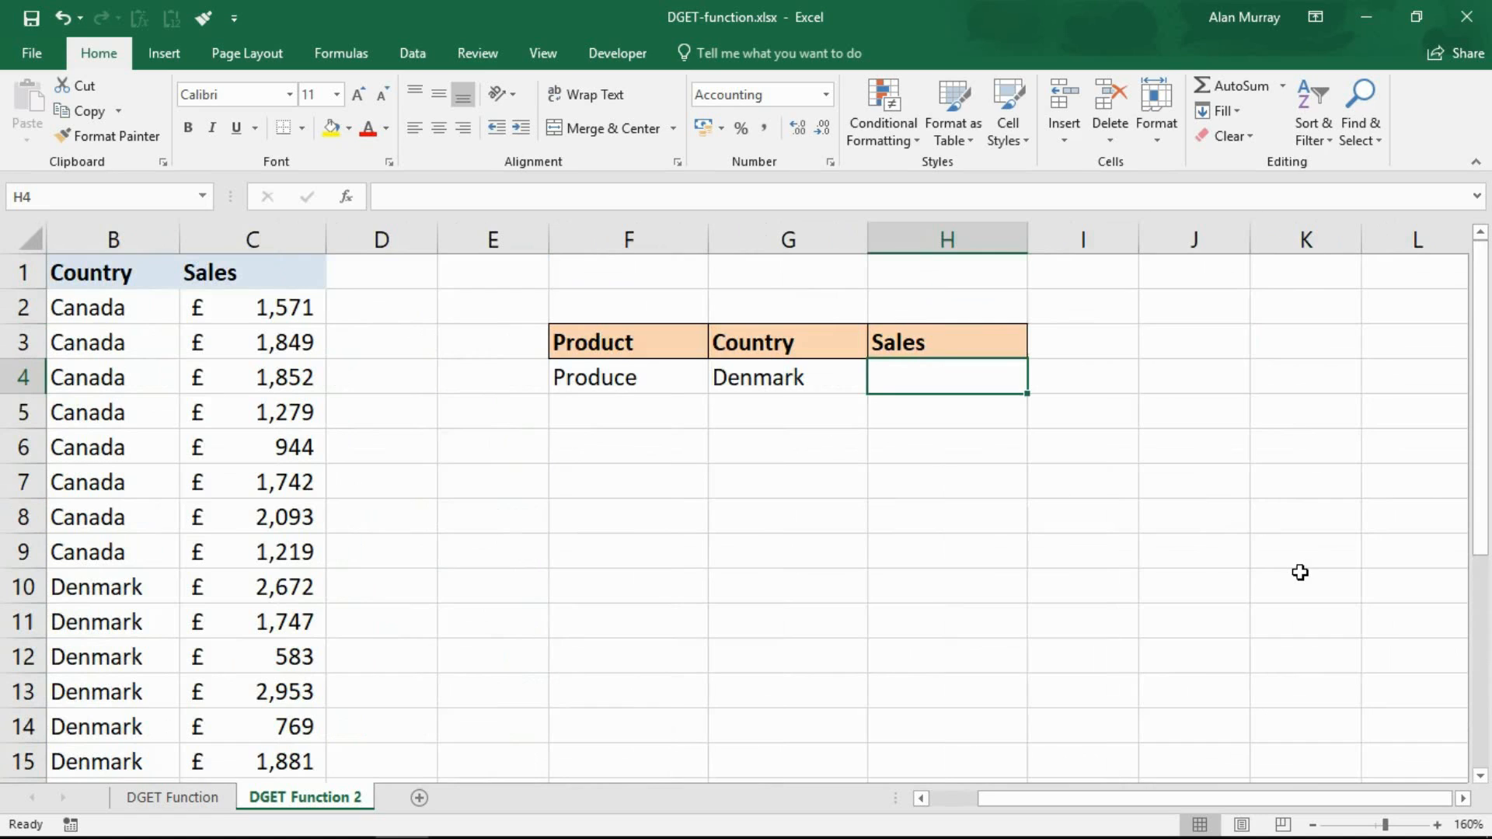
Step: Start =DGET( in H4 with absolute columns $A:$C as the database
text(=)
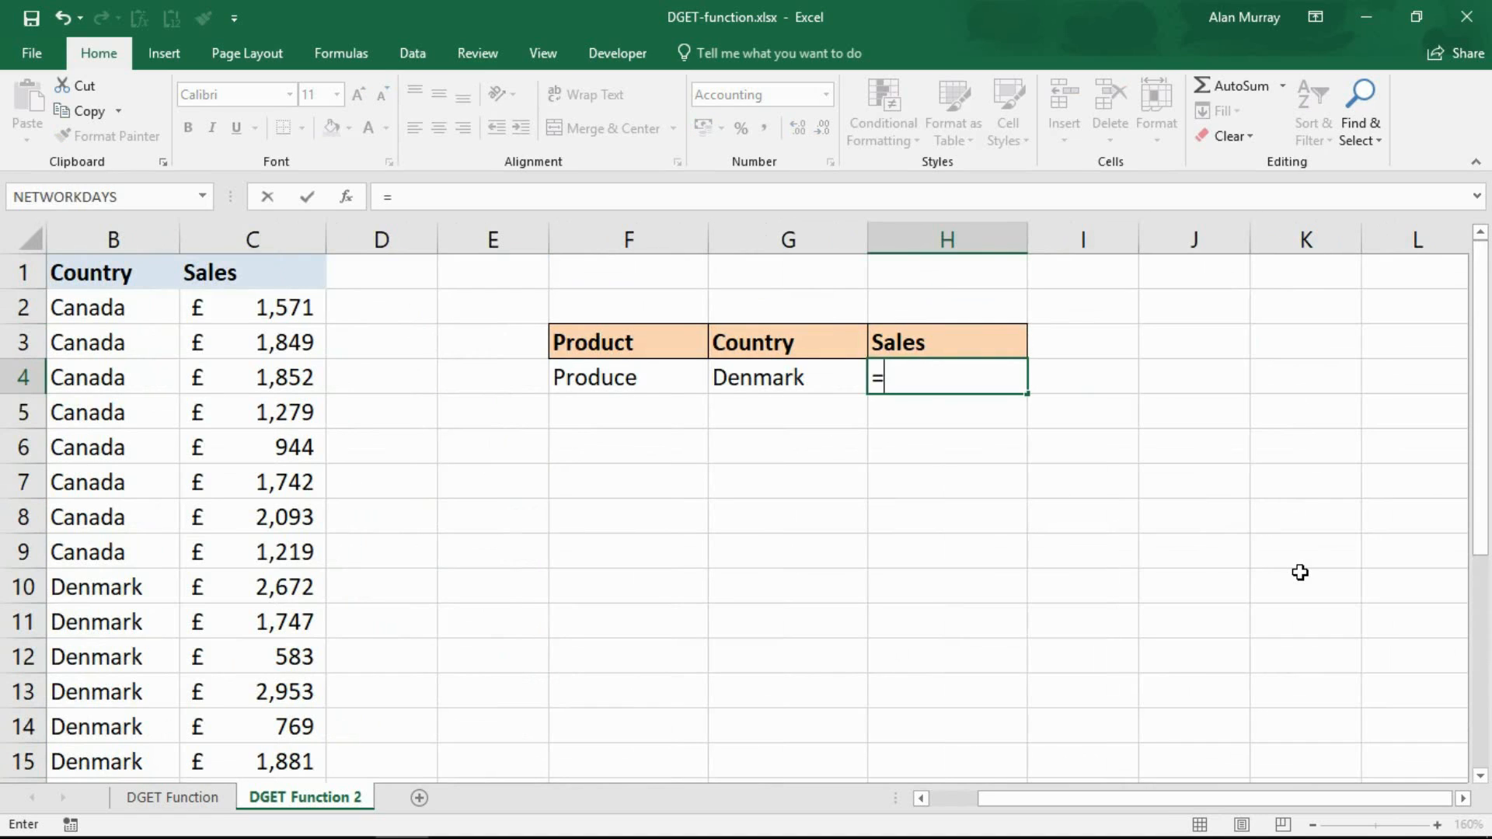
text(dg)
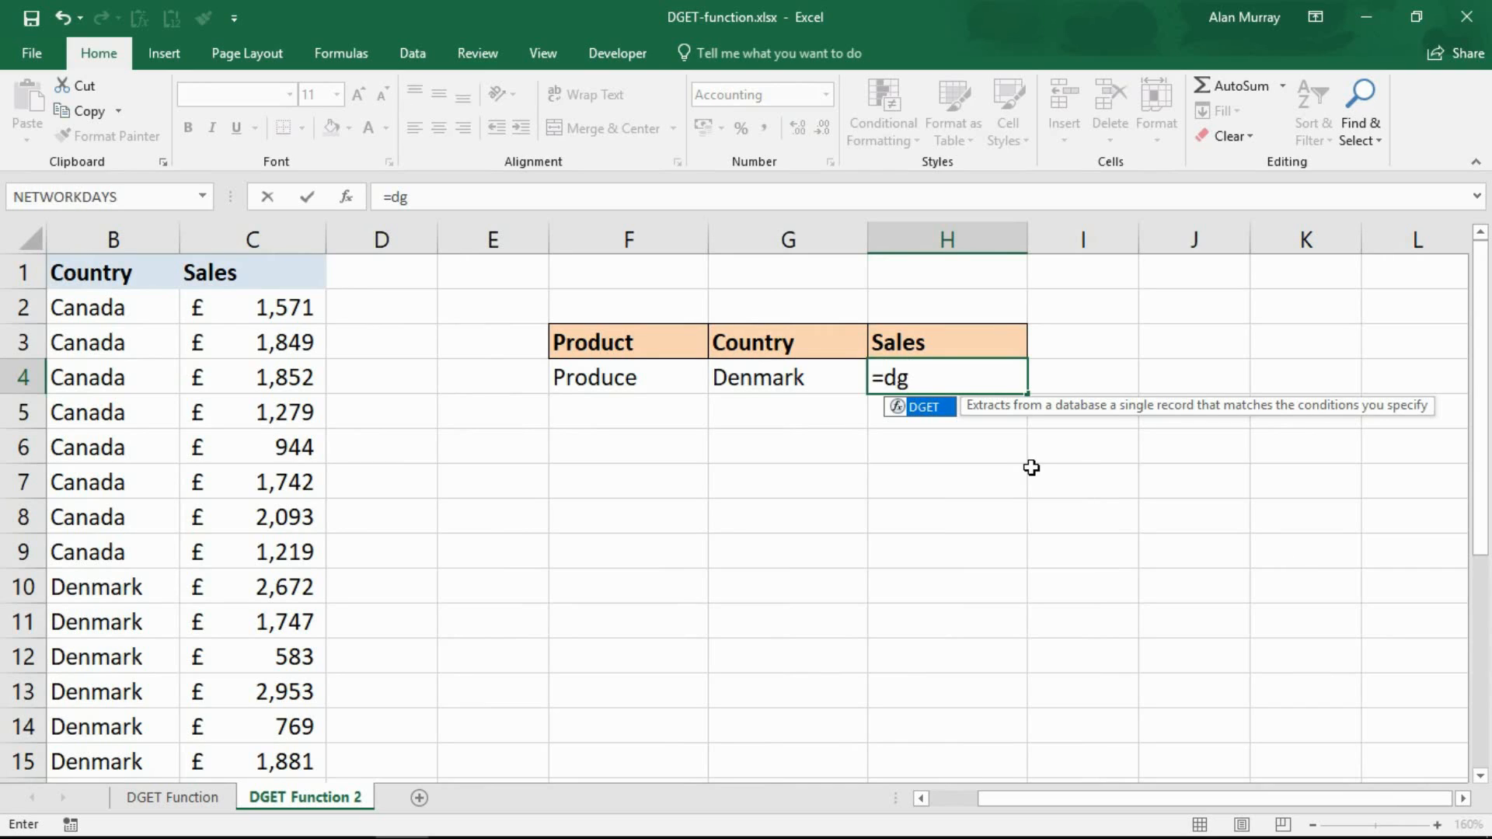
text(DGET()
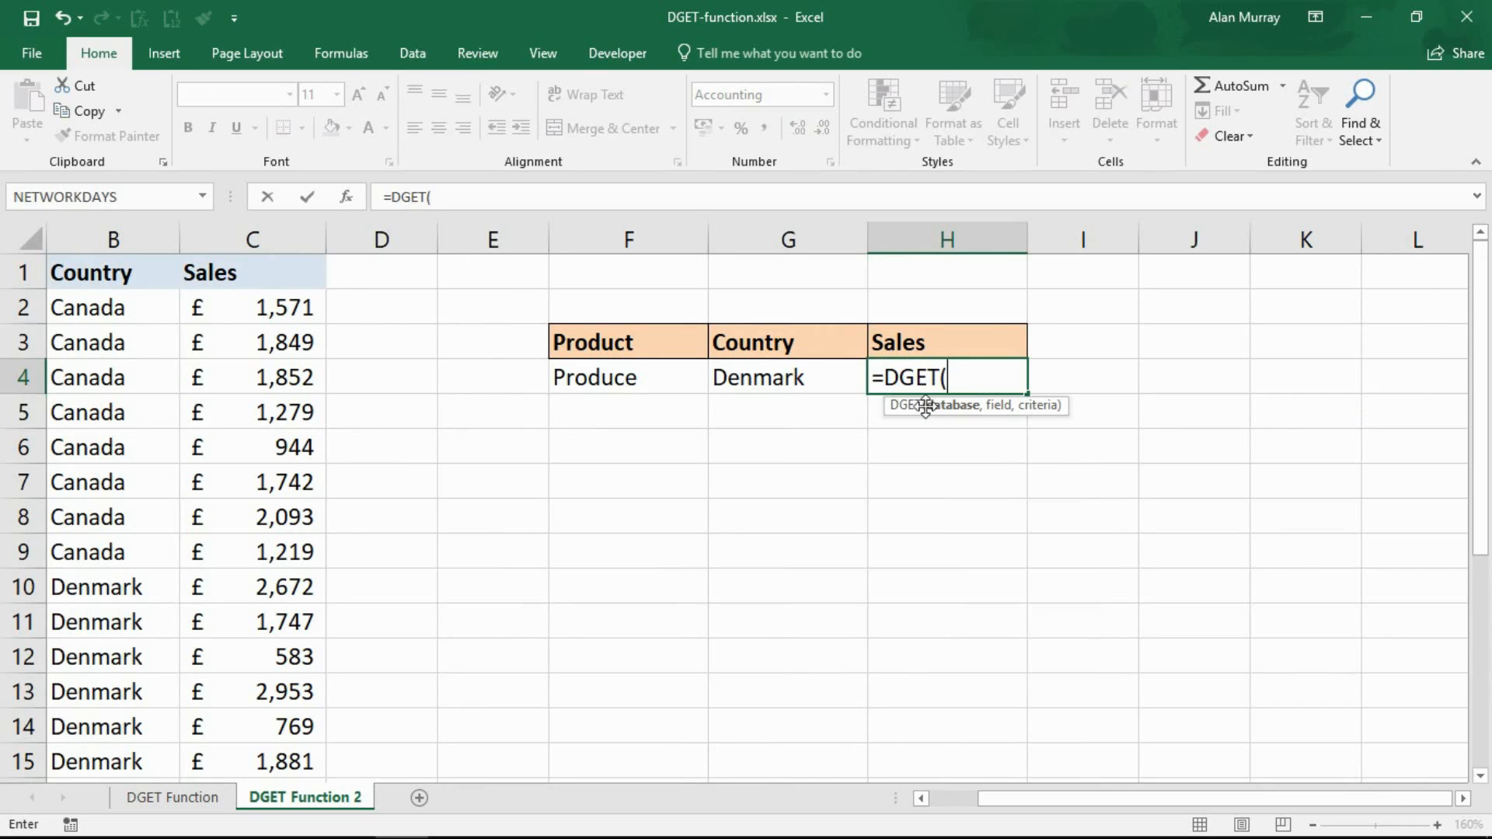
drag(112, 238, 251, 238)
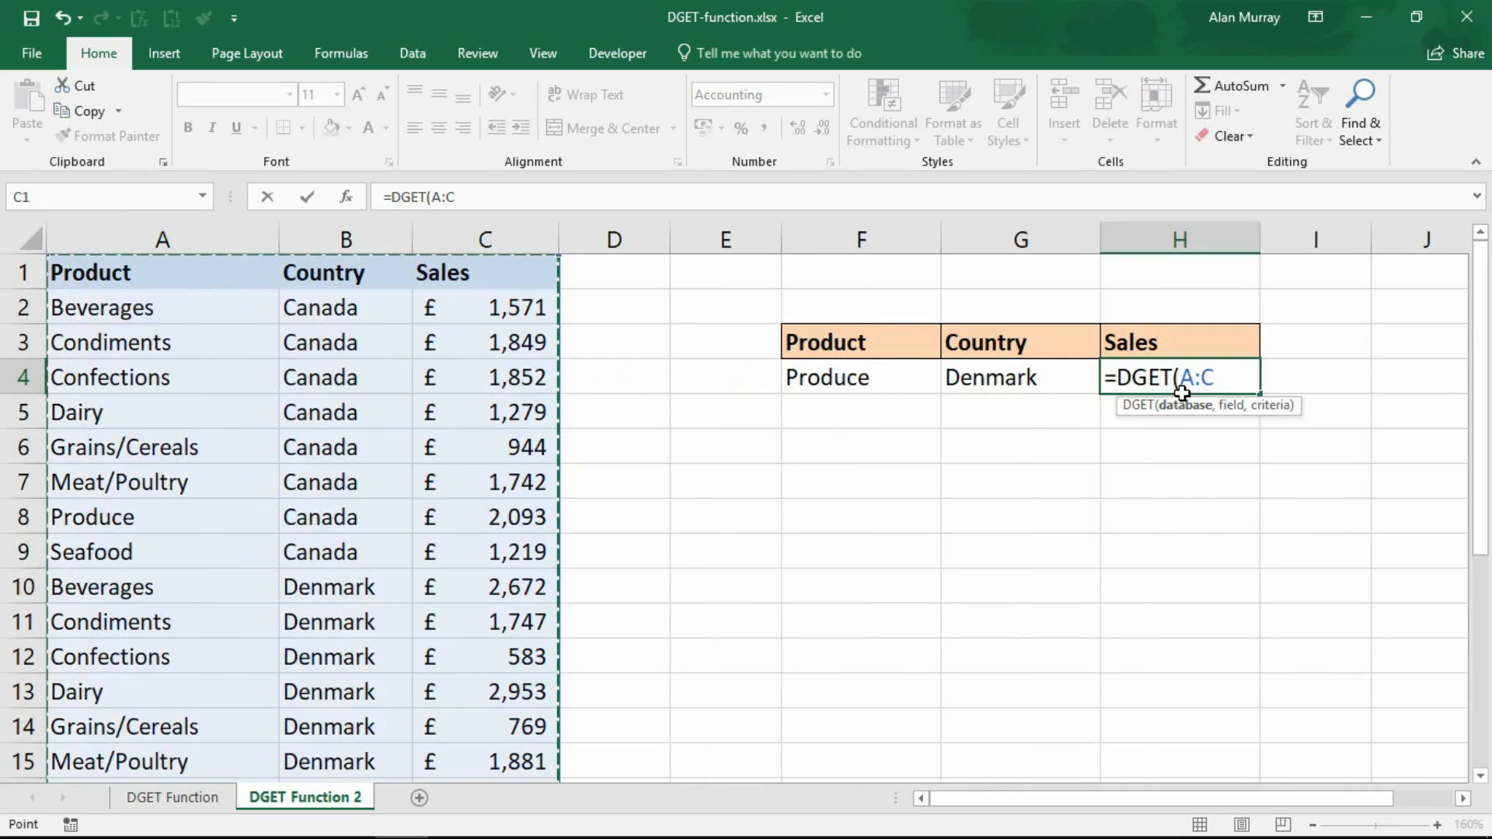
key(f4)
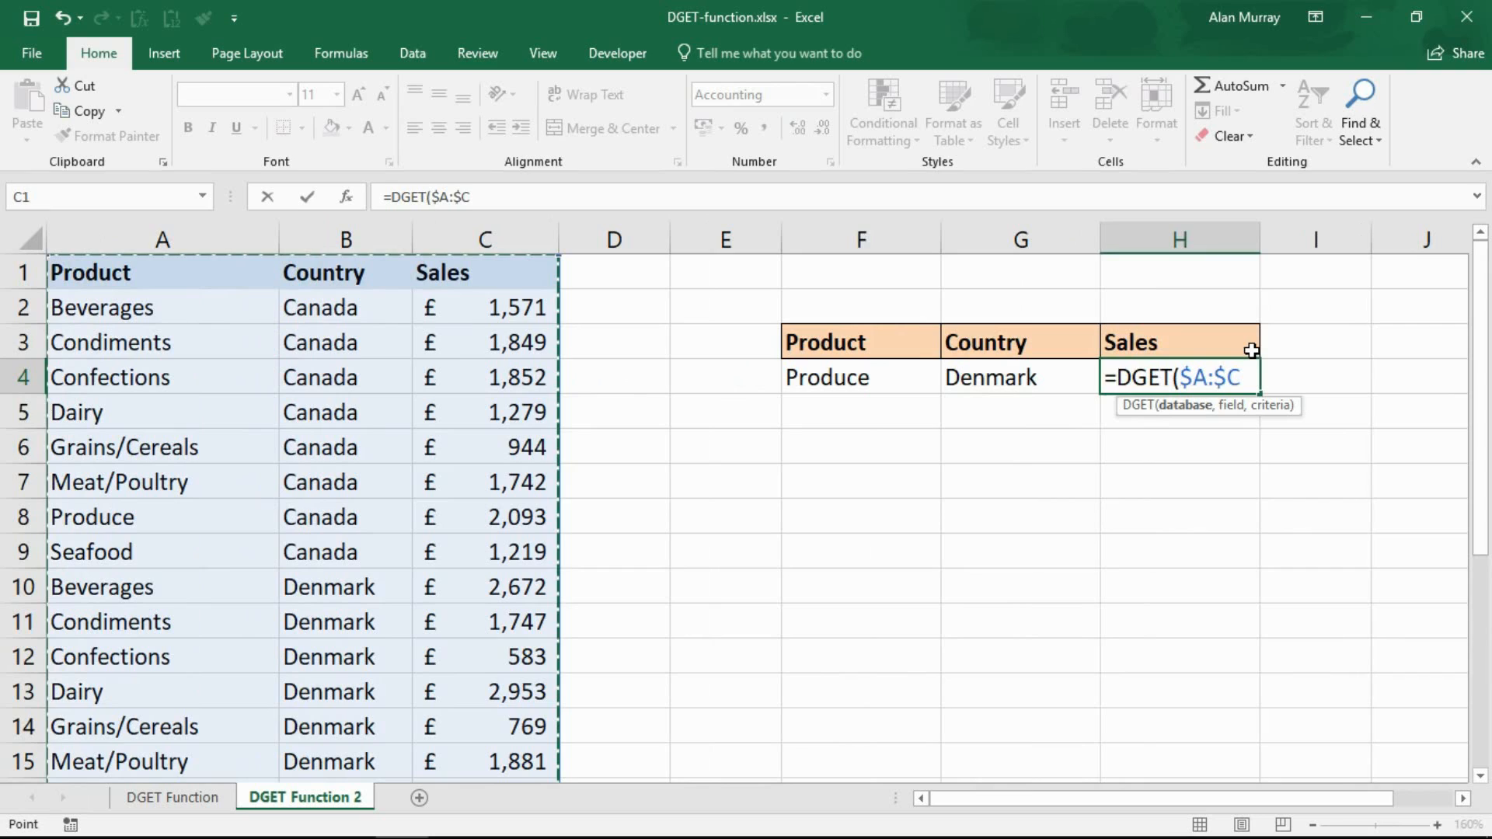
text(,)
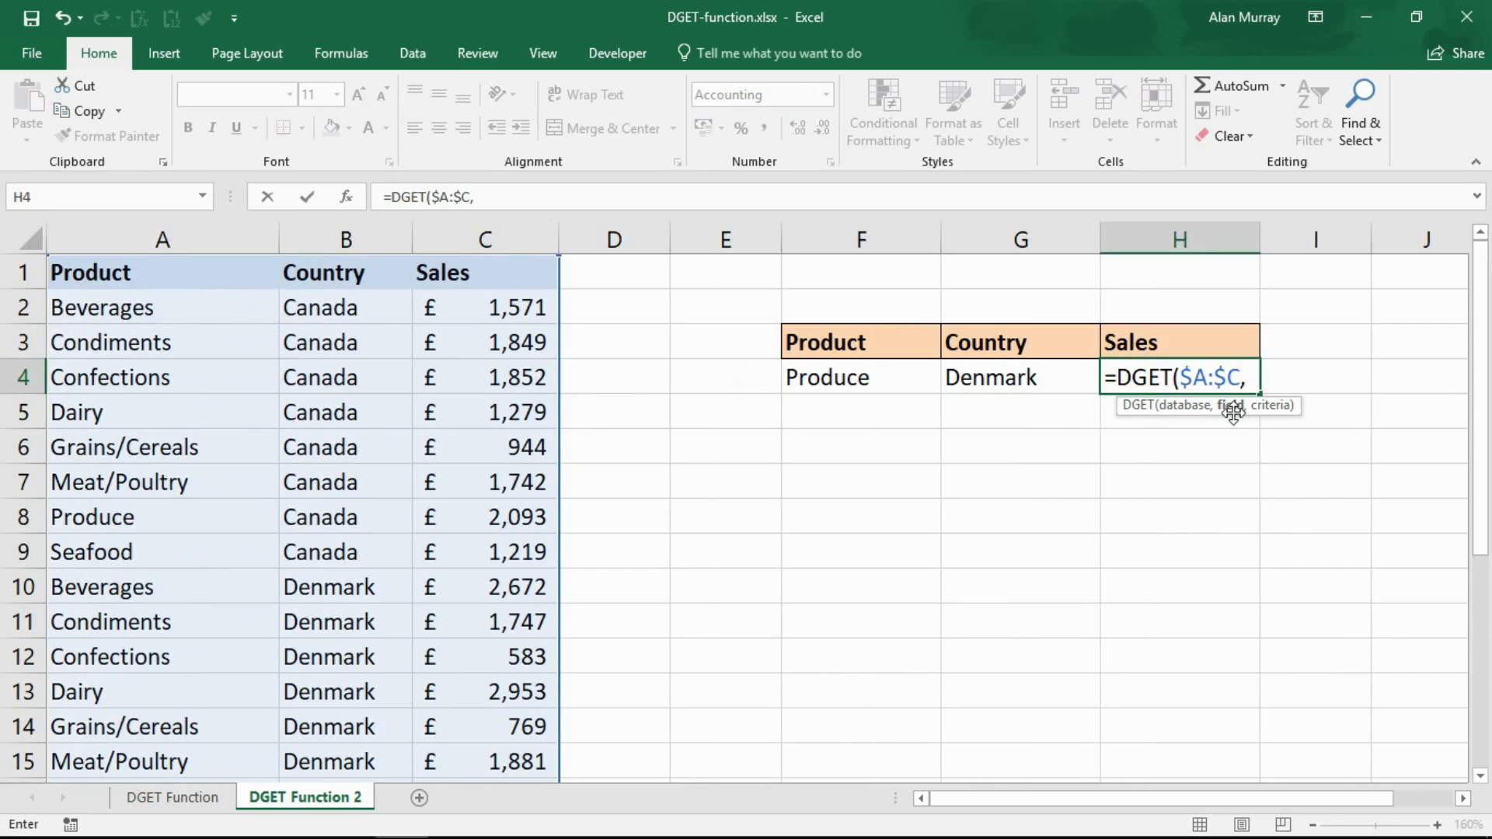
Step: Use the Sales heading H3 as the field, discarding the typed column number 3
click(1178, 342)
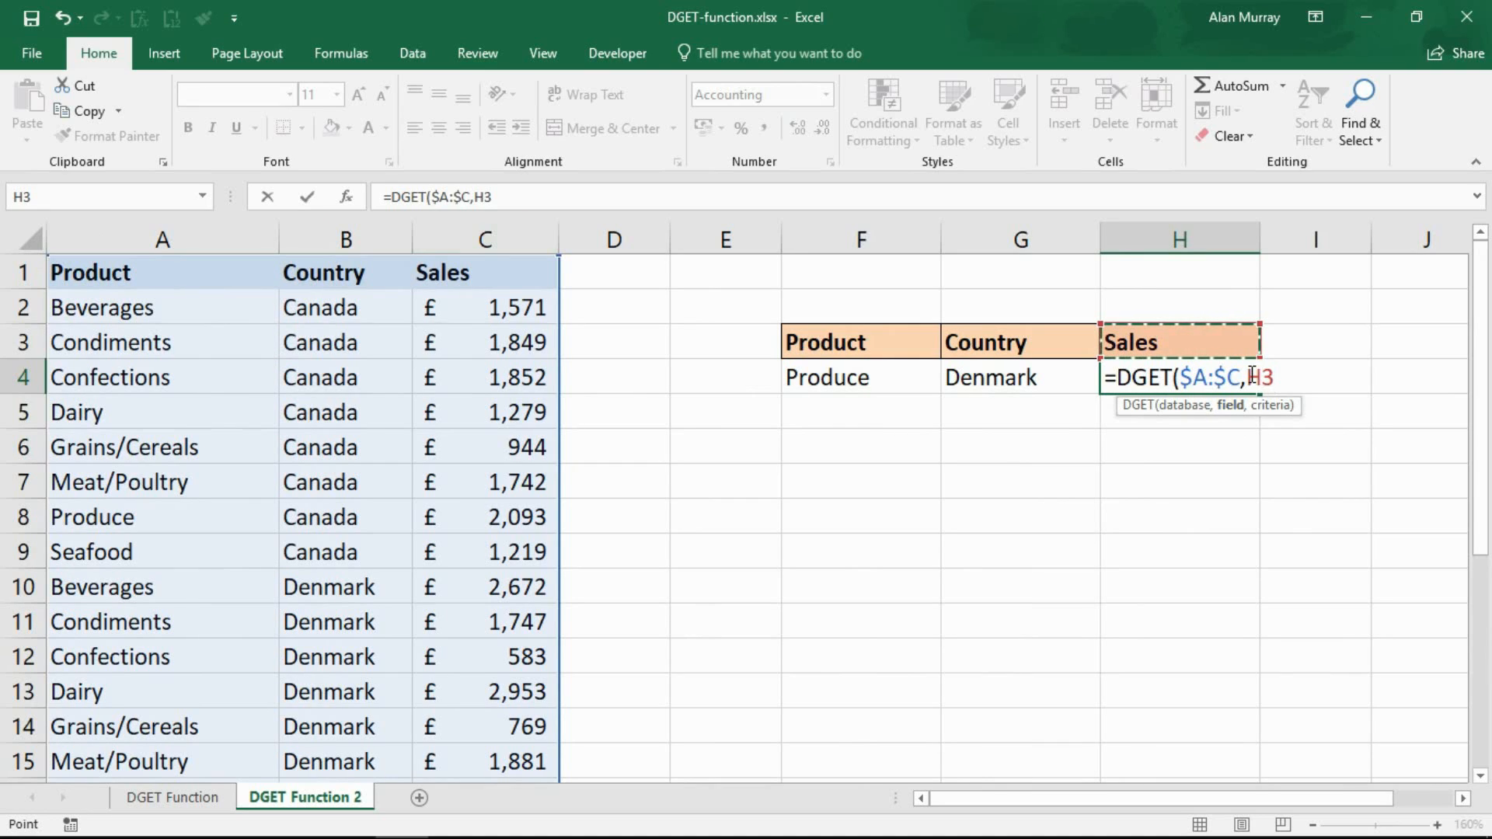
text(3)
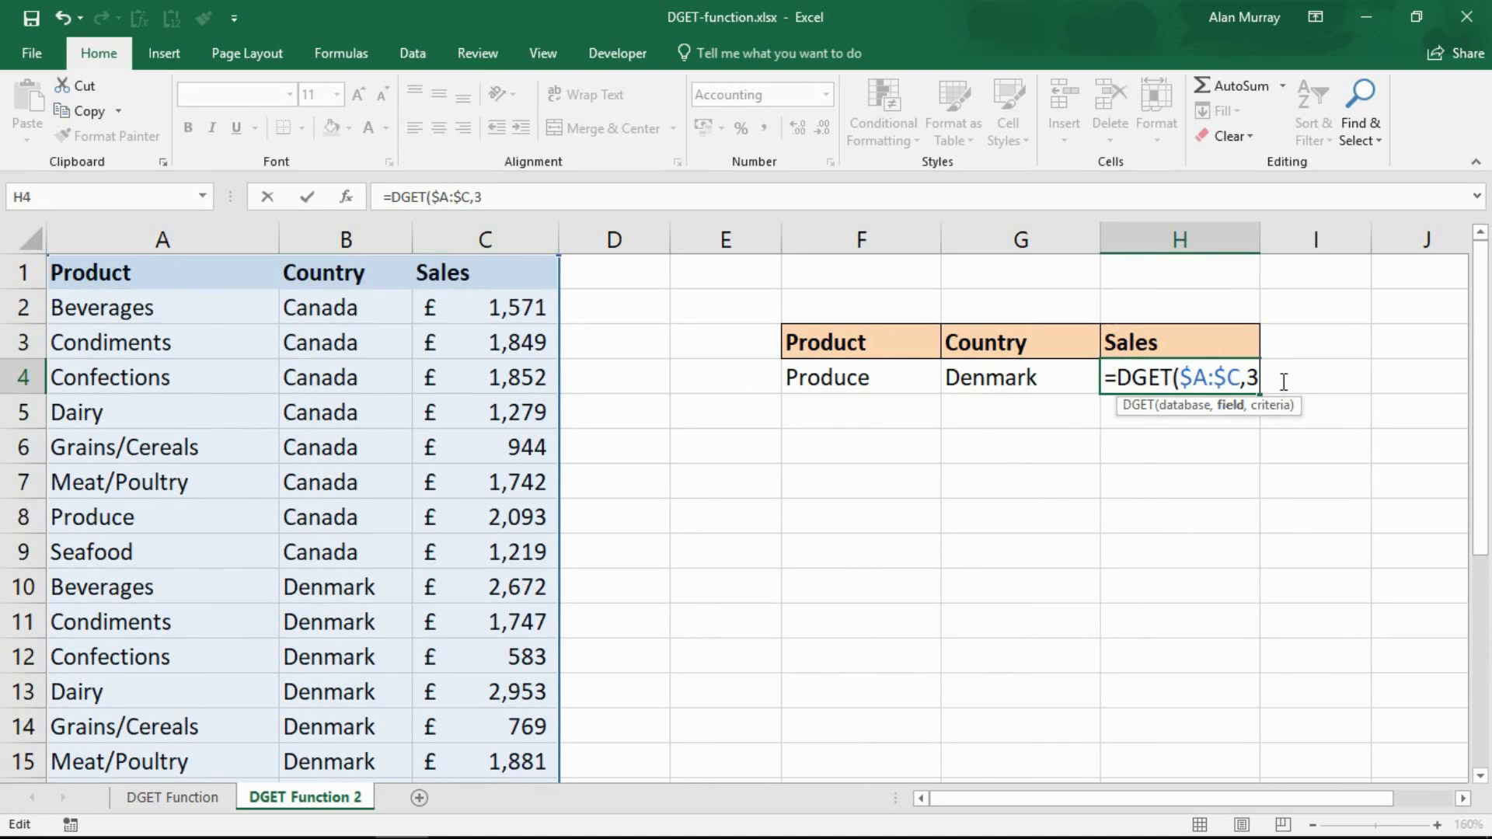
mouse_move(531, 277)
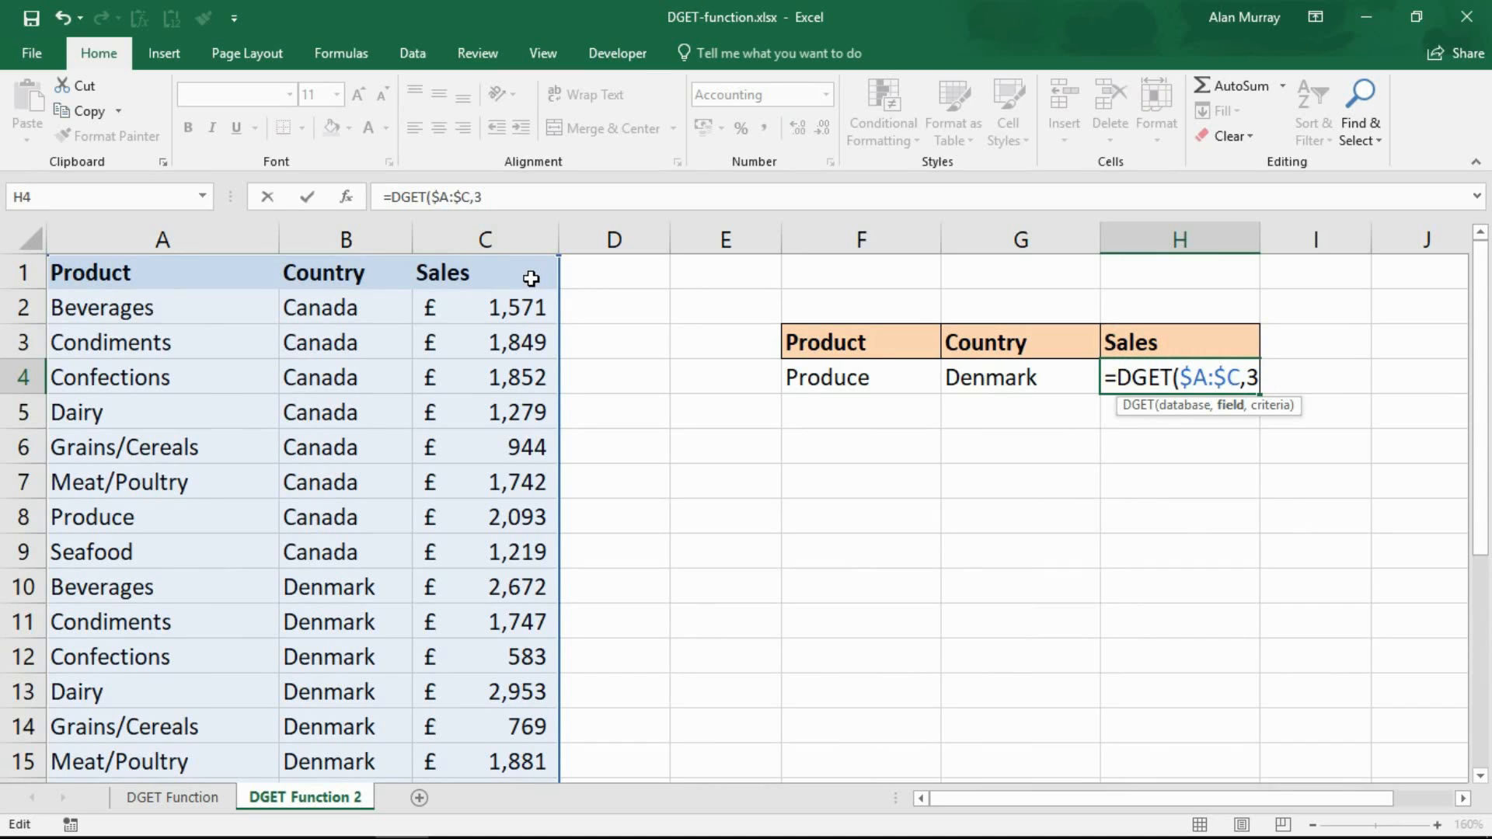
key(Backspace)
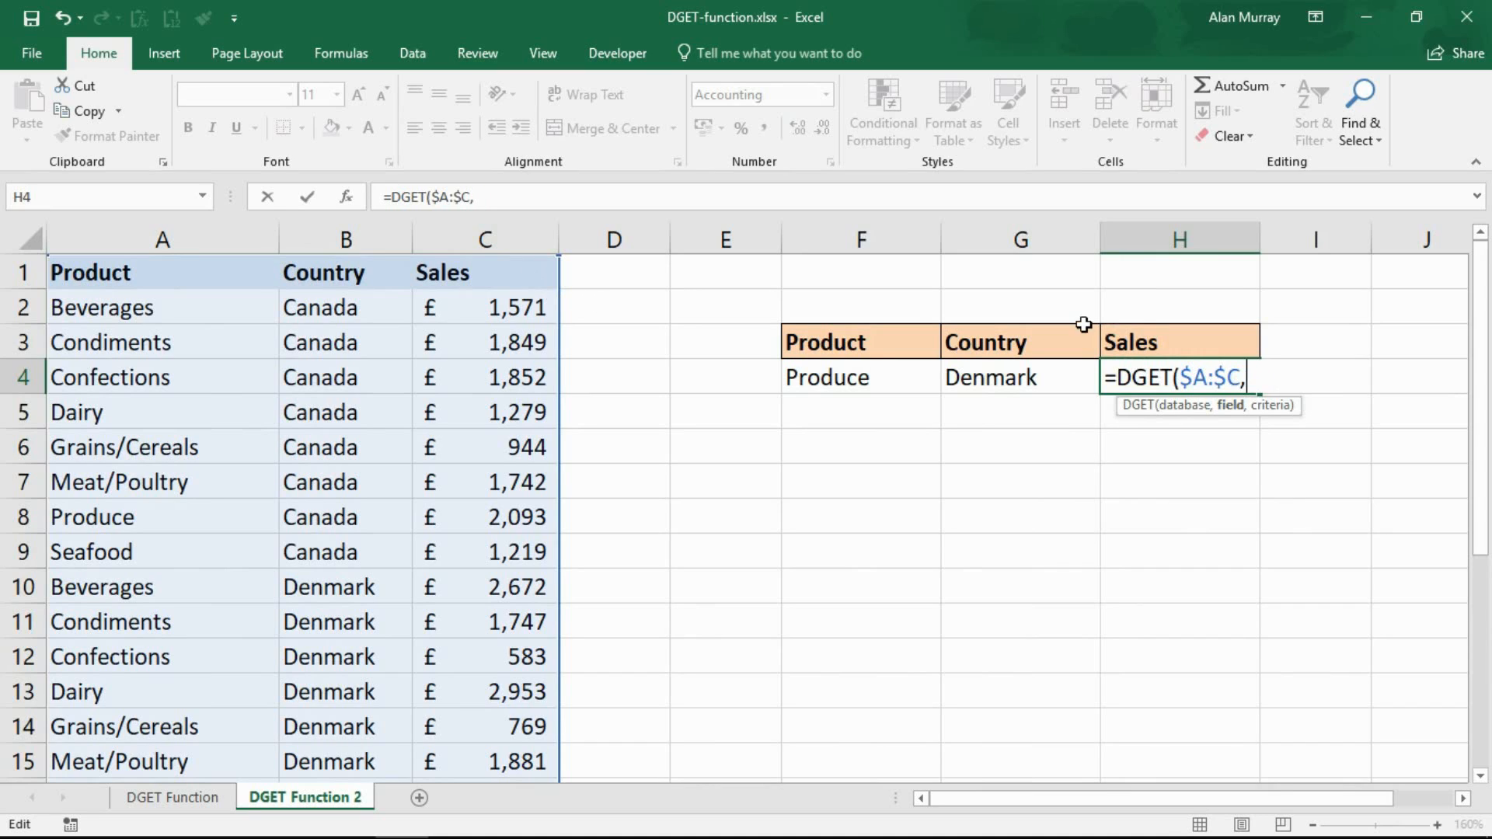
click(1177, 342)
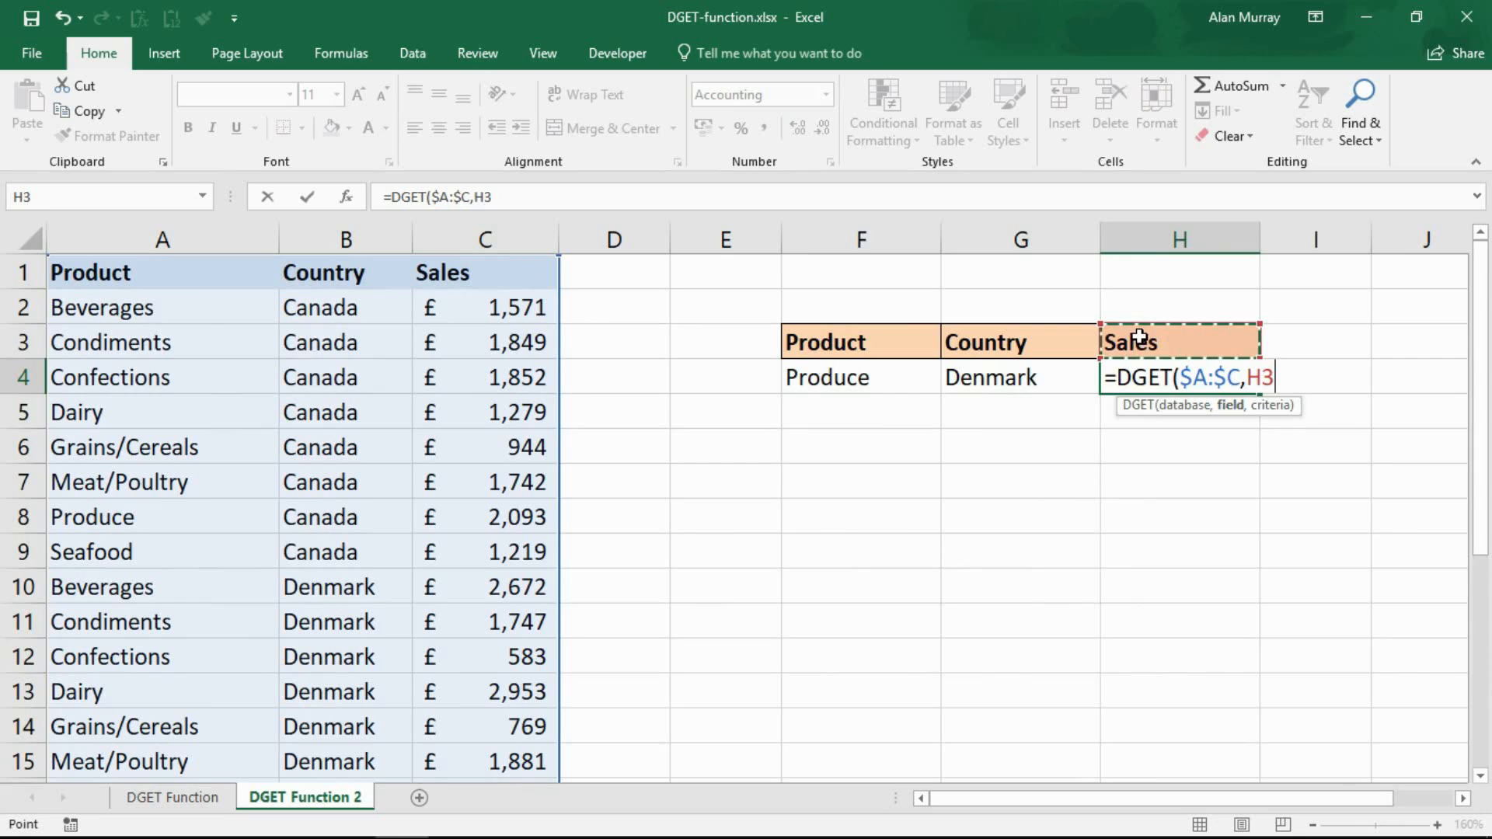
text(,)
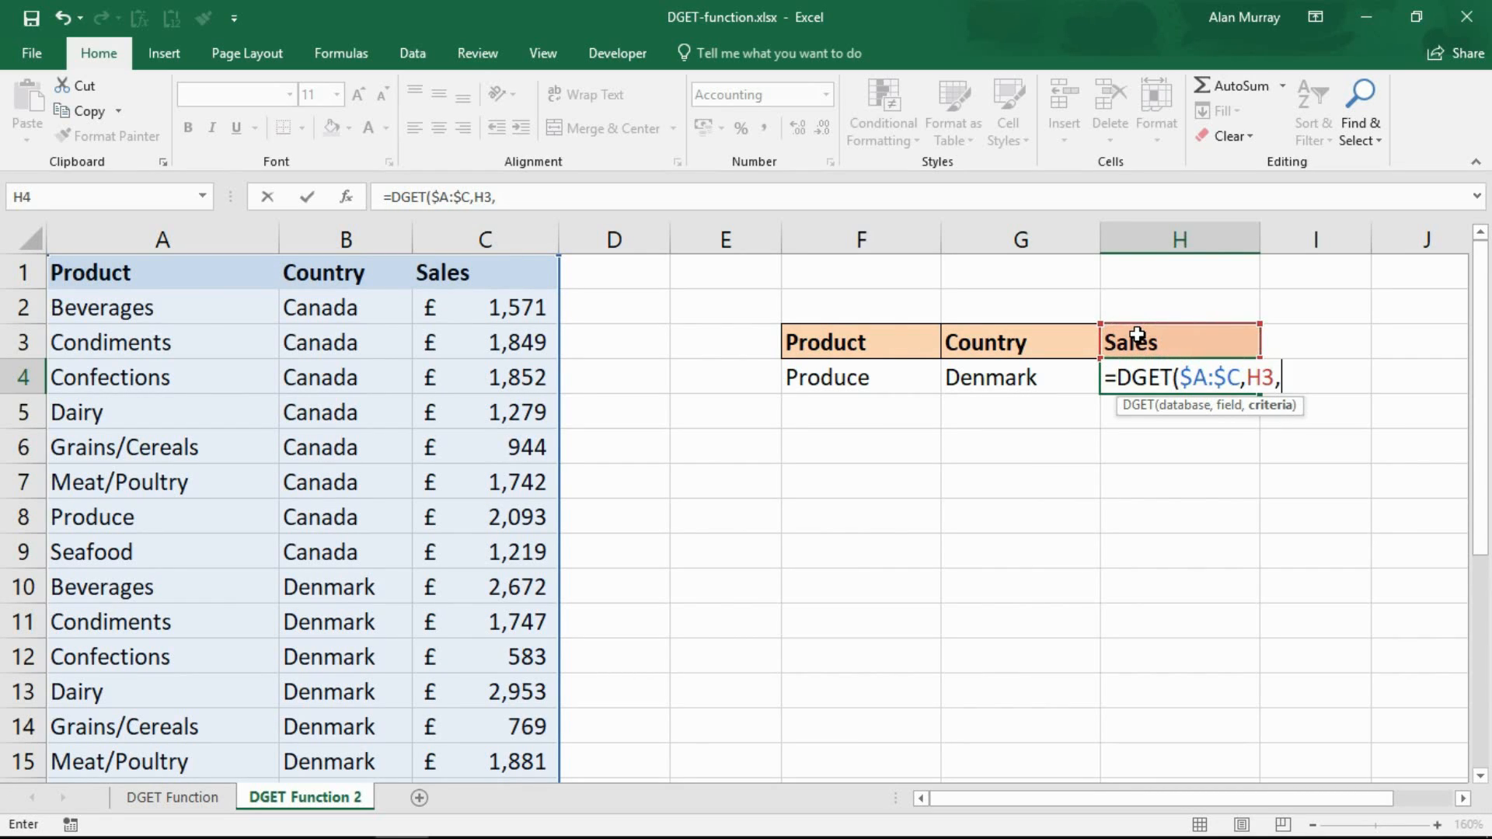
mouse_move(859, 344)
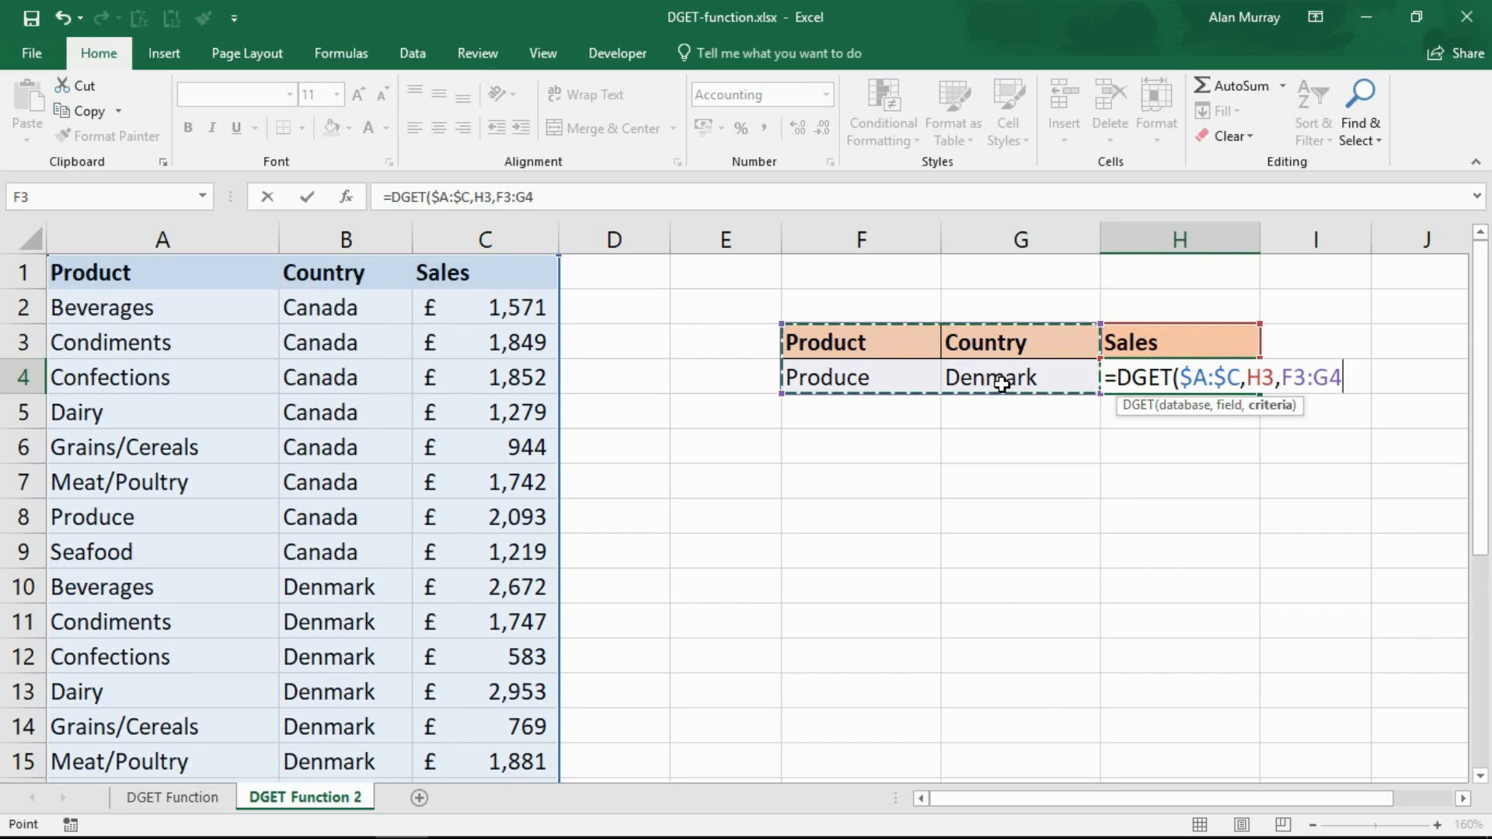
Step: Begin the criteria argument around the Produce/Denmark criteria table F3:G4
key(f4)
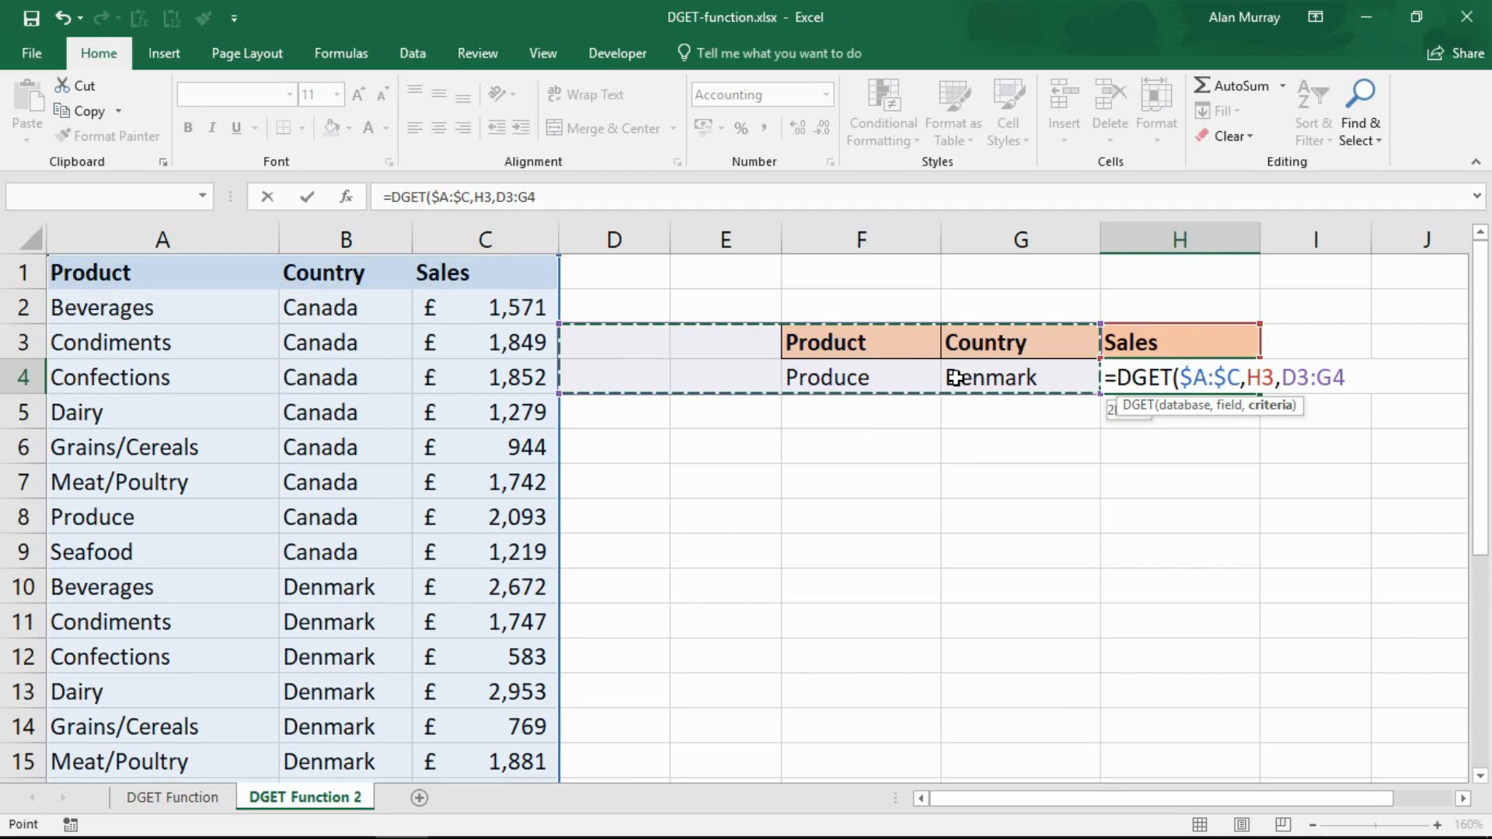
drag(989, 377, 952, 452)
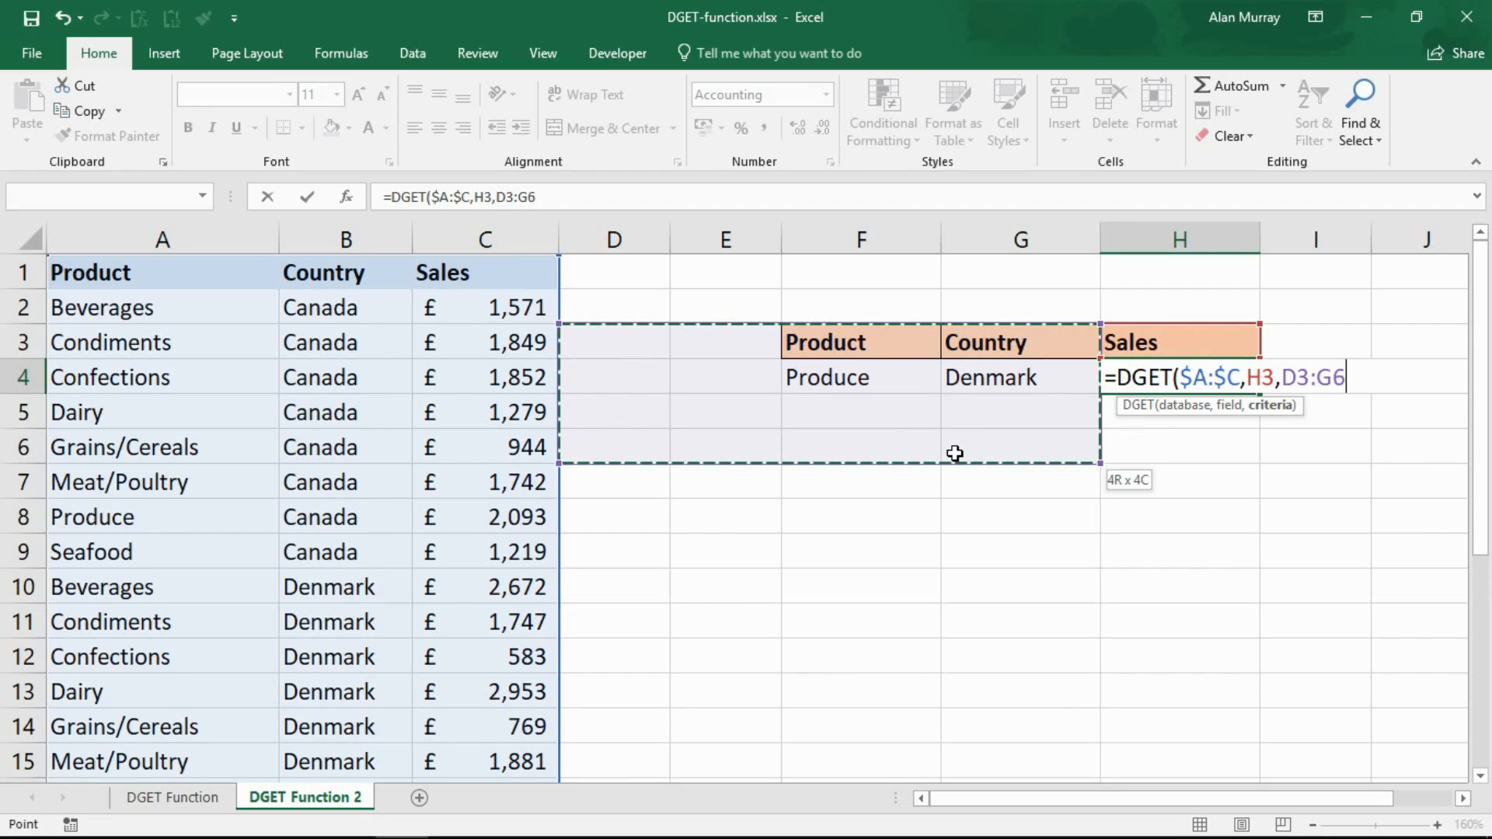
click(859, 411)
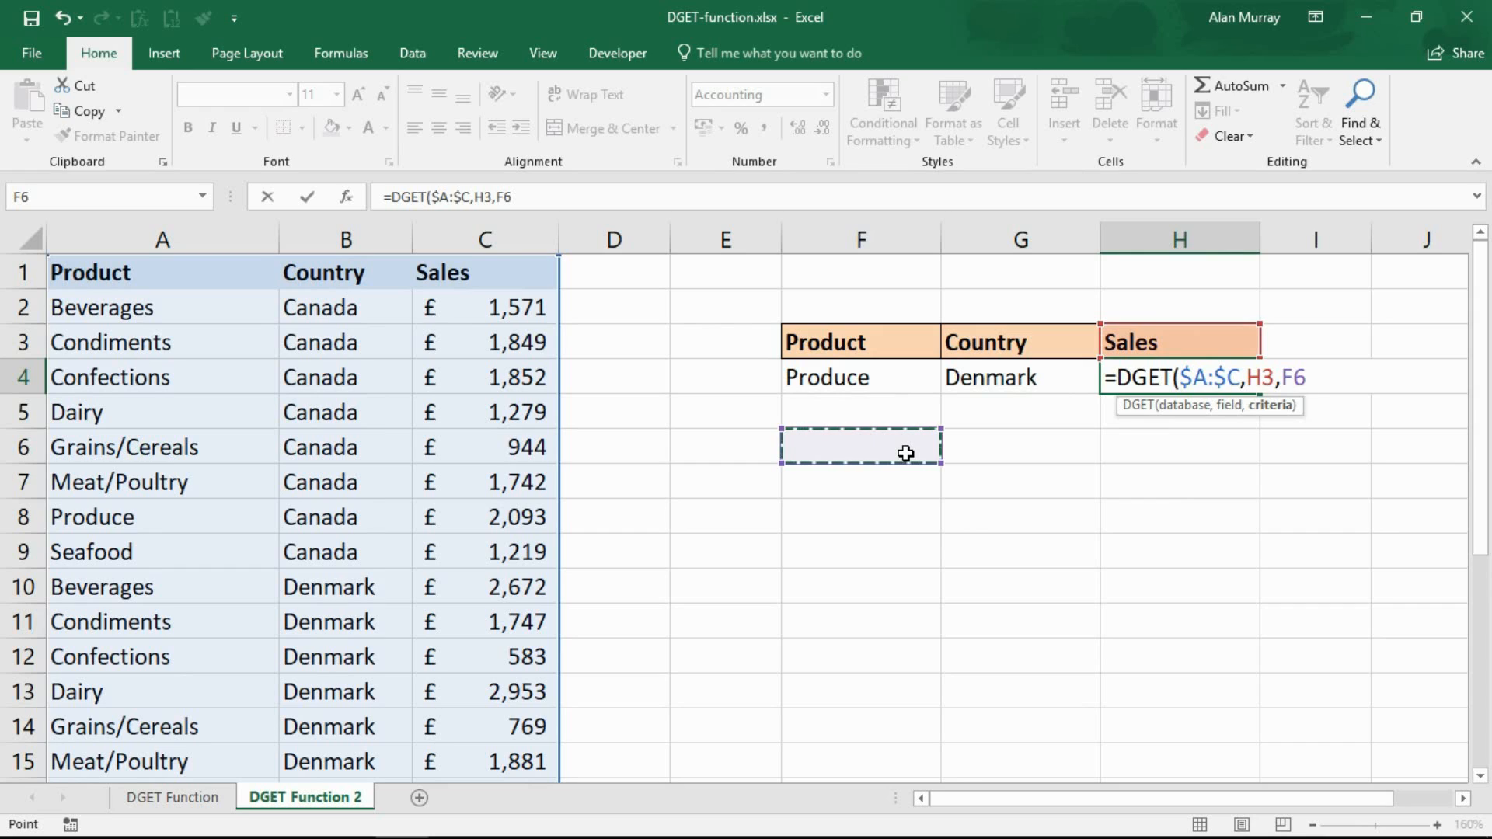
mouse_move(883, 347)
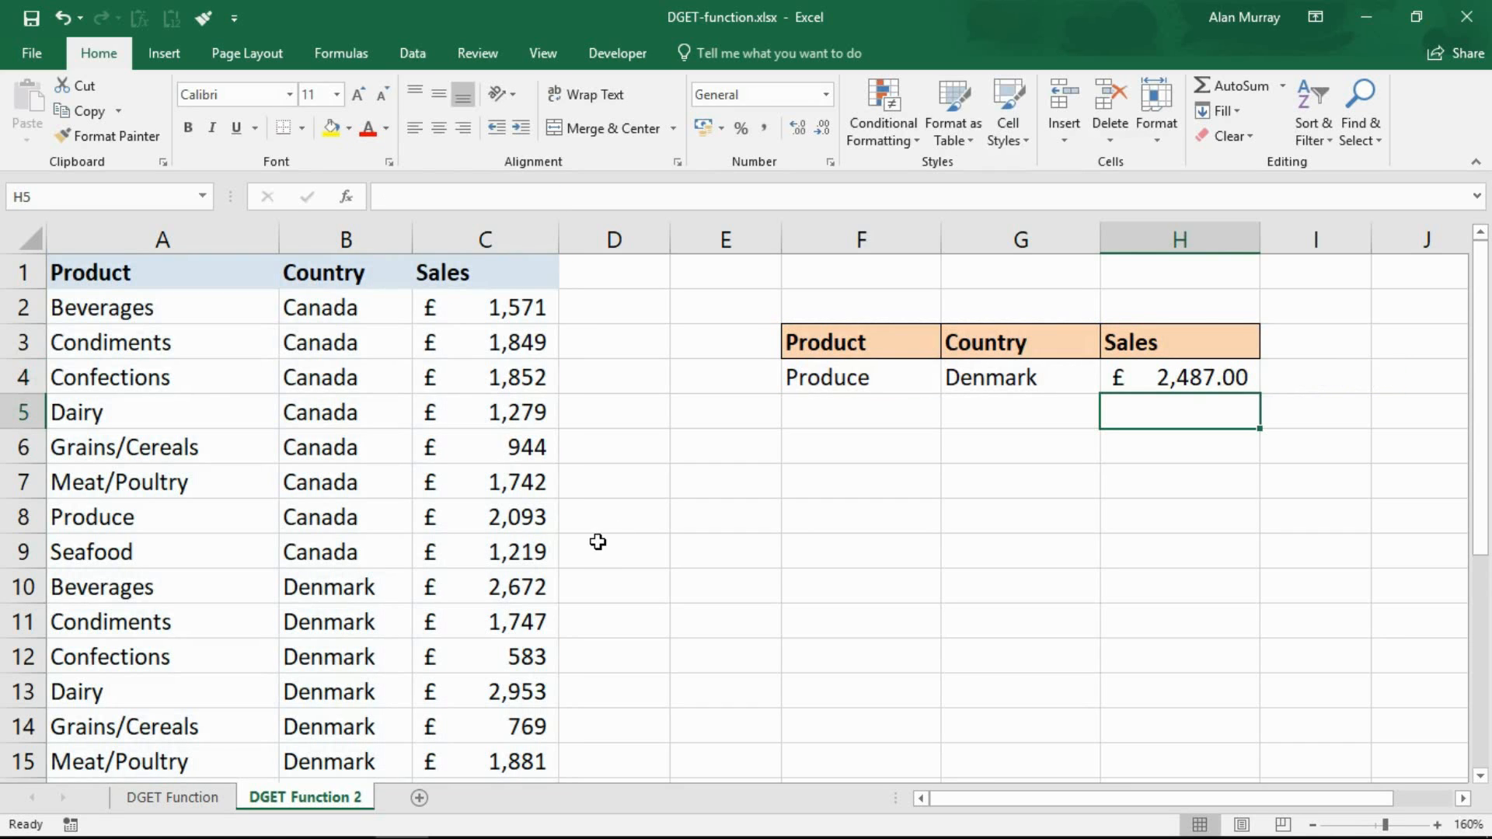
mouse_move(488, 613)
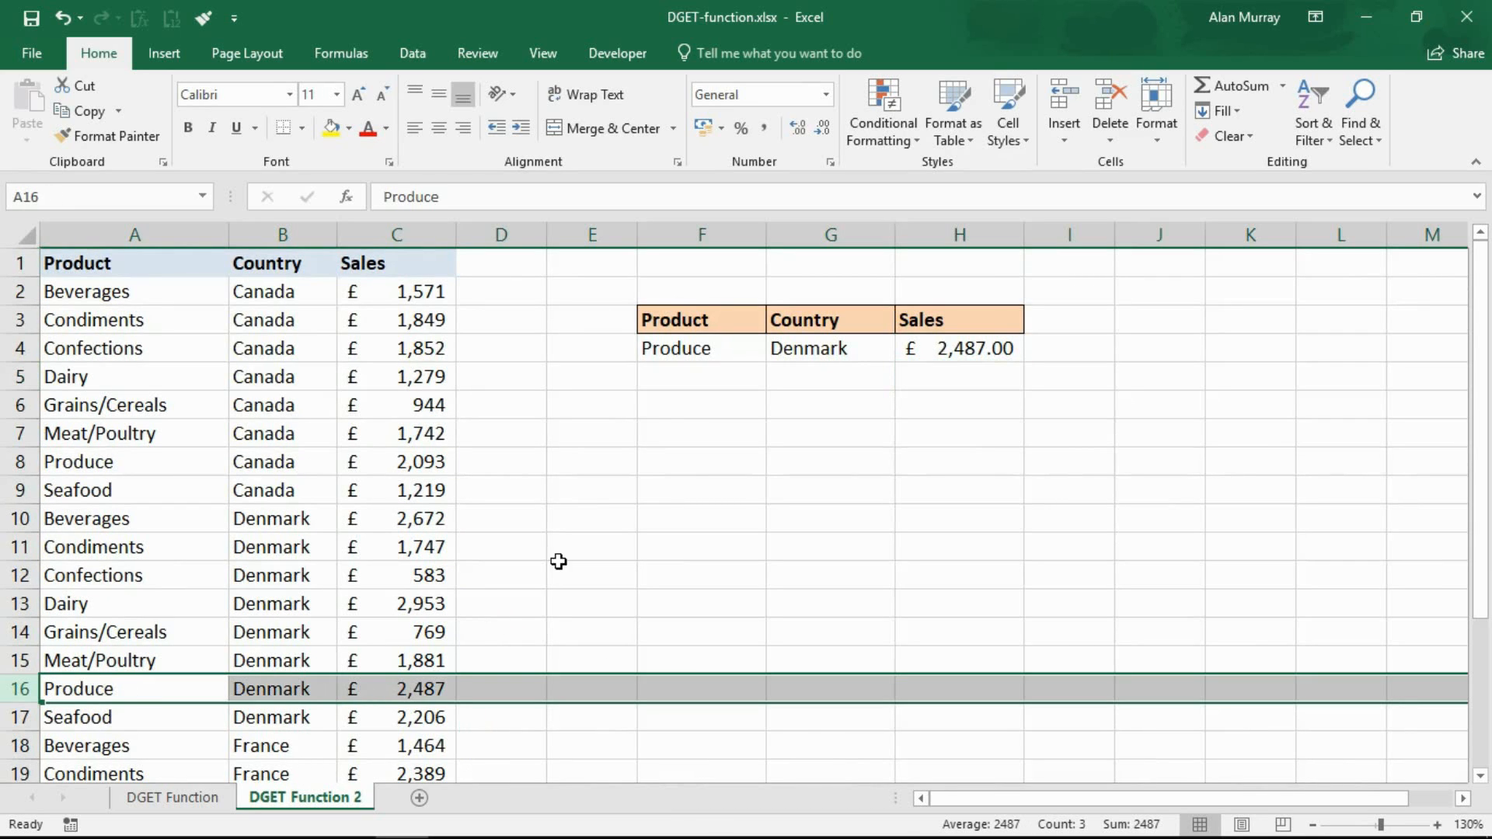
click(700, 376)
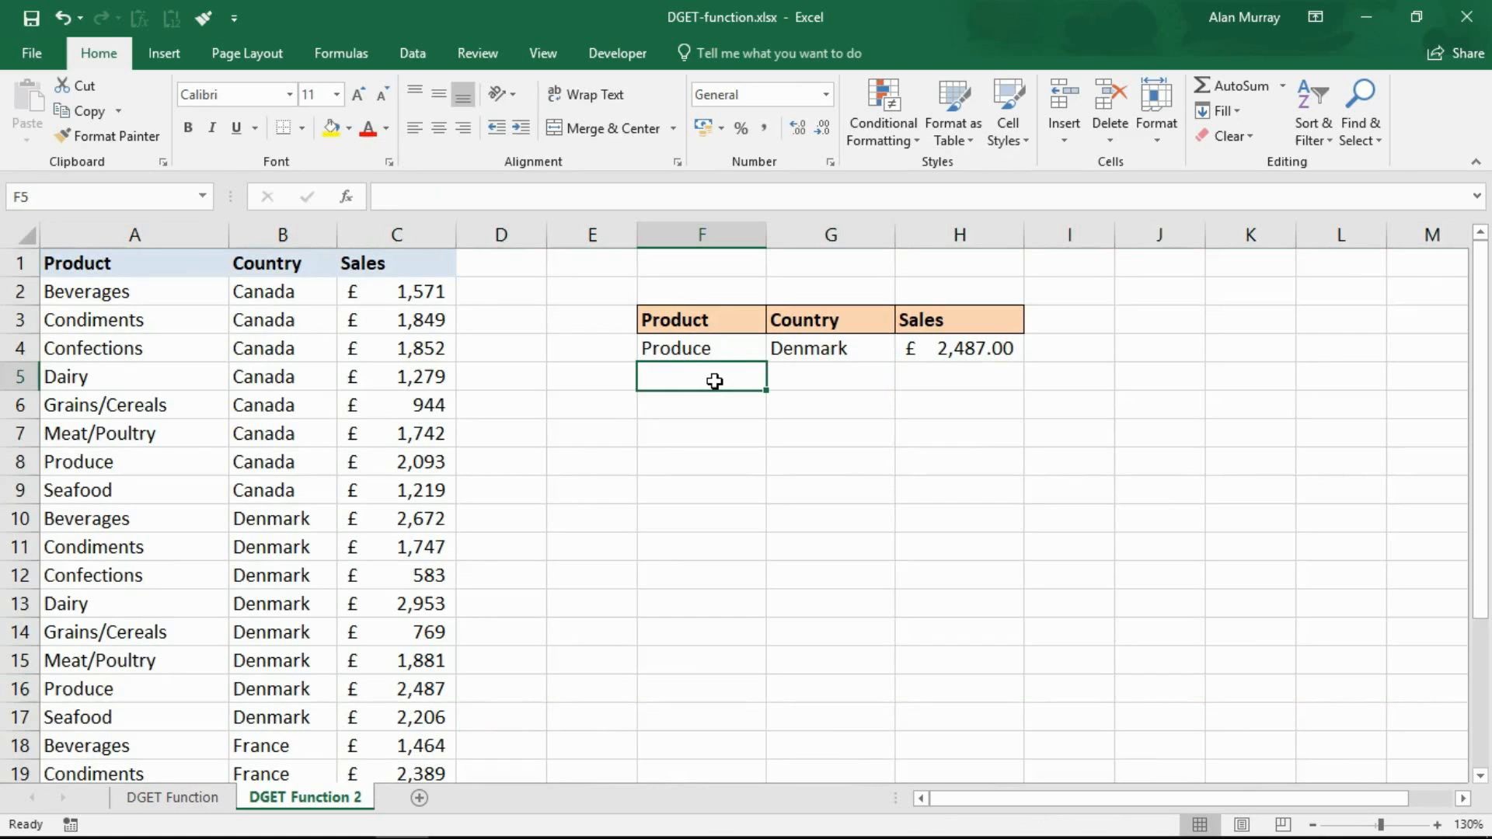